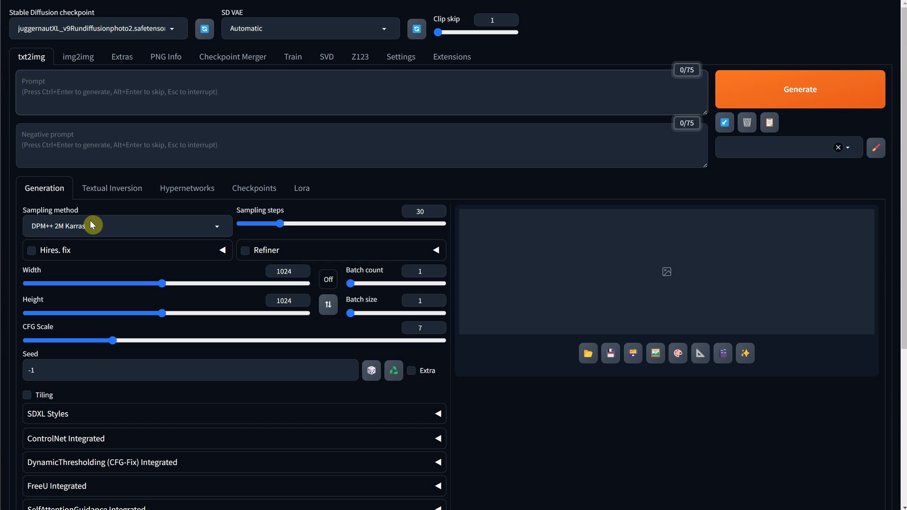
pyautogui.moveTo(411, 209)
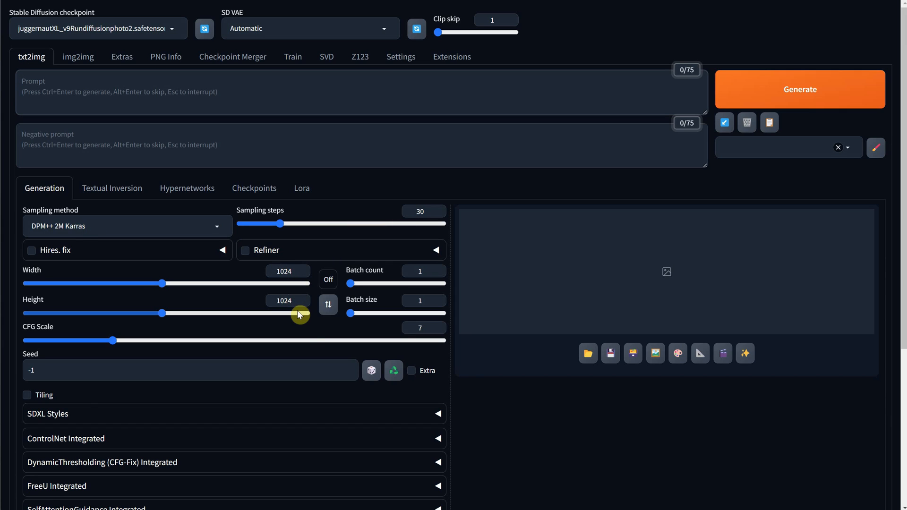
# Step: Generate the orange-clad geisha holding a dagger from the cinematic prompt and preview it
pyautogui.write('cinematic photo of a geisha dressed in orange, holding a dagger in the air, looking at camera, in a futuristic sci-fi interior')
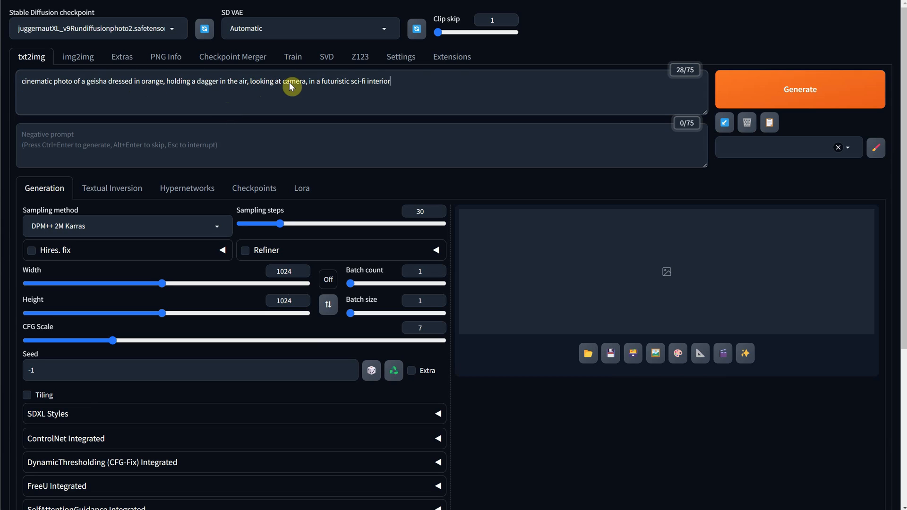
pyautogui.click(800, 89)
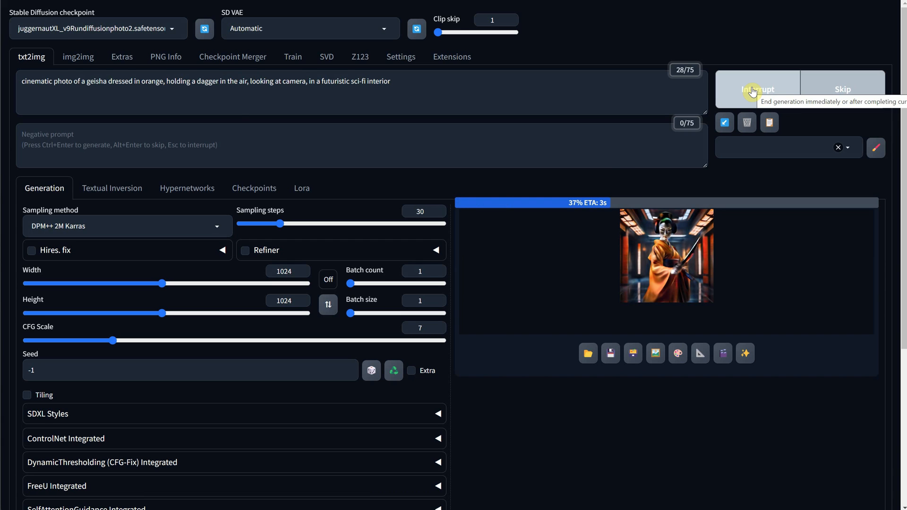
pyautogui.click(666, 255)
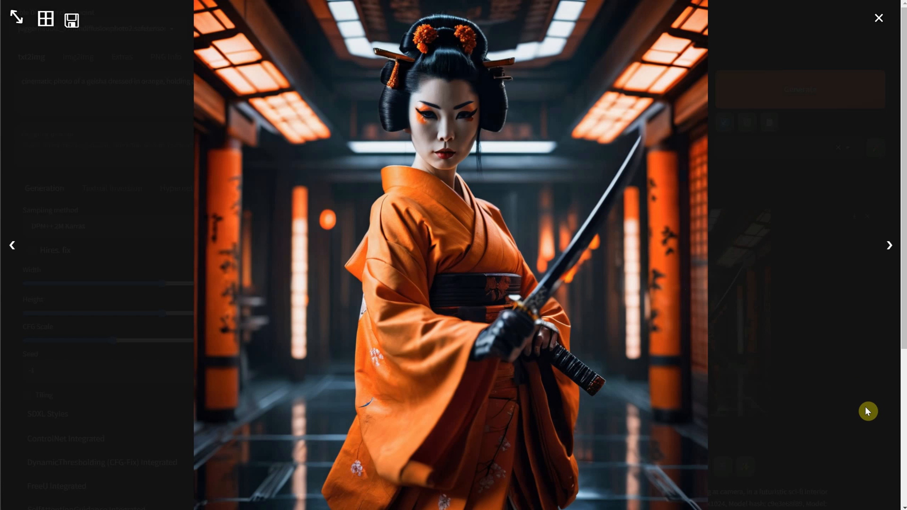
pyautogui.click(878, 18)
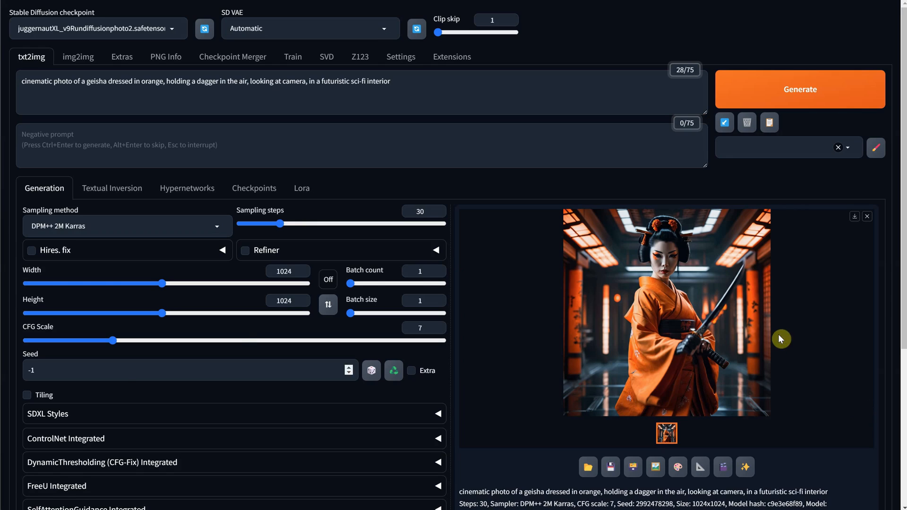
# Step: Regenerate the geisha image with seed 2027 and preview it full size
pyautogui.tripleClick(32, 370)
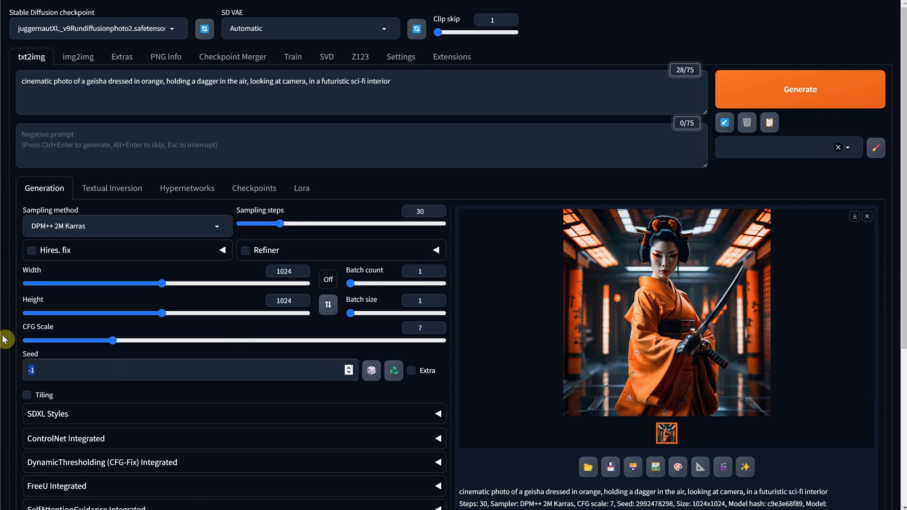
pyautogui.click(800, 89)
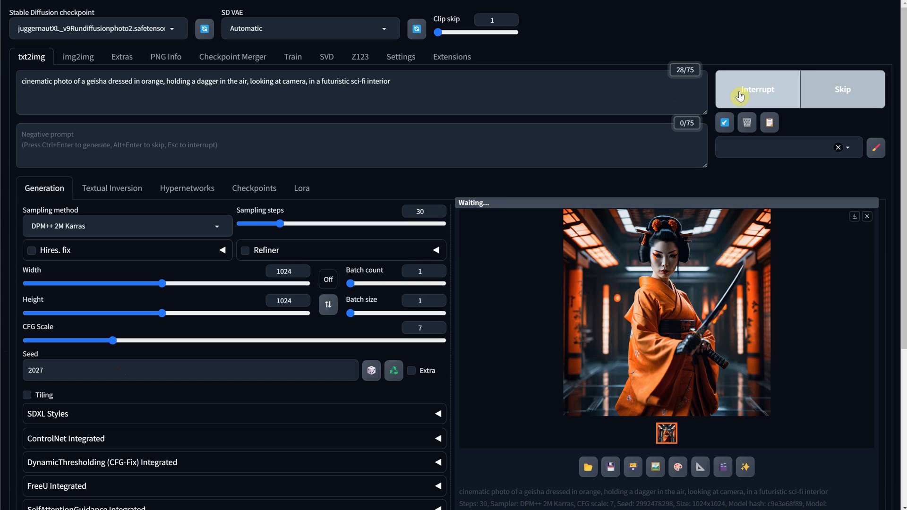
pyautogui.click(666, 311)
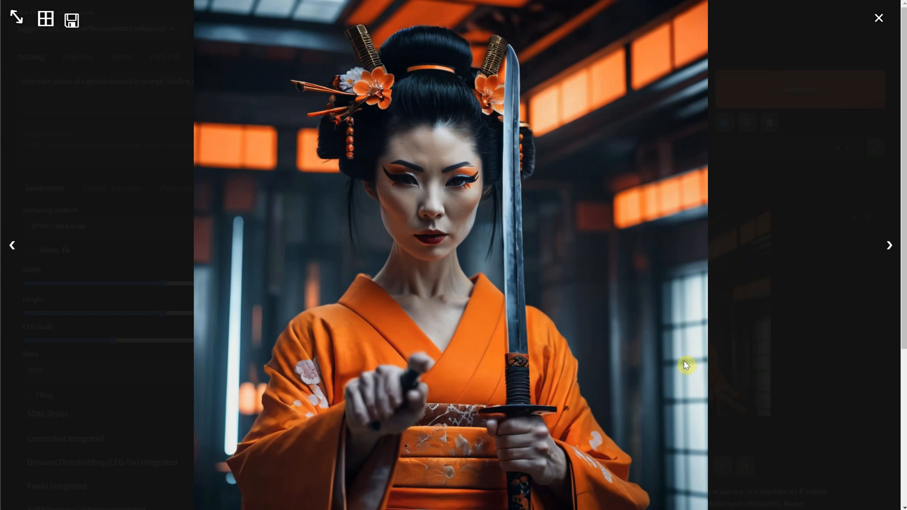
pyautogui.moveTo(831, 354)
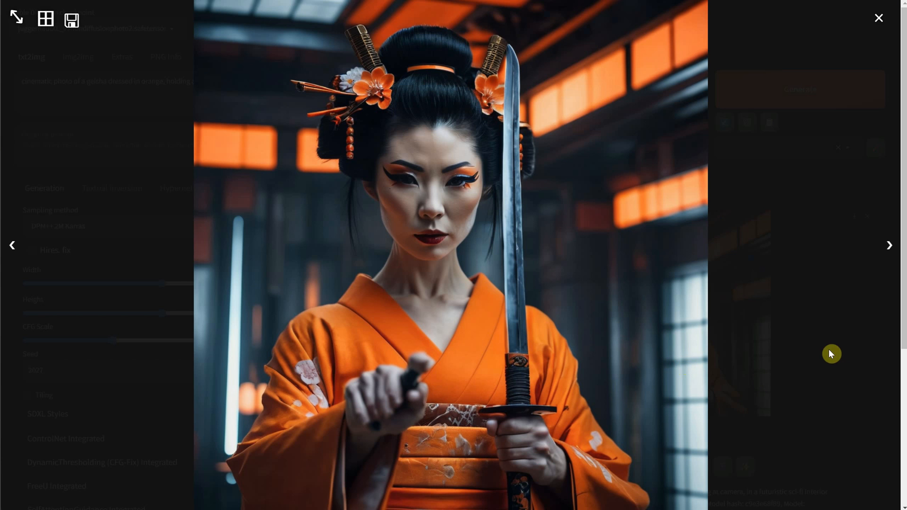
pyautogui.click(879, 18)
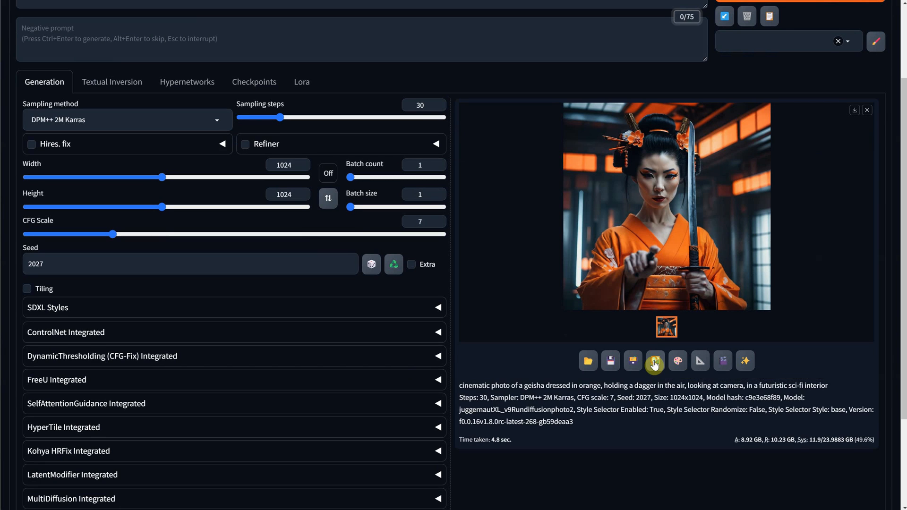
# Step: Send the geisha image to img2img and look over its settings
pyautogui.click(655, 361)
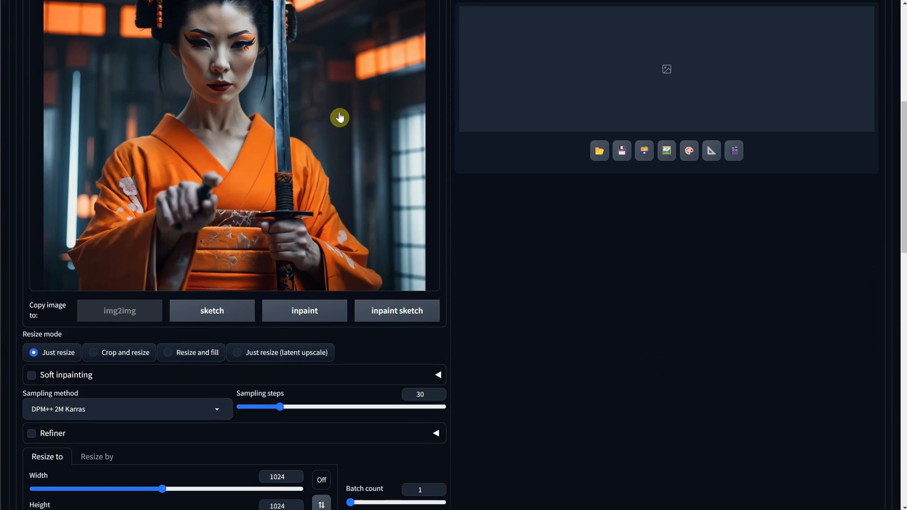
pyautogui.scroll(-3)
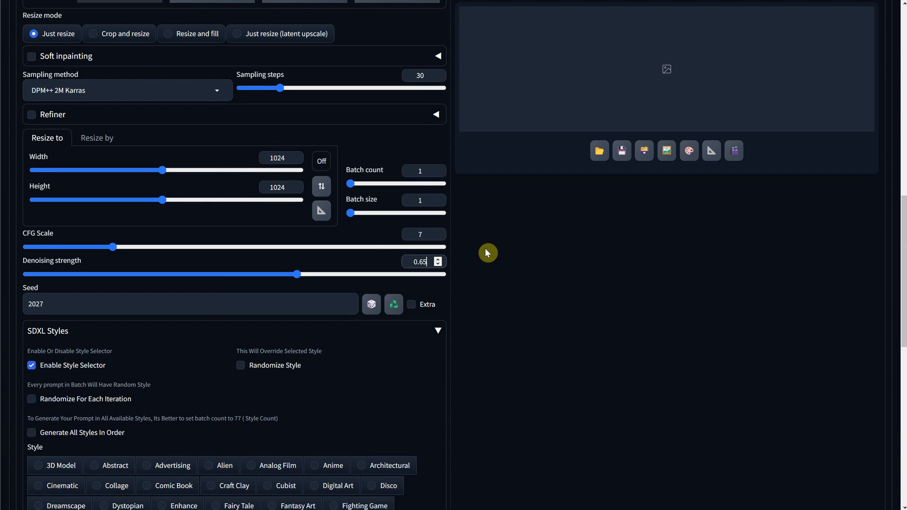
pyautogui.scroll(3)
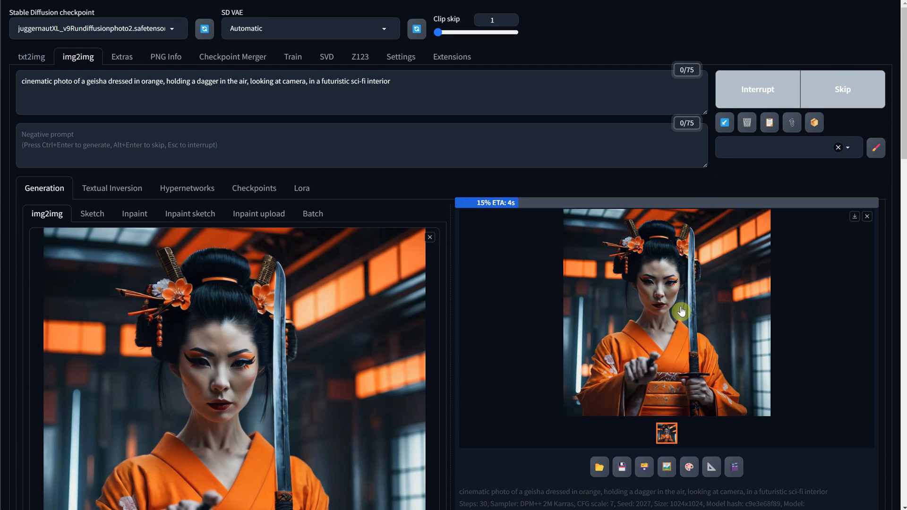
pyautogui.scroll(-3)
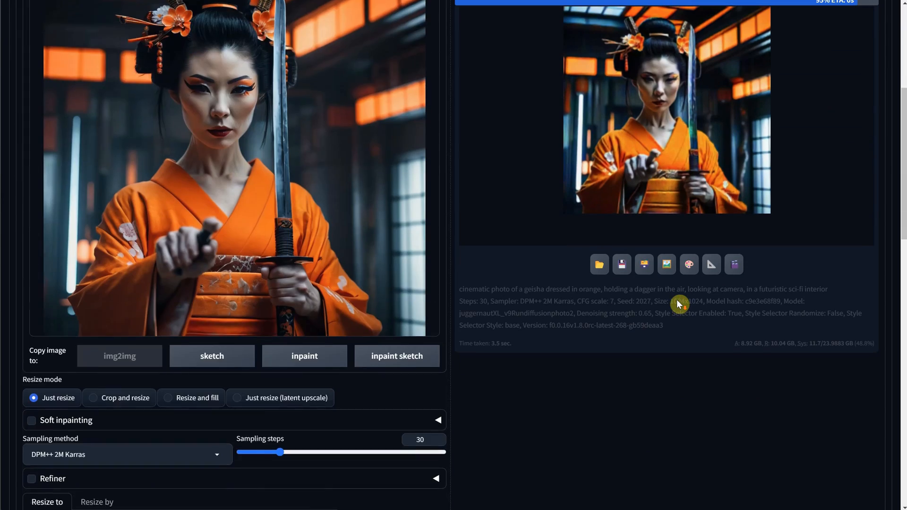
pyautogui.scroll(-3)
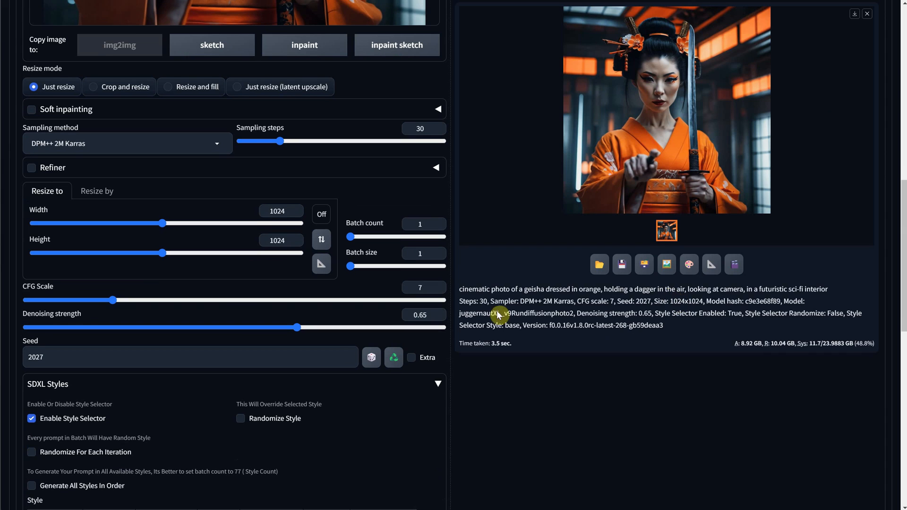
pyautogui.moveTo(372, 358)
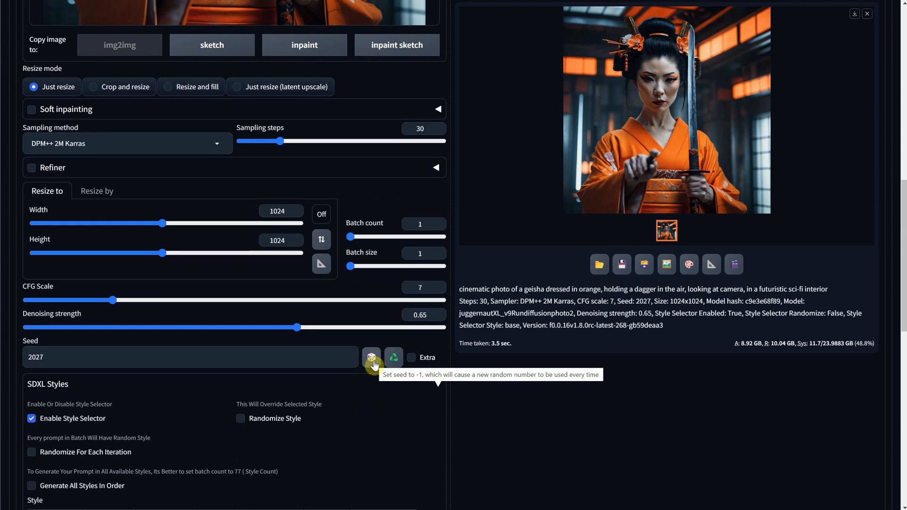
# Step: Reset the seed to random (-1) and generate two img2img variations
pyautogui.click(372, 357)
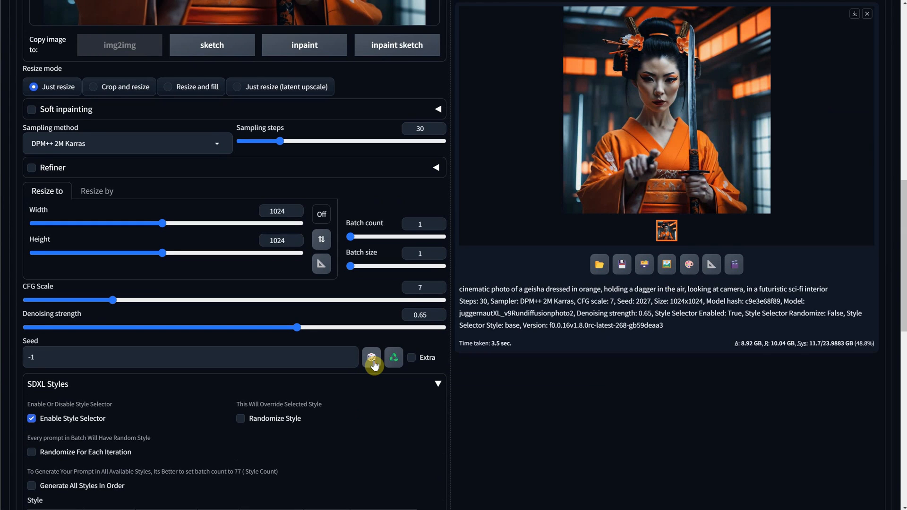
pyautogui.scroll(3)
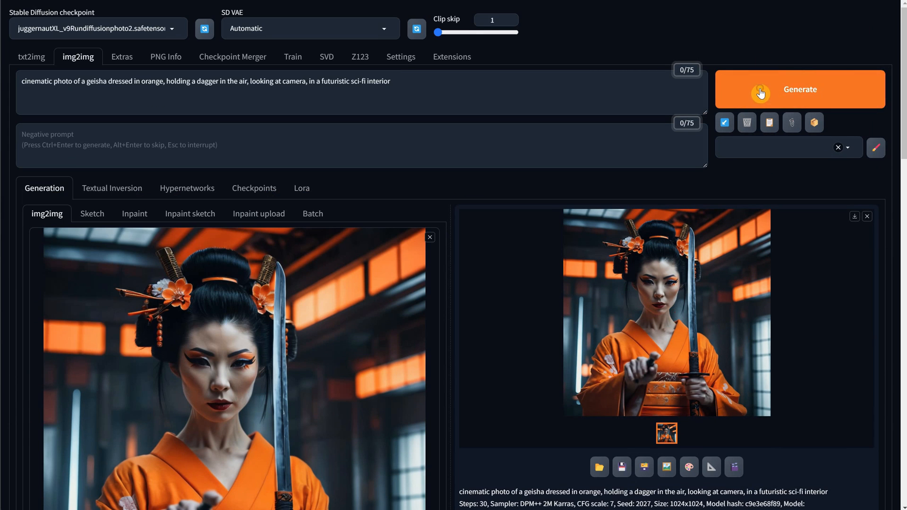
pyautogui.click(799, 90)
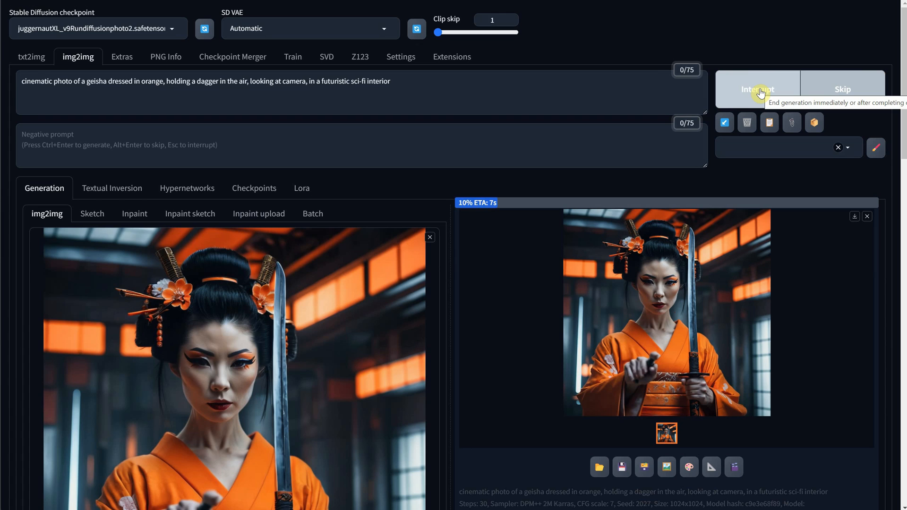
pyautogui.moveTo(719, 340)
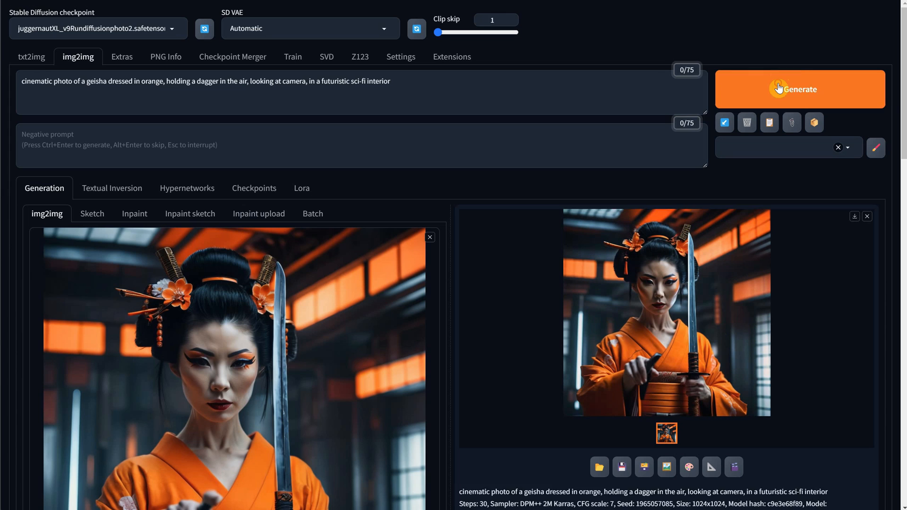
pyautogui.click(800, 88)
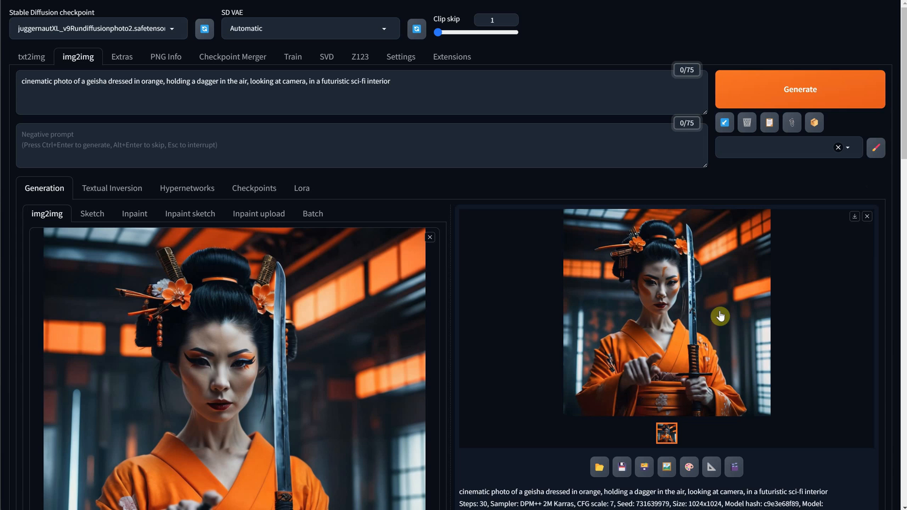
pyautogui.scroll(-3)
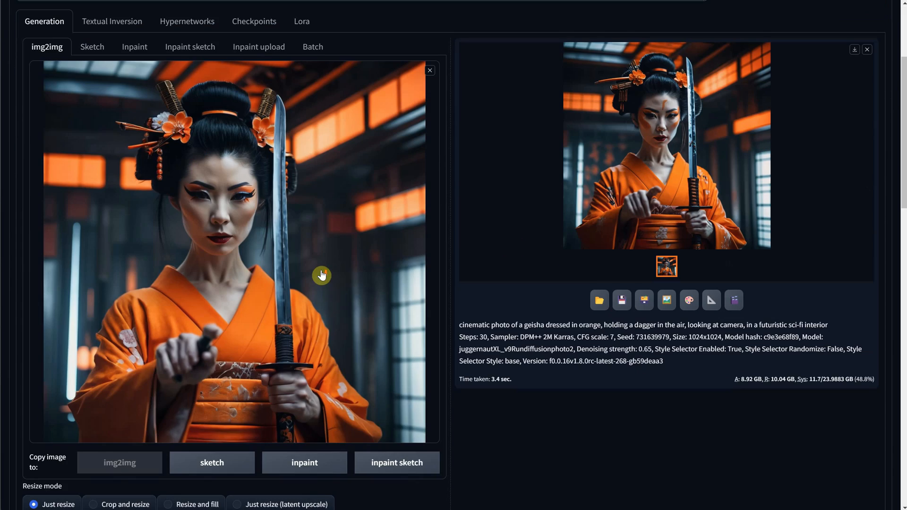
pyautogui.scroll(-3)
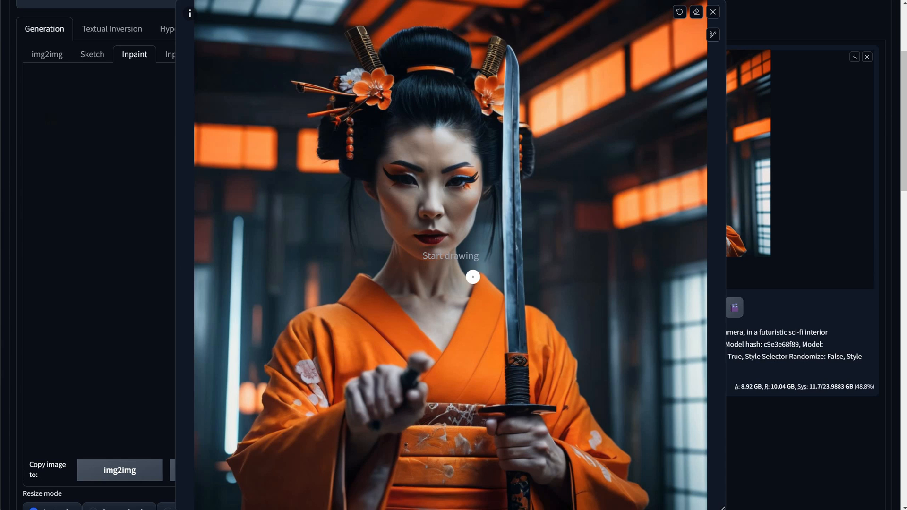
pyautogui.moveTo(420, 393)
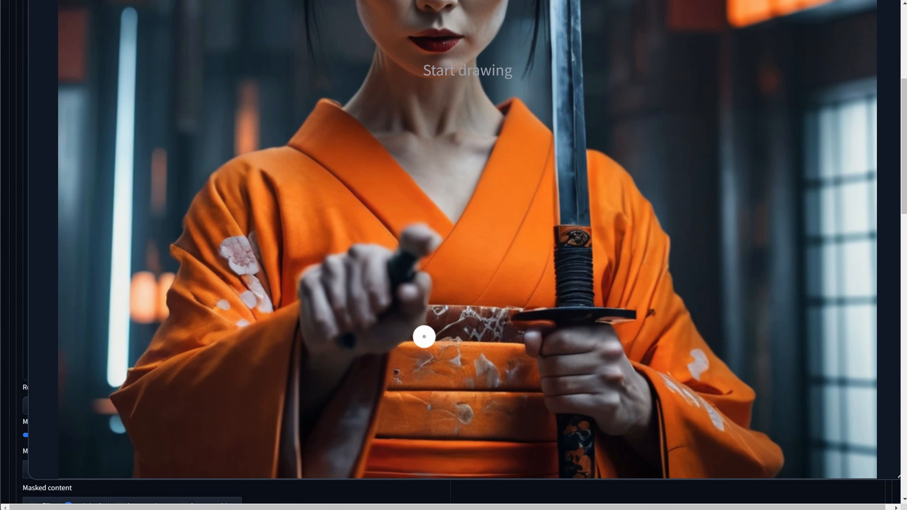
pyautogui.moveTo(309, 401)
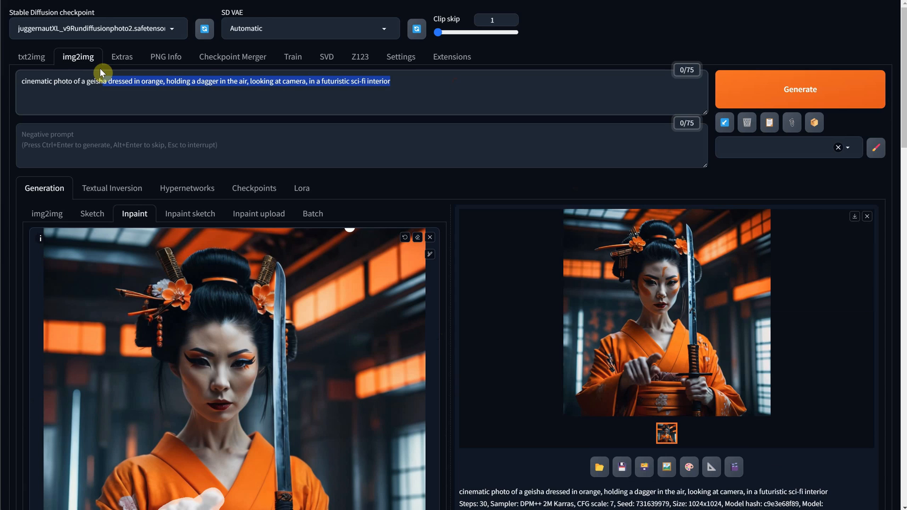
pyautogui.write('cinematic photo of a geisha hand pointing to th')
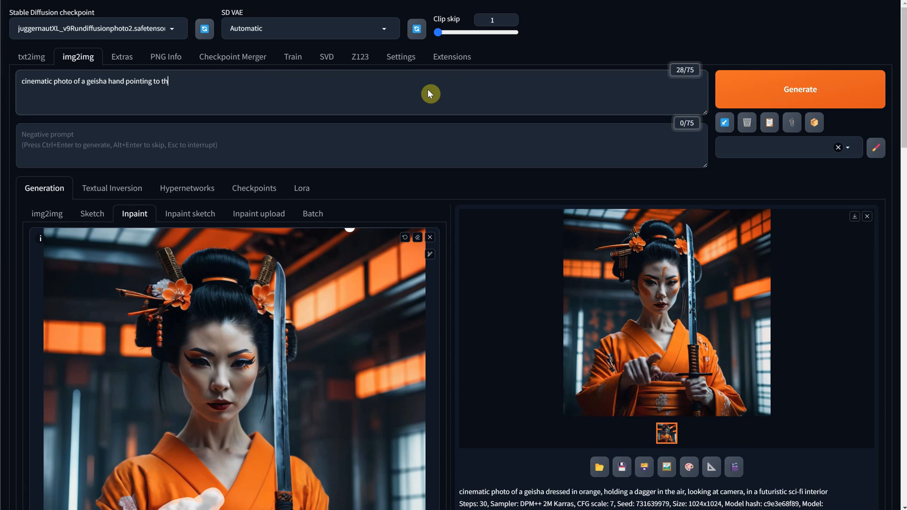
pyautogui.write('e camera')
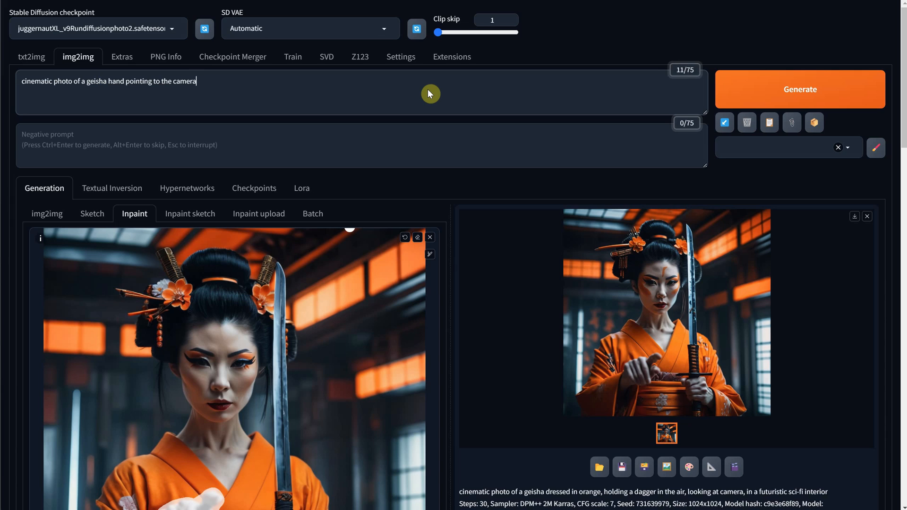
pyautogui.write('with a finger')
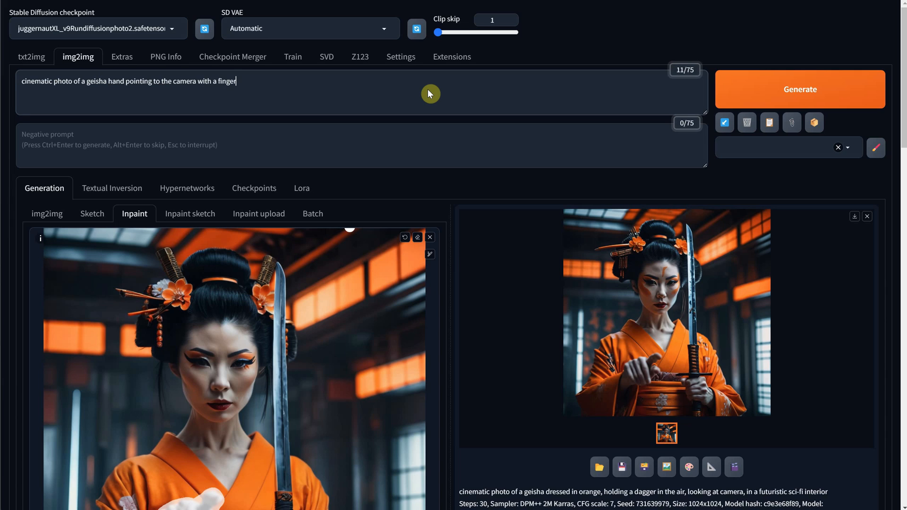
pyautogui.scroll(-3)
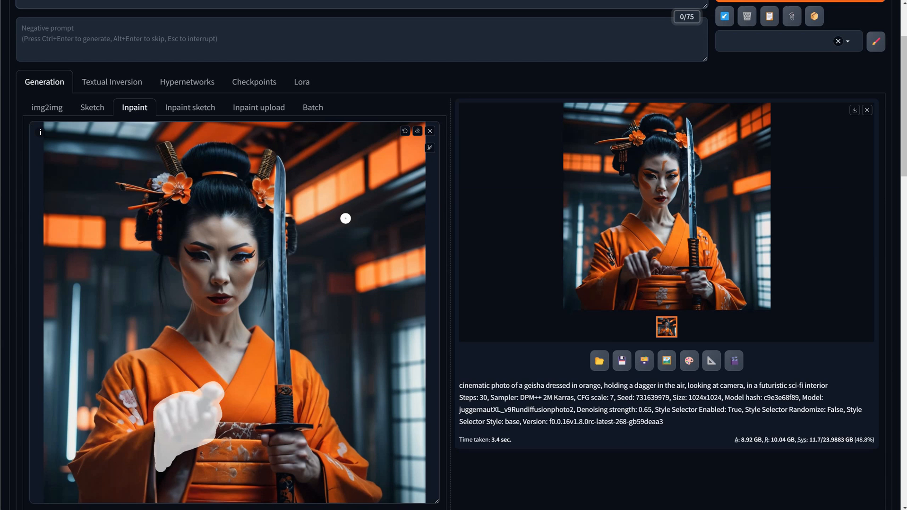
pyautogui.scroll(-3)
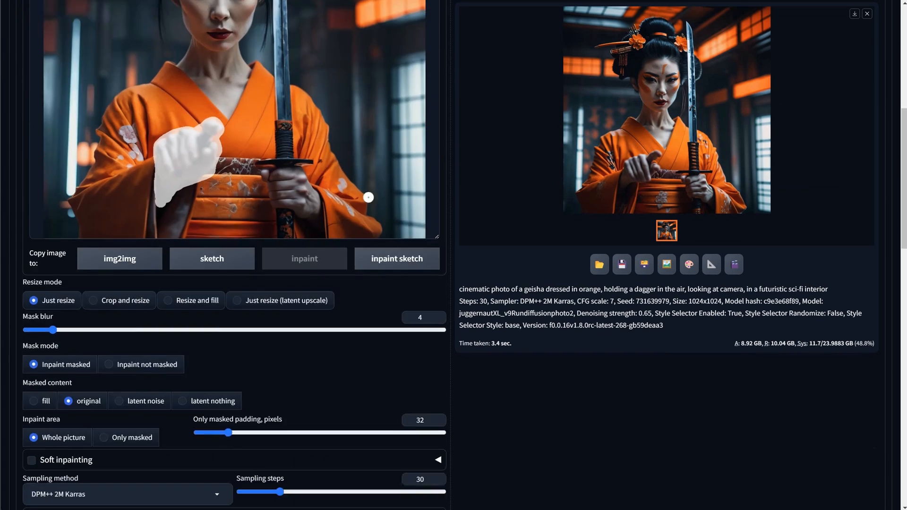
pyautogui.scroll(-3)
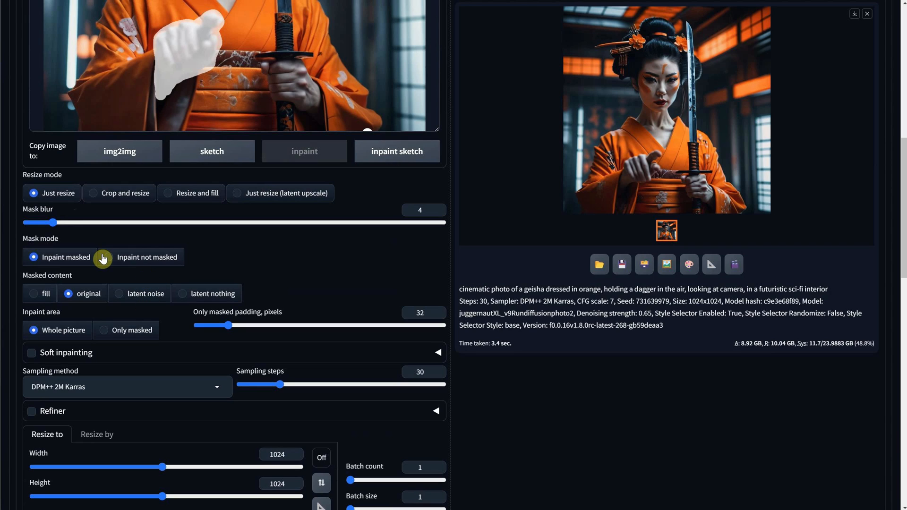
pyautogui.moveTo(232, 75)
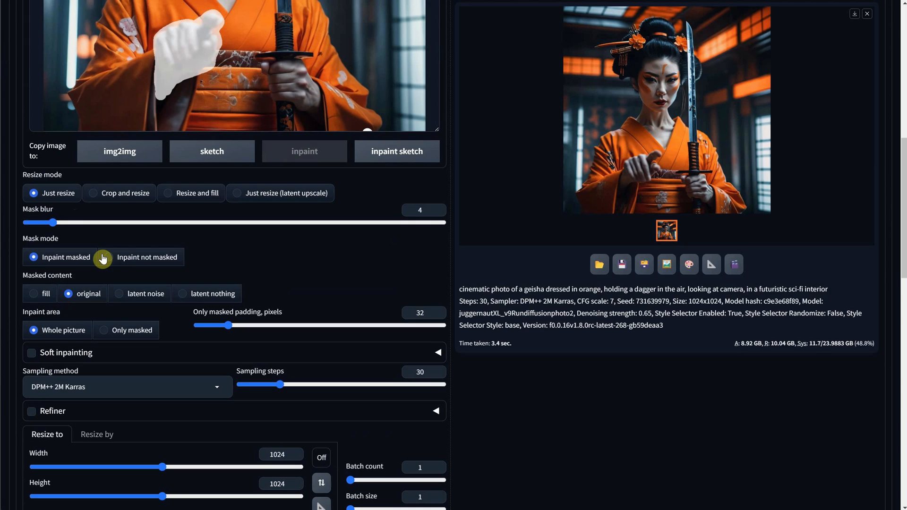
# Step: Inpaint the pointing hand with 'fill' masked content, then switch to 'original'
pyautogui.click(33, 293)
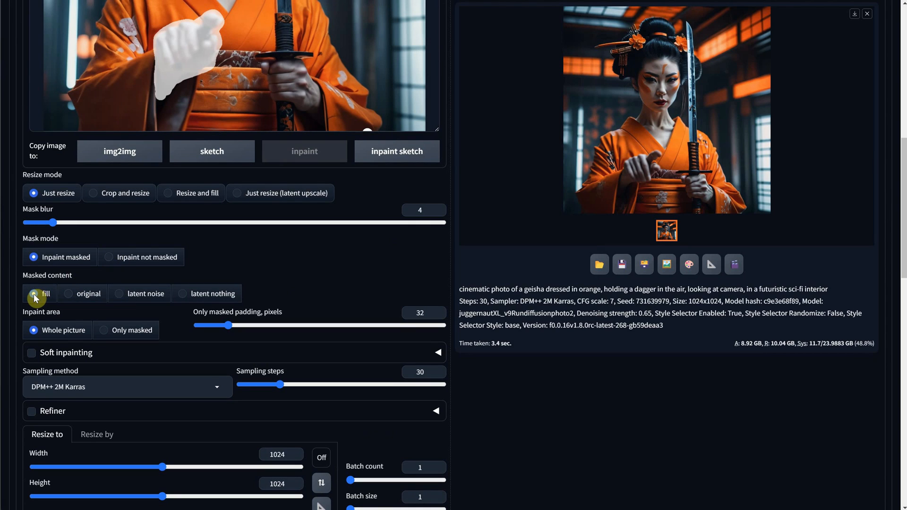
pyautogui.moveTo(40, 293)
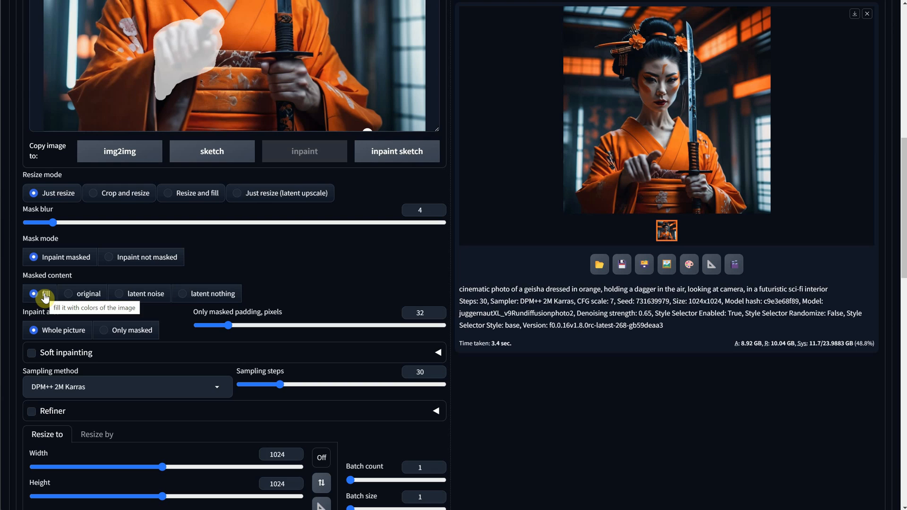
pyautogui.moveTo(120, 244)
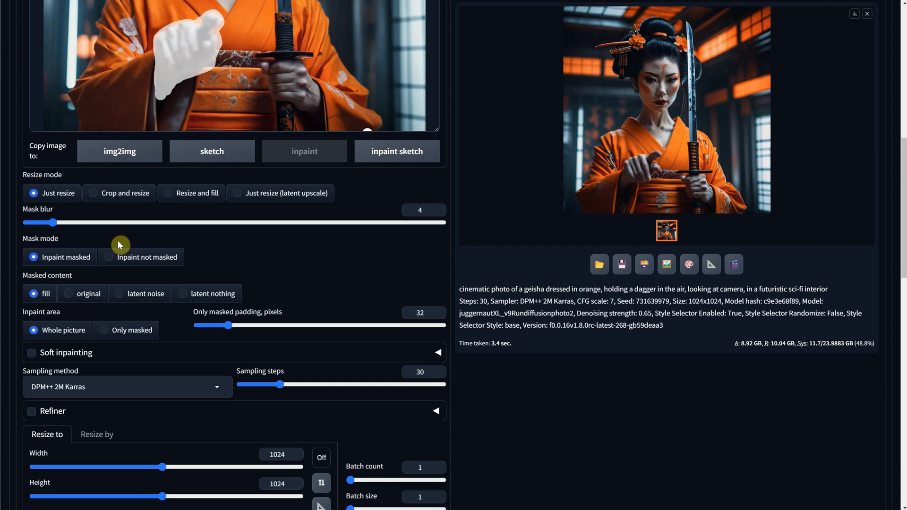
pyautogui.scroll(-3)
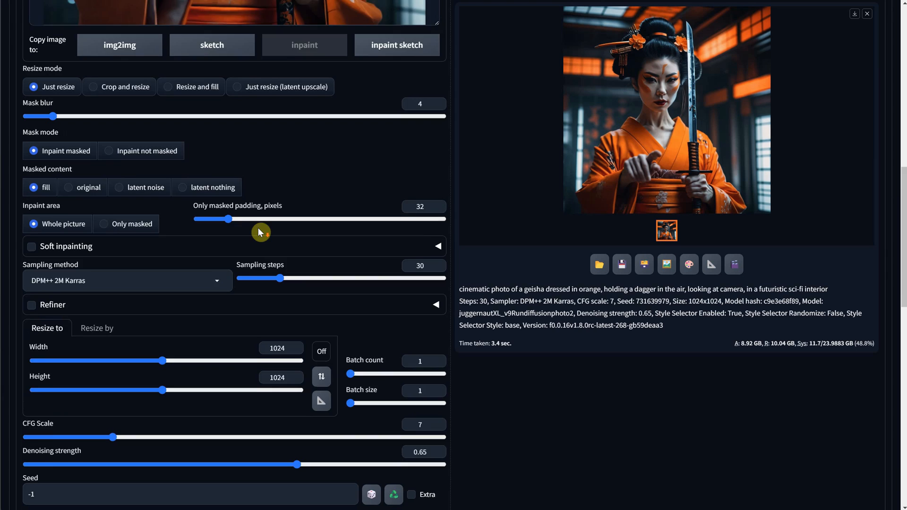
pyautogui.scroll(-3)
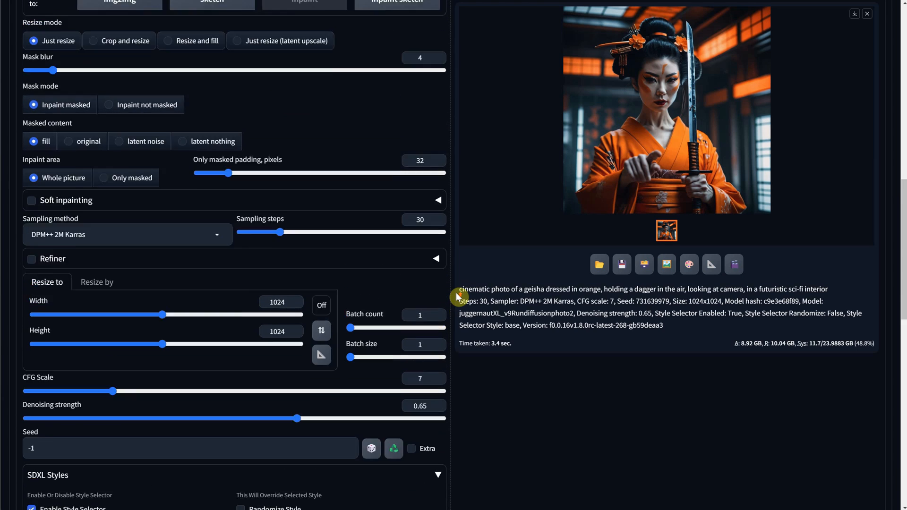
pyautogui.scroll(3)
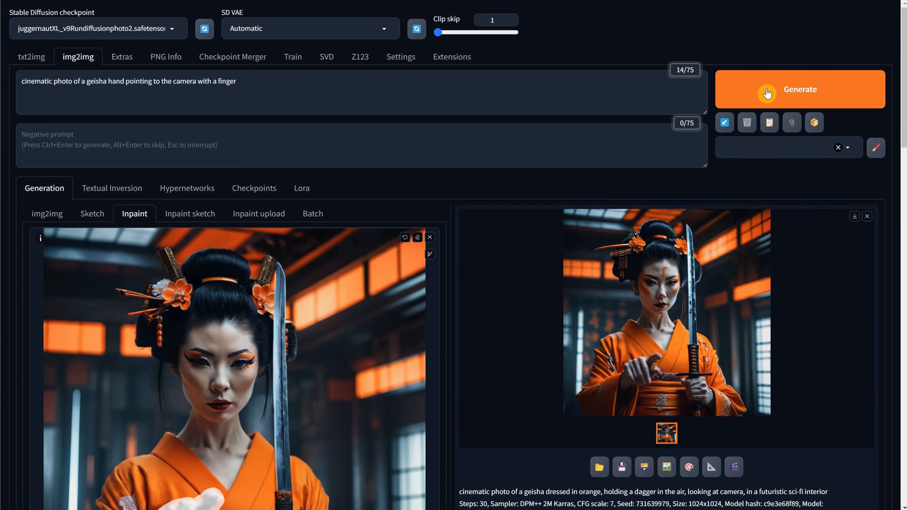
pyautogui.click(799, 90)
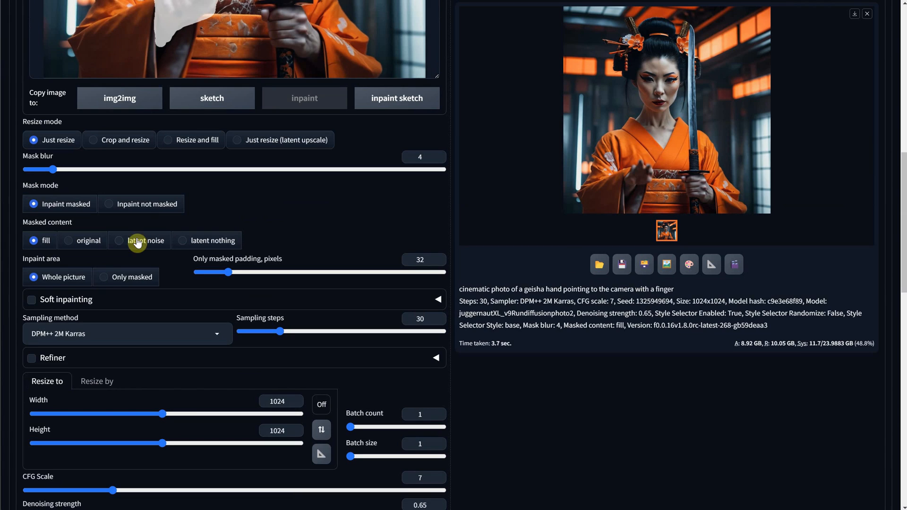
pyautogui.click(67, 240)
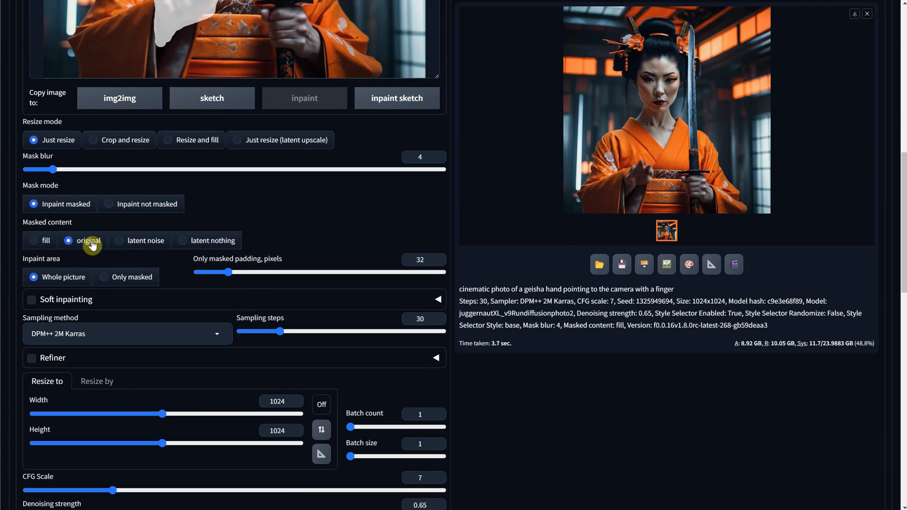
pyautogui.moveTo(147, 252)
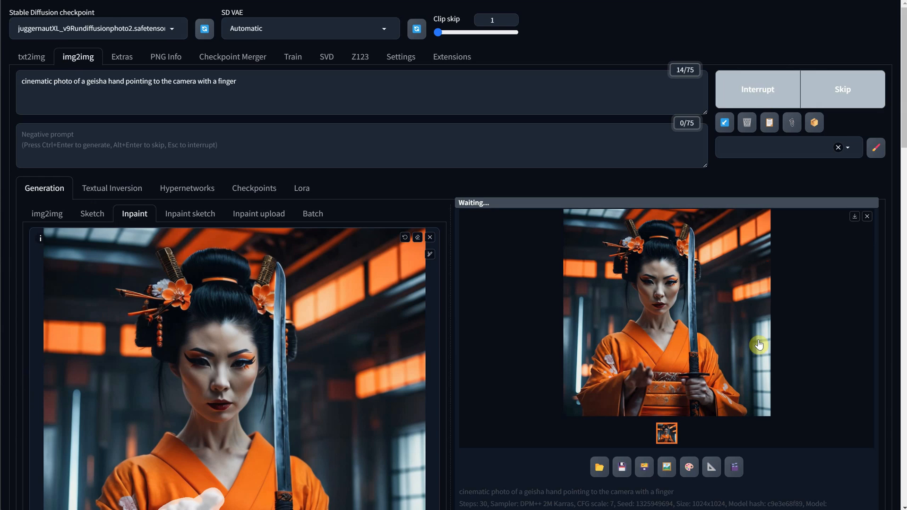
pyautogui.scroll(-3)
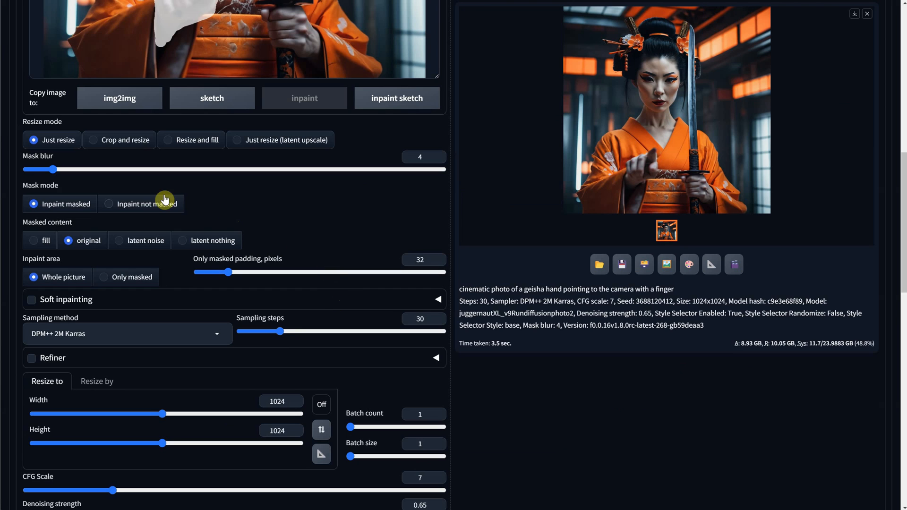
pyautogui.moveTo(36, 250)
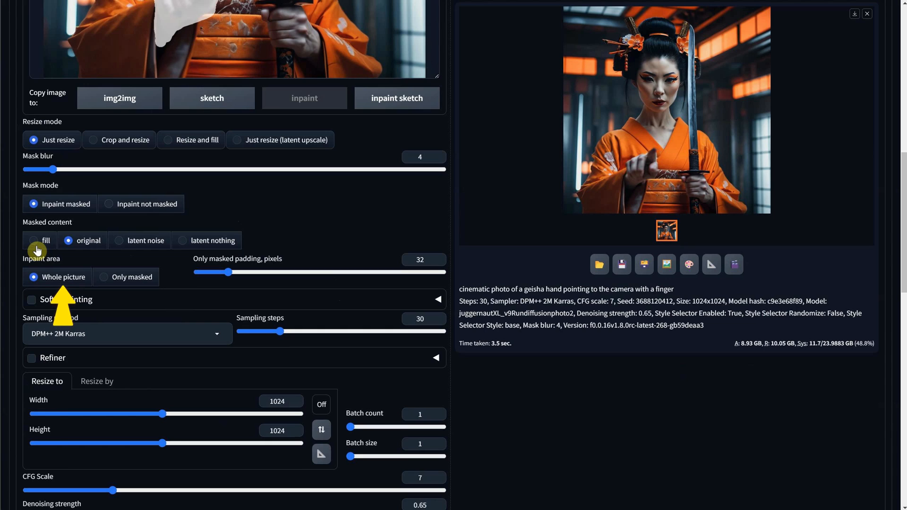
# Step: Set Inpaint area to 'Only masked', regenerate the pointing hand, and check it full size
pyautogui.click(104, 277)
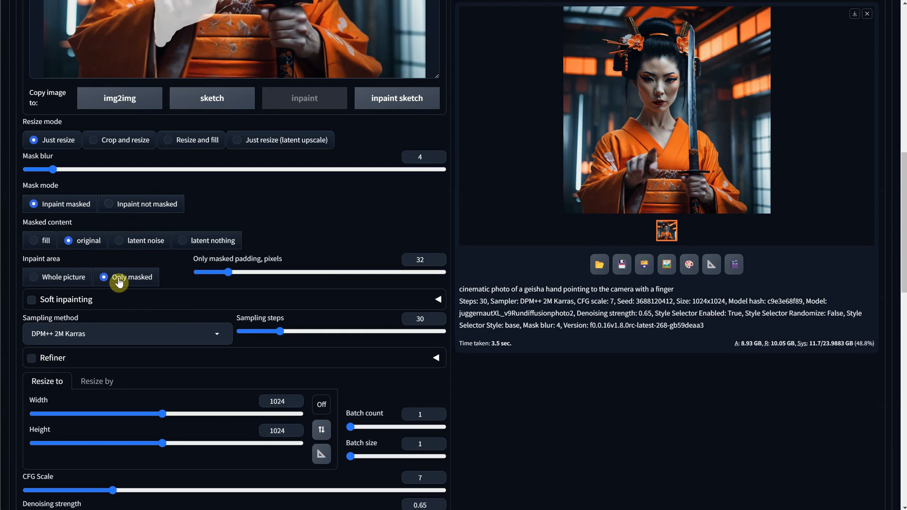
pyautogui.moveTo(85, 249)
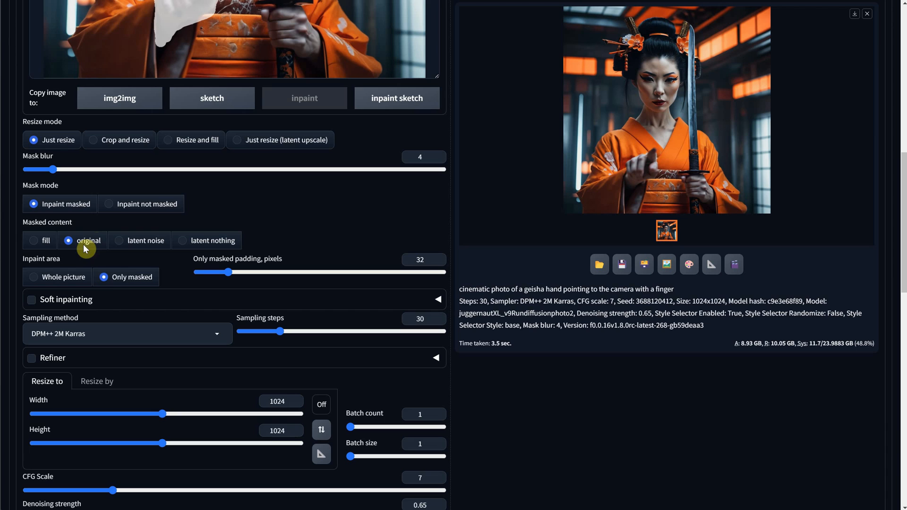
pyautogui.scroll(-3)
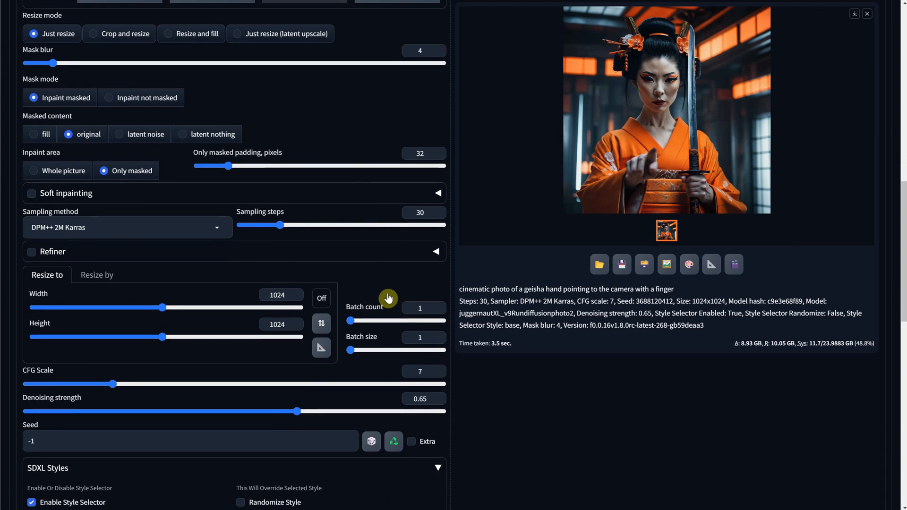
pyautogui.scroll(3)
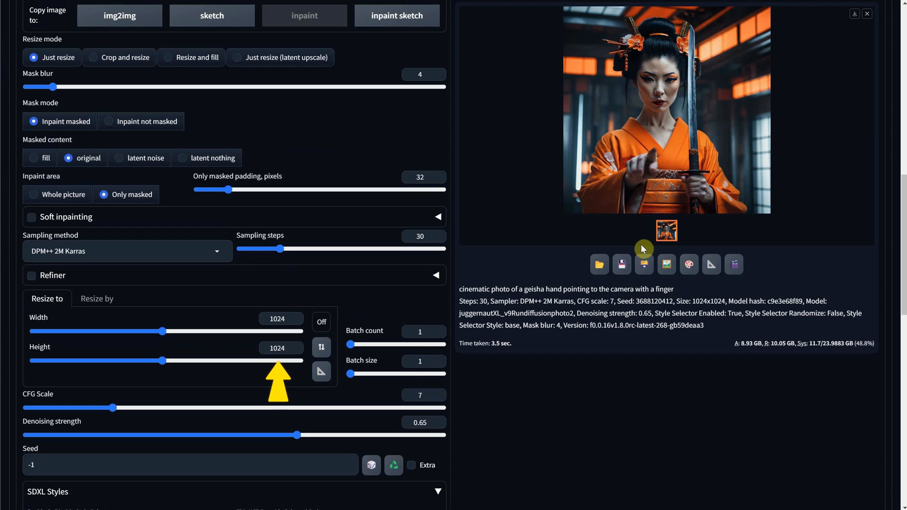
pyautogui.scroll(3)
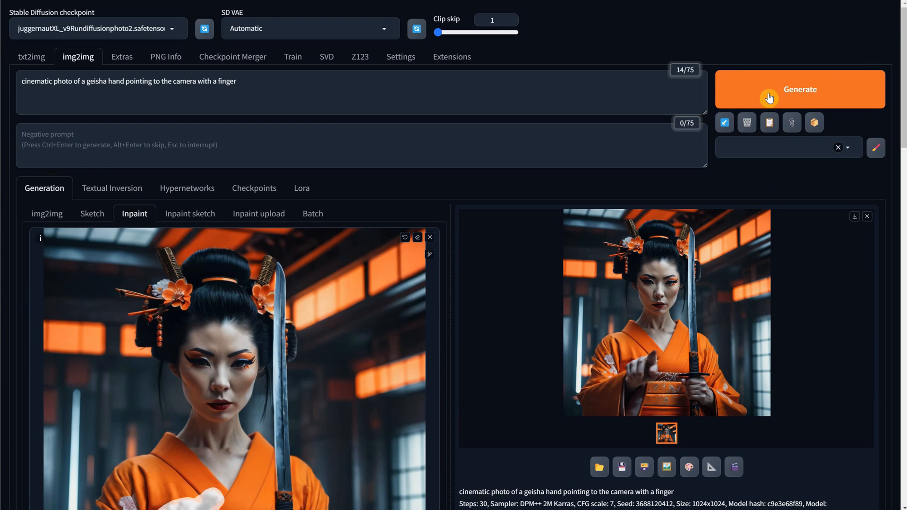
pyautogui.click(800, 89)
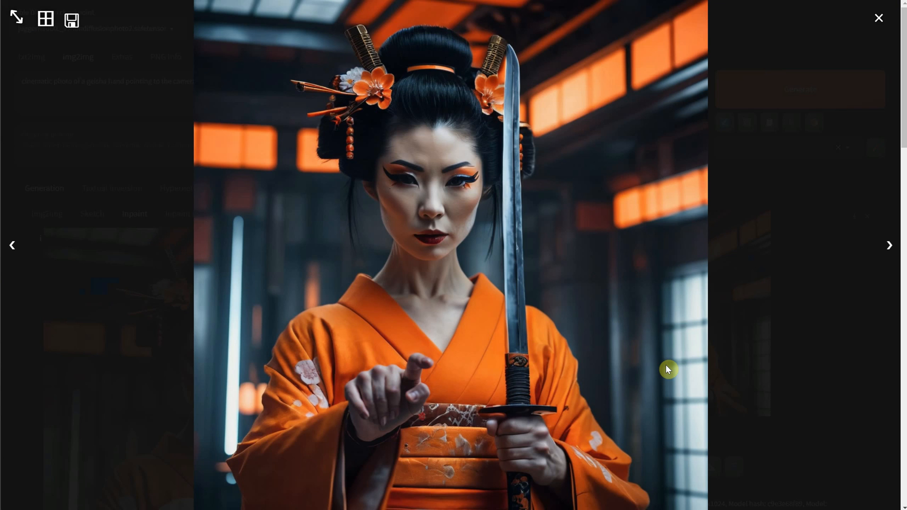
pyautogui.moveTo(843, 389)
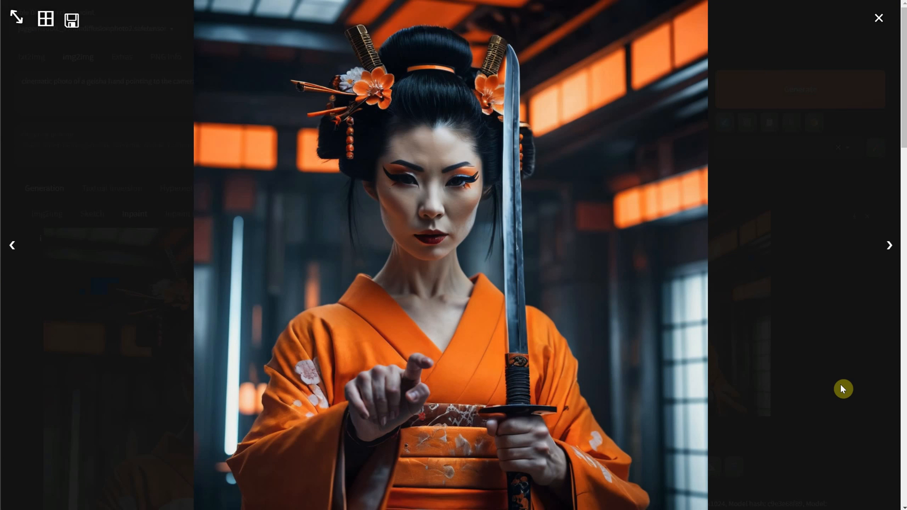
pyautogui.click(879, 18)
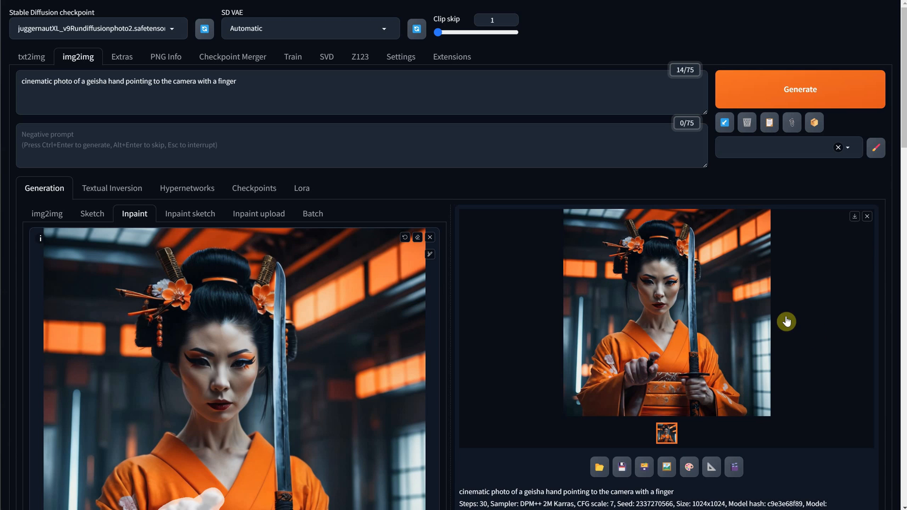
# Step: Shrink the mask brush and generate two more pointing-hand variations
pyautogui.scroll(-3)
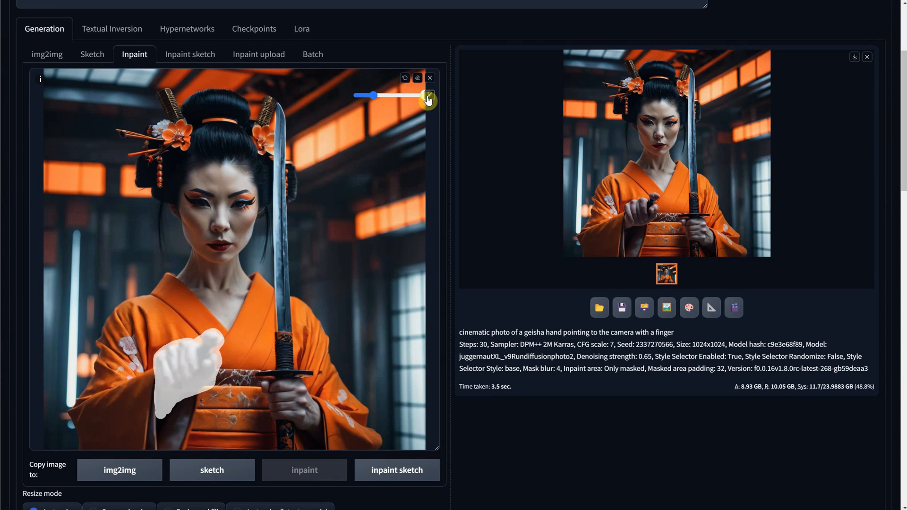
pyautogui.moveTo(428, 95); pyautogui.dragTo(361, 95)
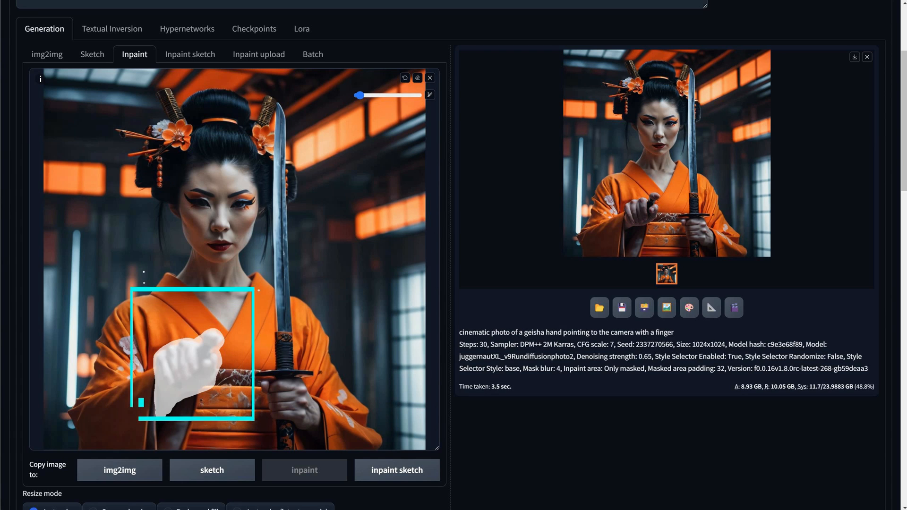
pyautogui.scroll(3)
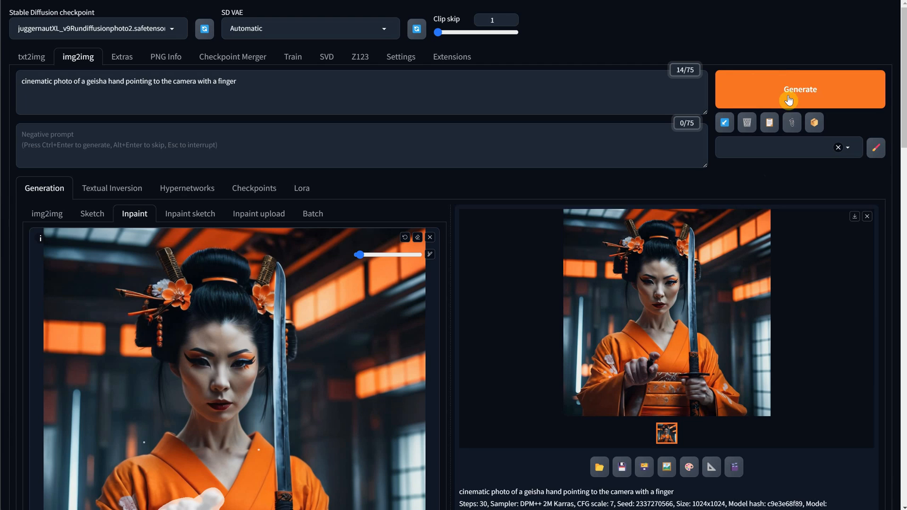
pyautogui.click(800, 89)
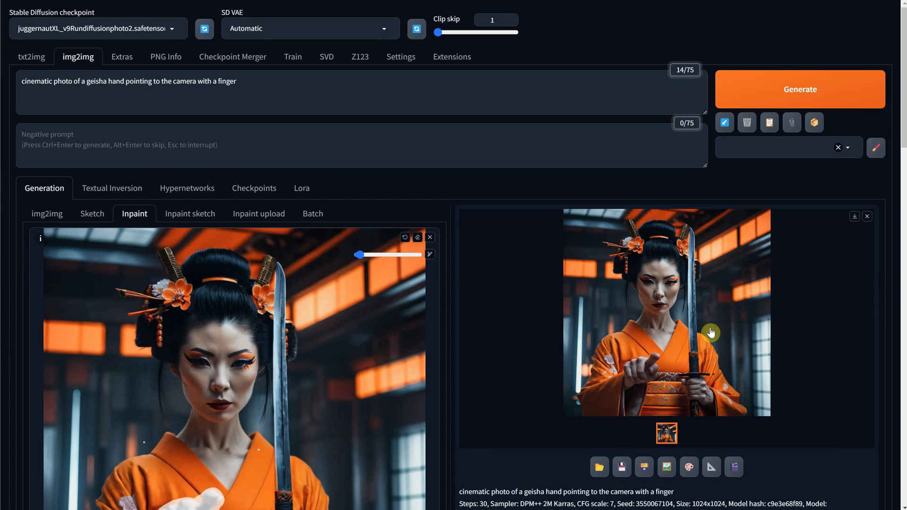
pyautogui.click(800, 89)
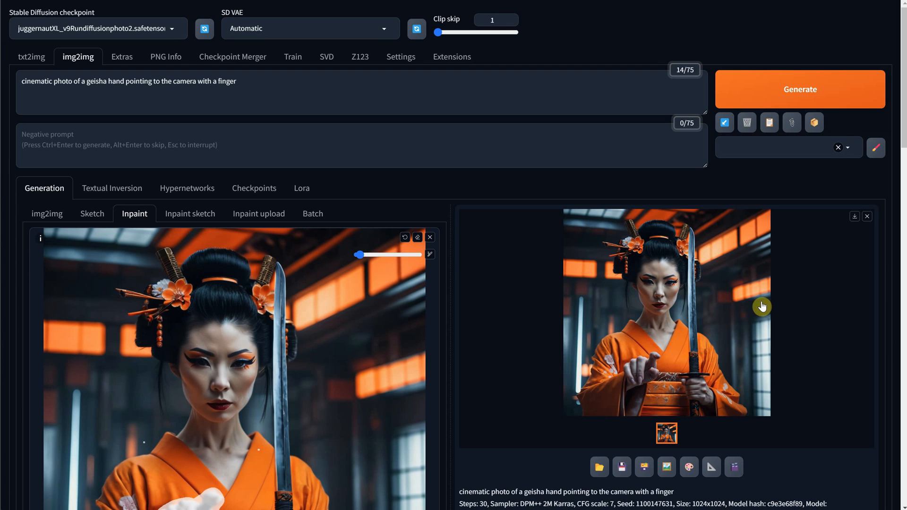
# Step: Generate another pointing-hand geisha and inspect the result in the full-size viewer
pyautogui.scroll(-3)
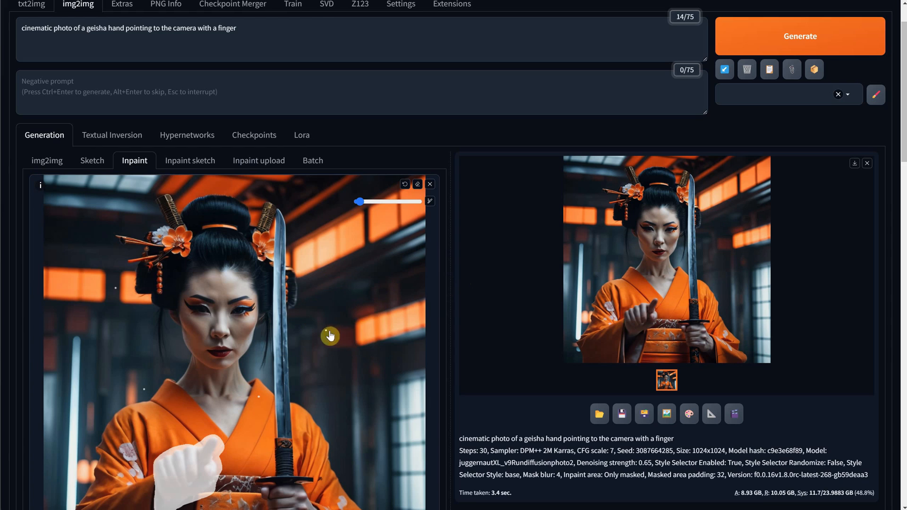
pyautogui.moveTo(765, 227)
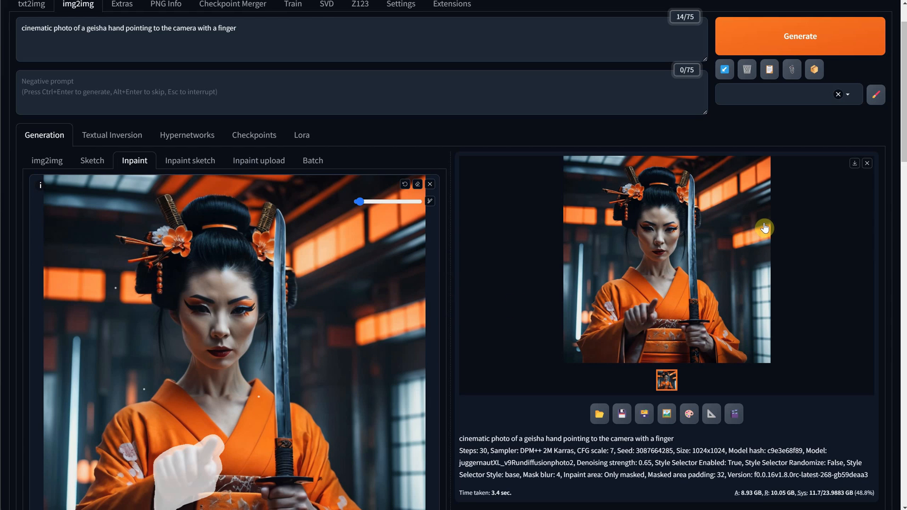
pyautogui.moveTo(405, 186)
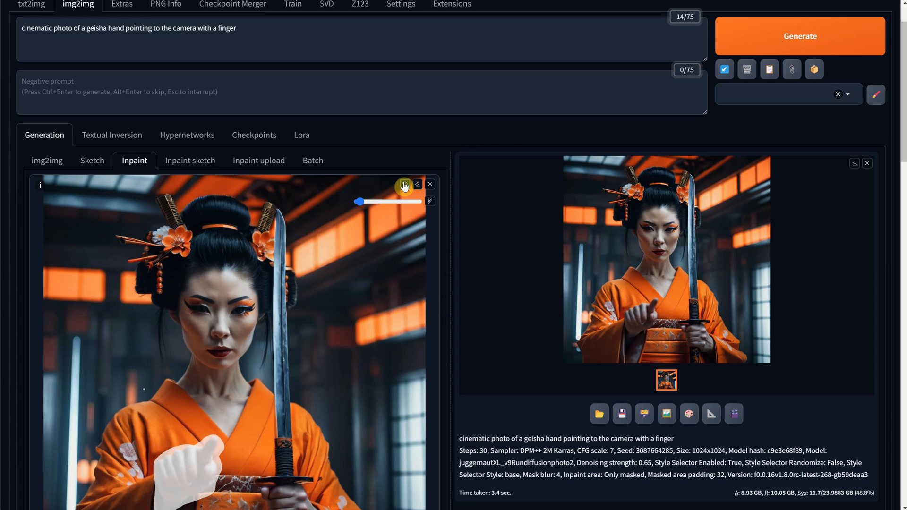
pyautogui.scroll(3)
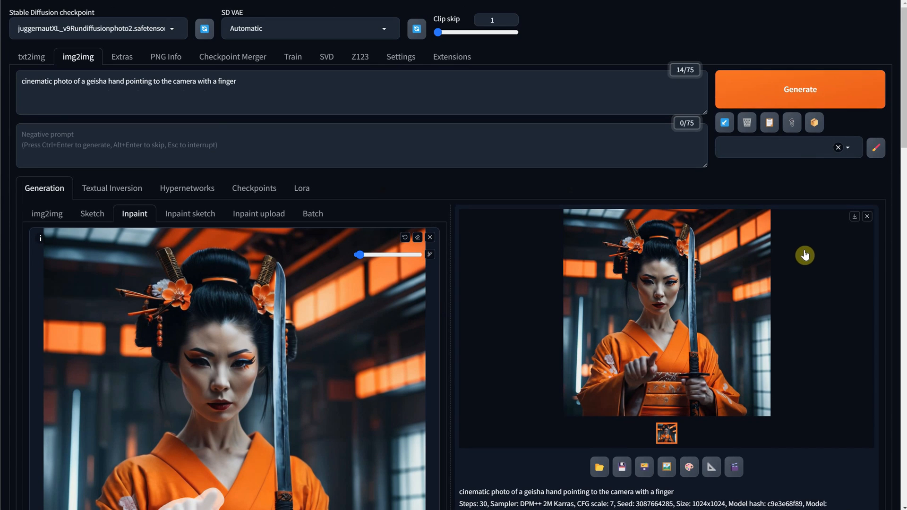
pyautogui.click(800, 89)
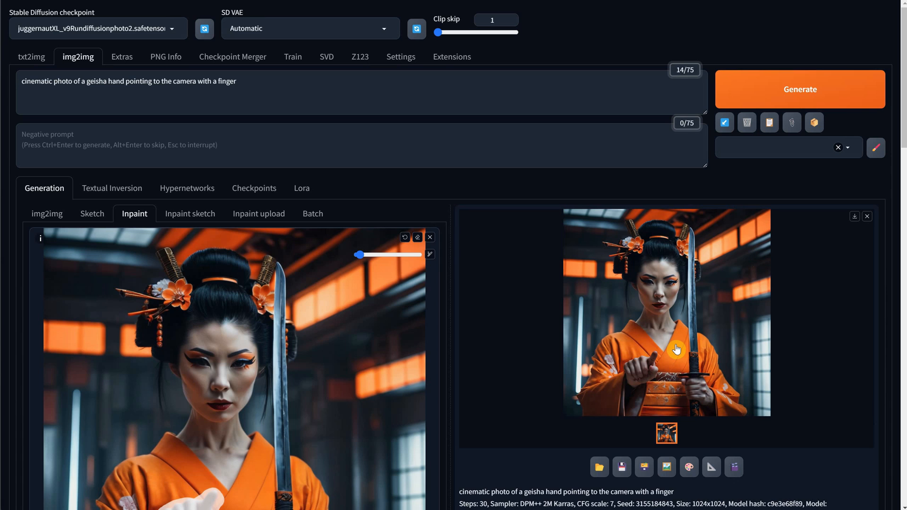
pyautogui.click(800, 89)
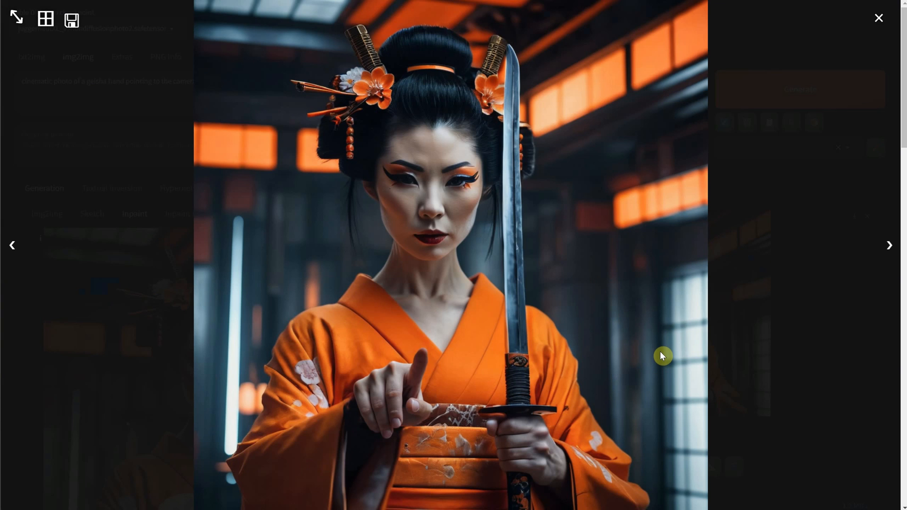
pyautogui.click(878, 18)
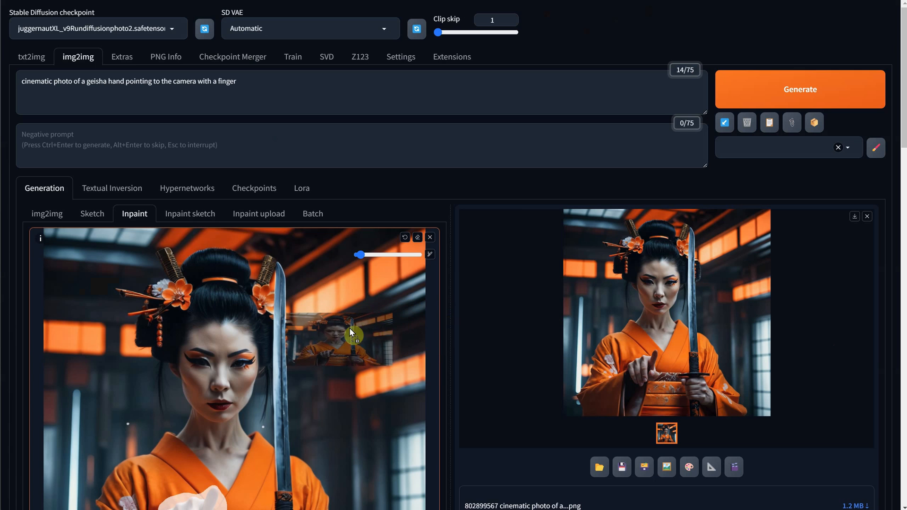
# Step: Clear the existing mask covering the geisha's hand
pyautogui.scroll(-3)
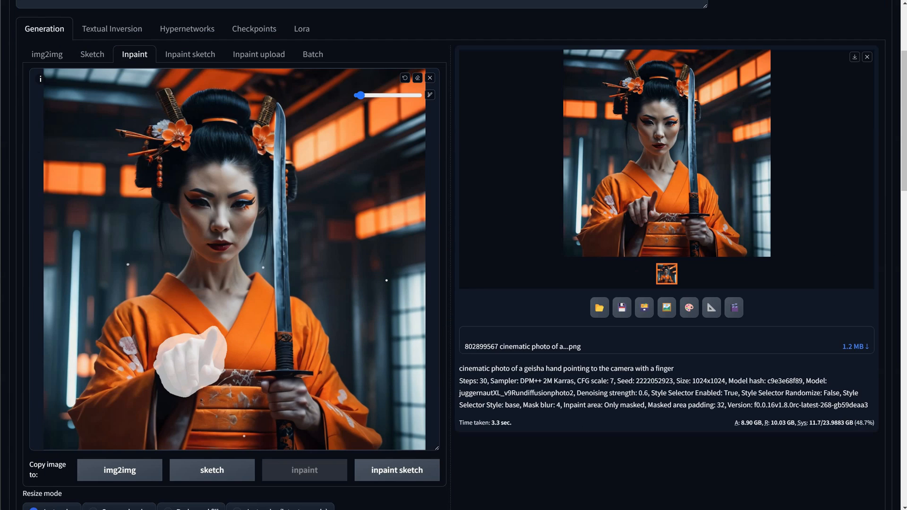
pyautogui.click(417, 77)
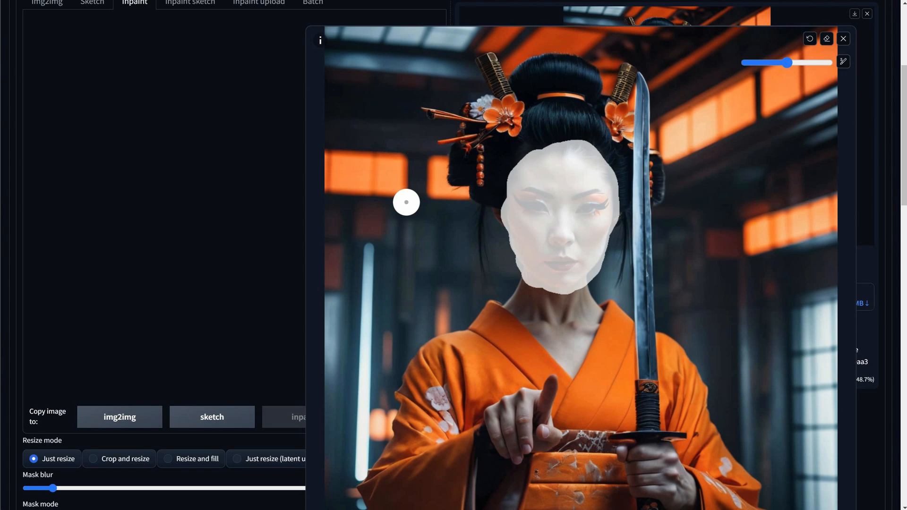
pyautogui.moveTo(382, 206)
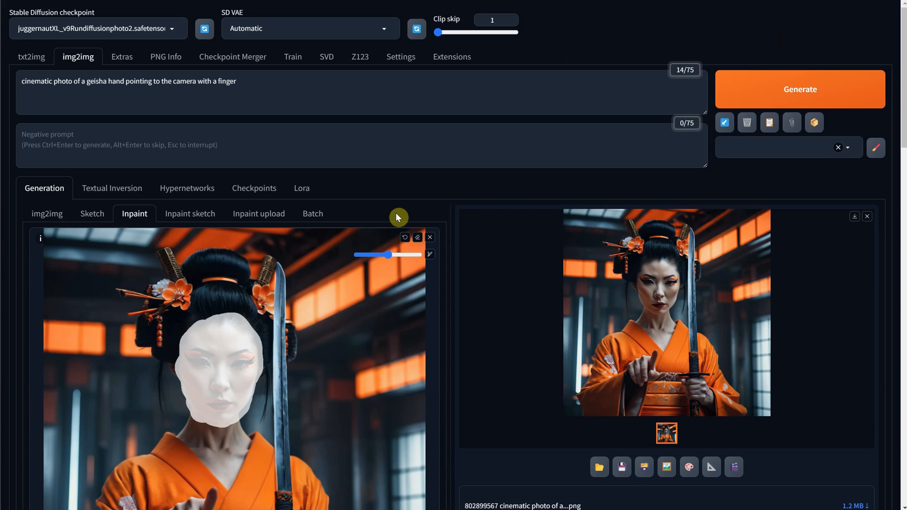
# Step: Prompt 'cinematic photo of a geisha face' with smiling, crying, serious, confident variants, previewing each
pyautogui.write('cinematic photo of a geisha face')
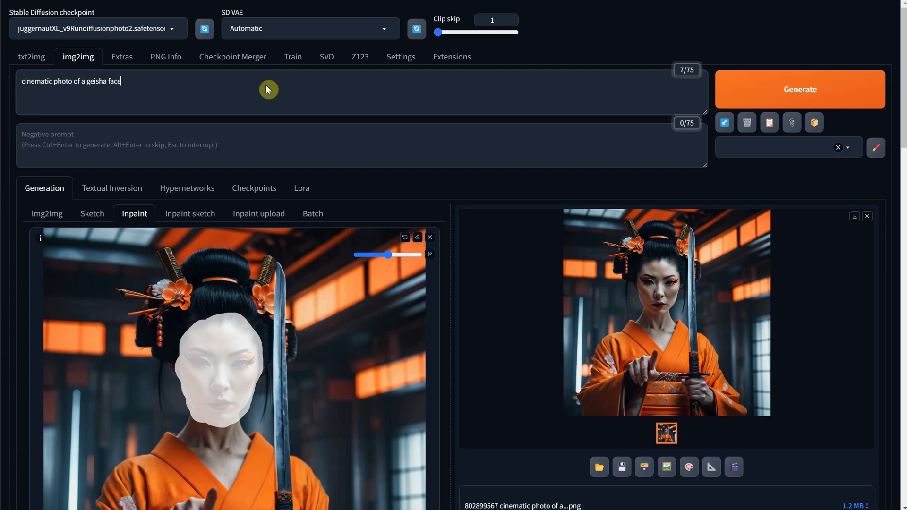
pyautogui.moveTo(755, 98)
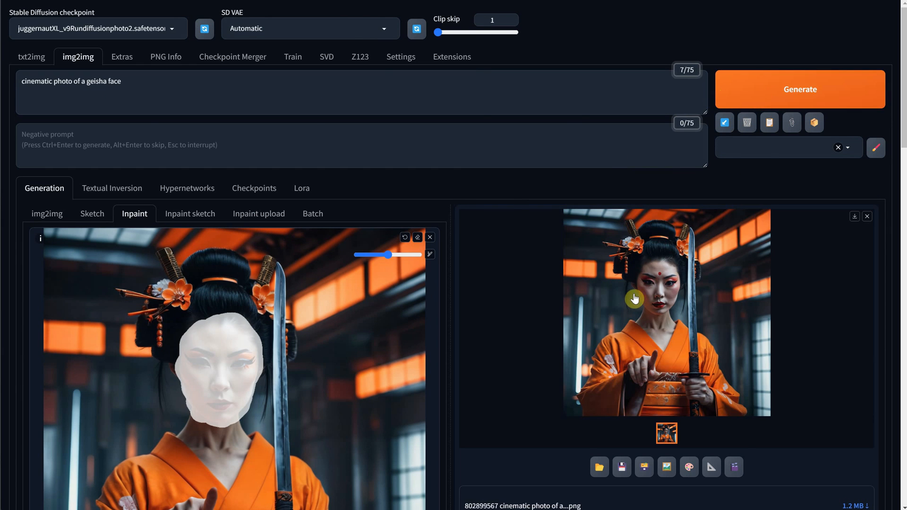
pyautogui.moveTo(827, 416)
pyautogui.write(' sad')
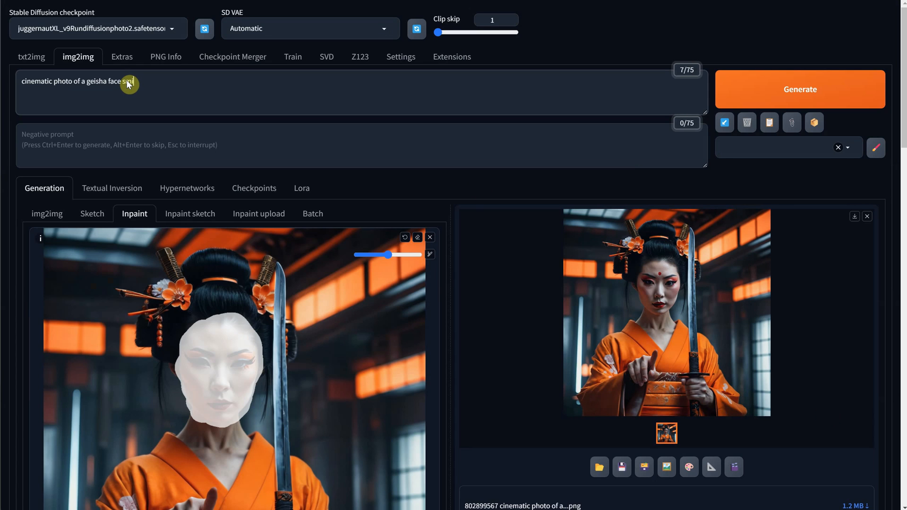
pyautogui.click(666, 313)
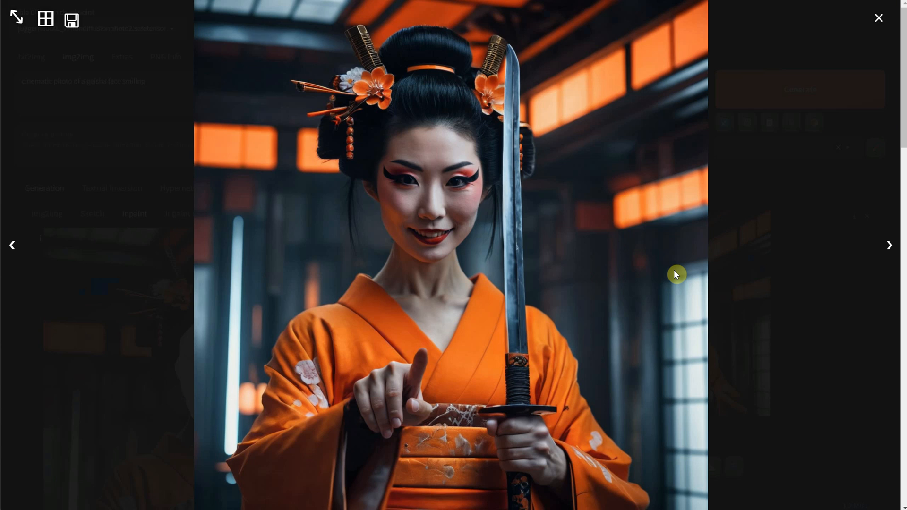
pyautogui.click(879, 18)
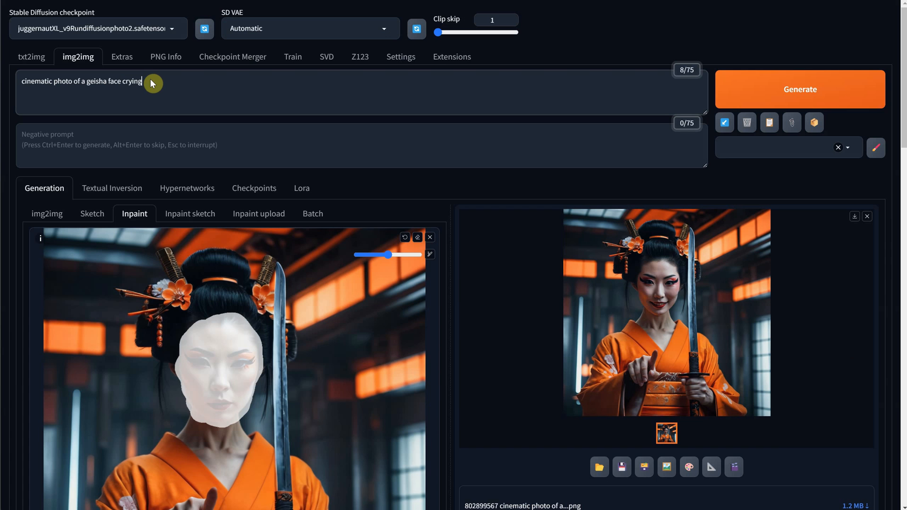
pyautogui.click(800, 89)
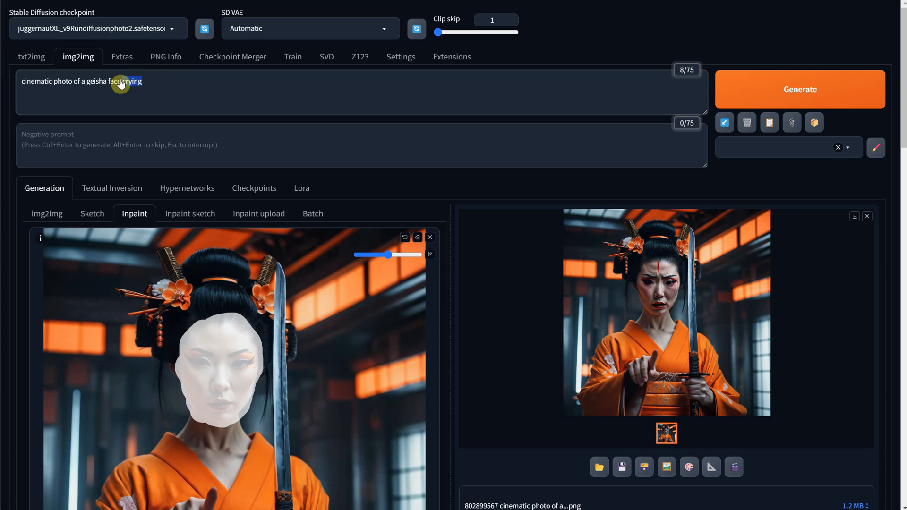
pyautogui.write('serious')
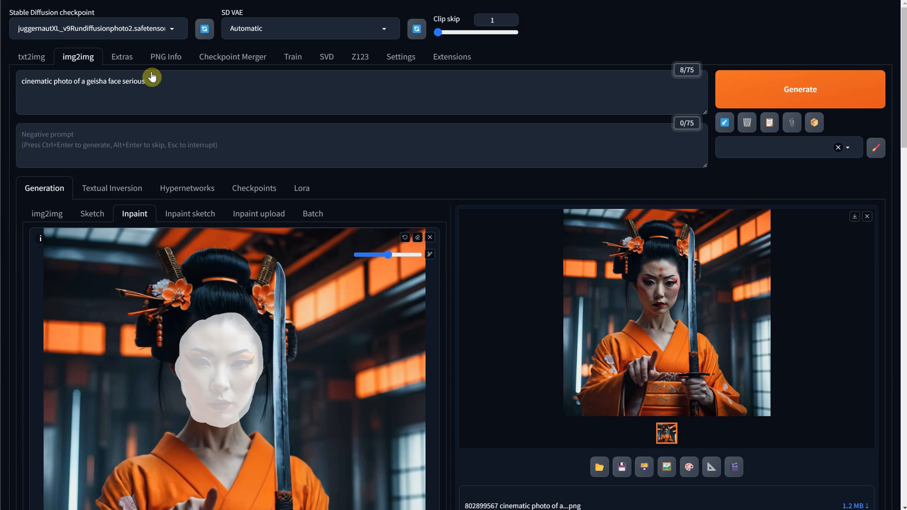
pyautogui.write('confident')
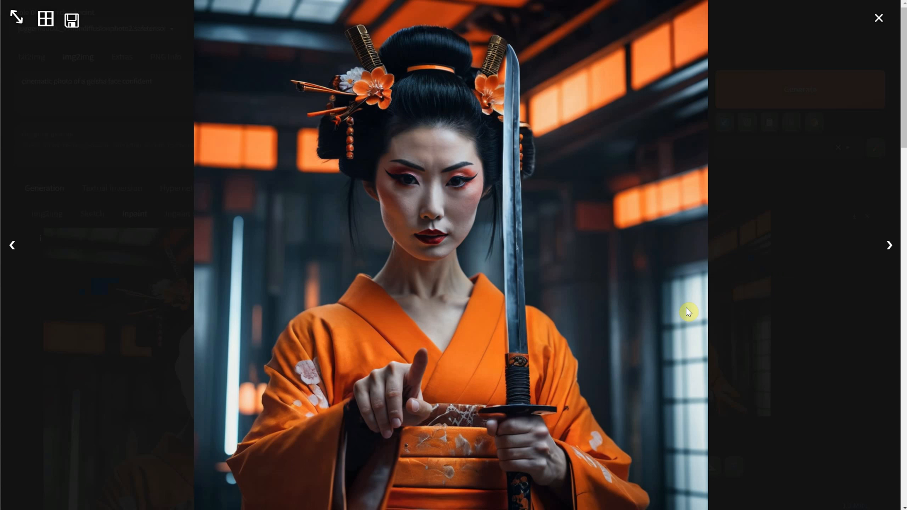
pyautogui.click(878, 18)
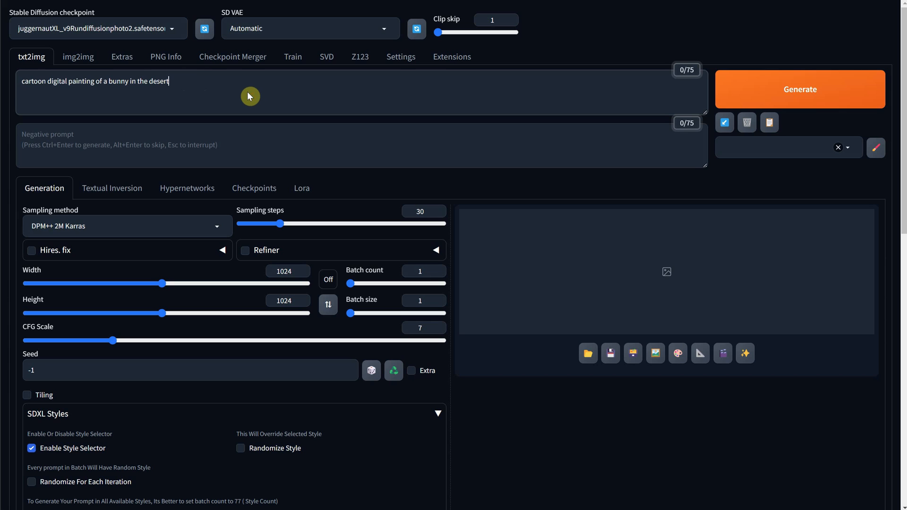
# Step: Generate the cartoon desert bunny, send it to img2img, and copy it into Inpaint
pyautogui.click(800, 89)
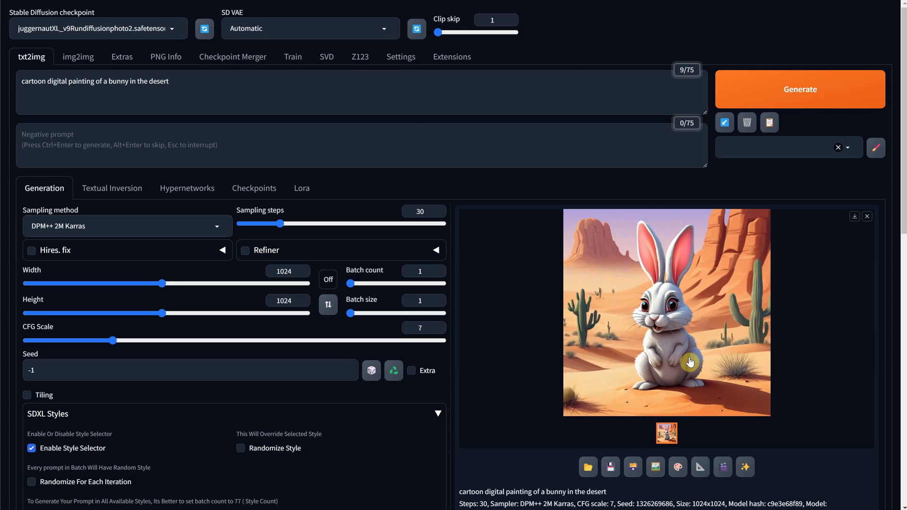
pyautogui.click(77, 56)
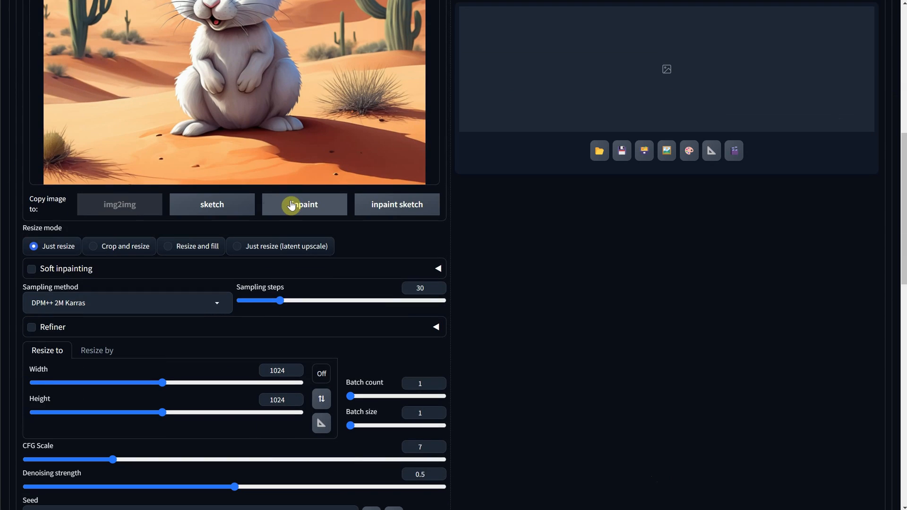
pyautogui.click(304, 205)
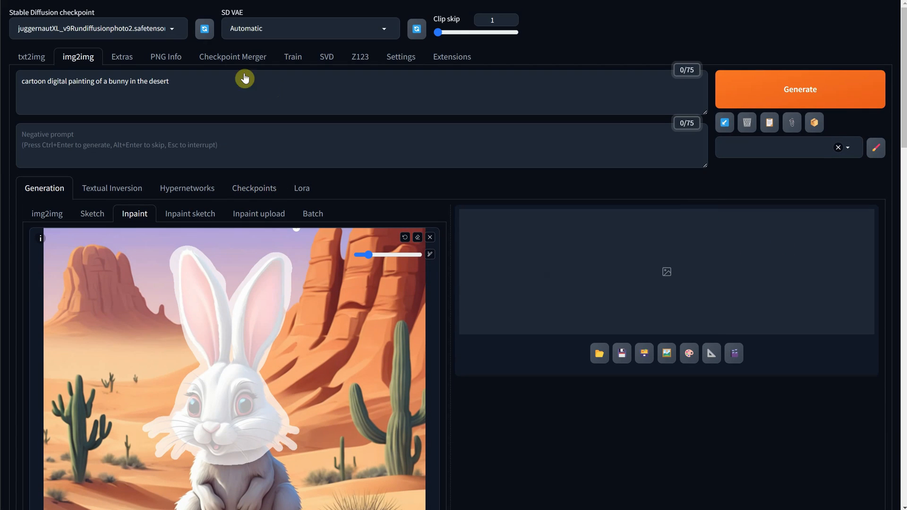
# Step: Add 'robotic bunny' to the prompt, inpaint the bunny's head, and preview the result
pyautogui.write(', robotic bunny head, rusty, mech, scifi')
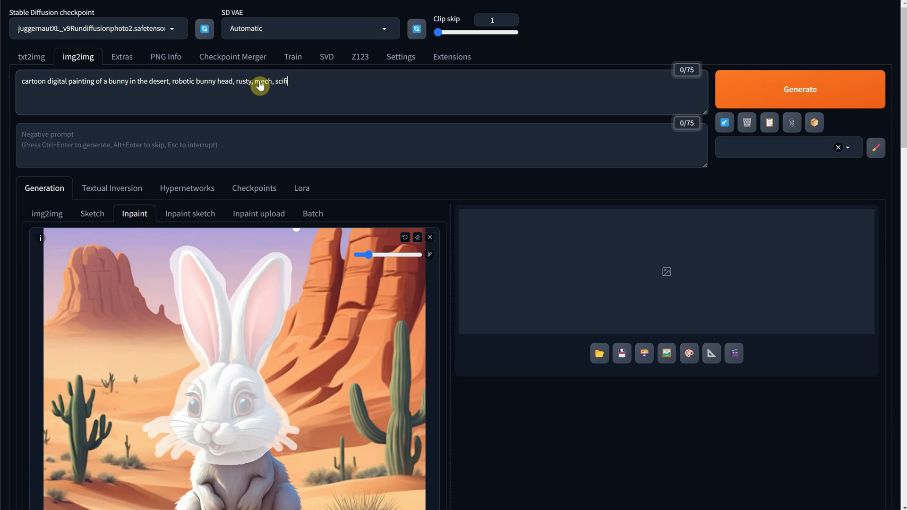
pyautogui.scroll(-3)
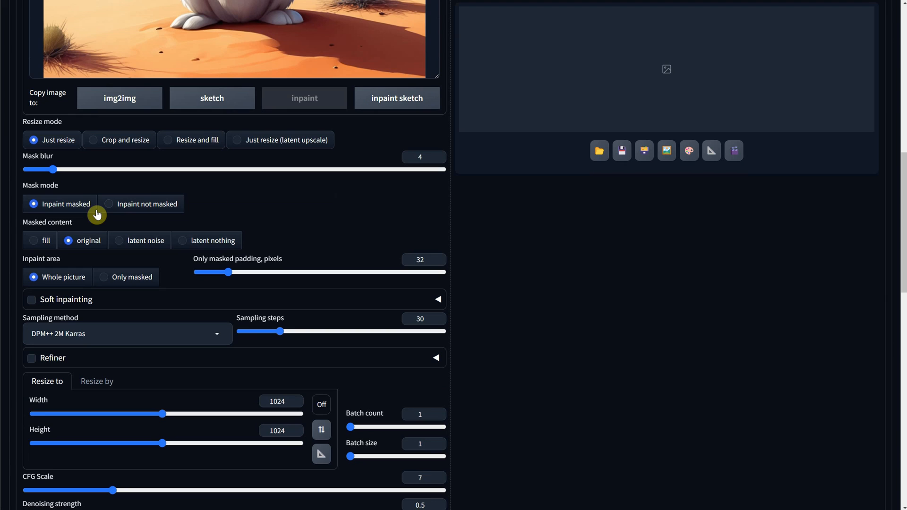
pyautogui.moveTo(76, 209)
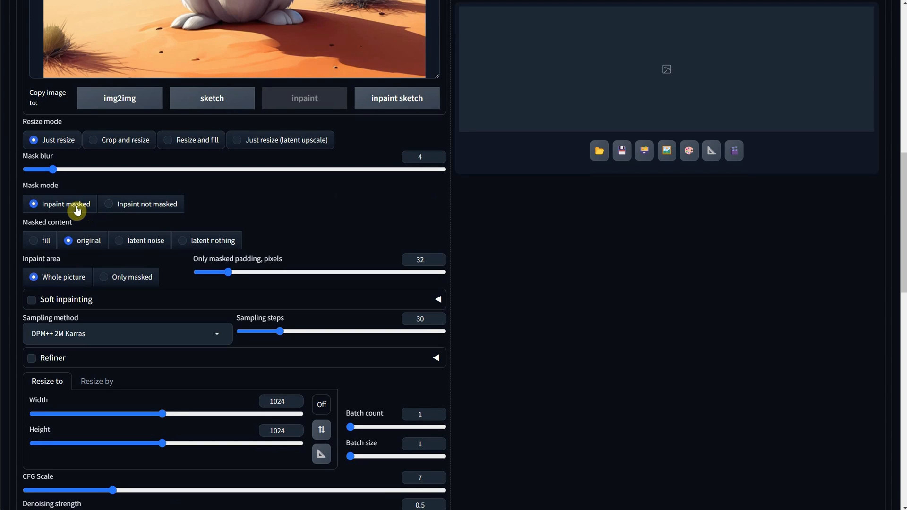
pyautogui.moveTo(95, 246)
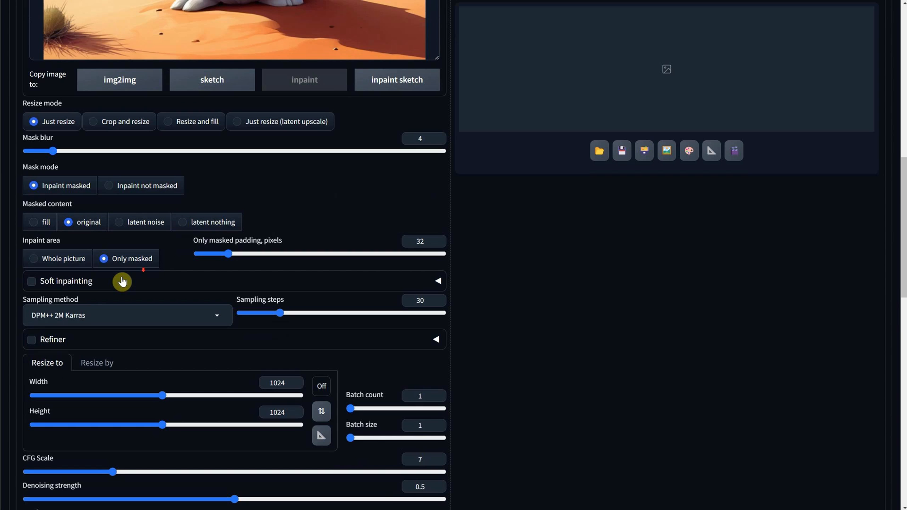
pyautogui.scroll(-3)
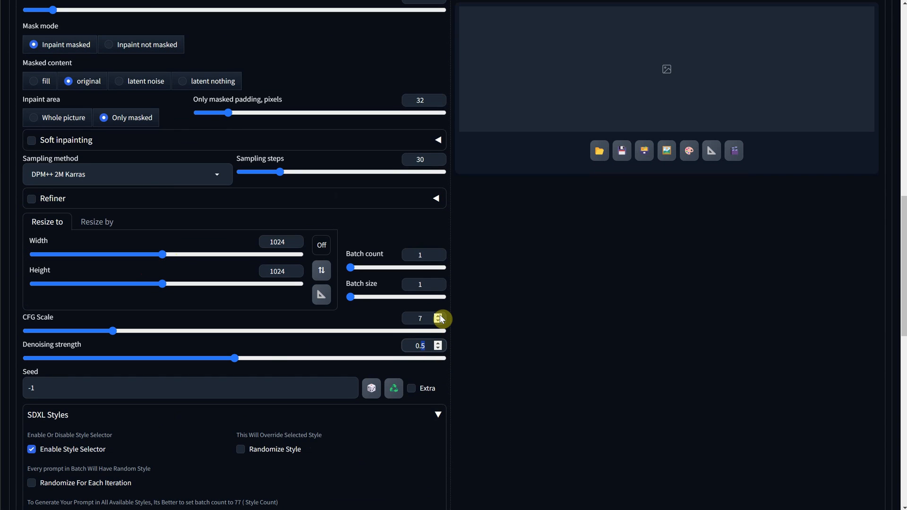
pyautogui.scroll(3)
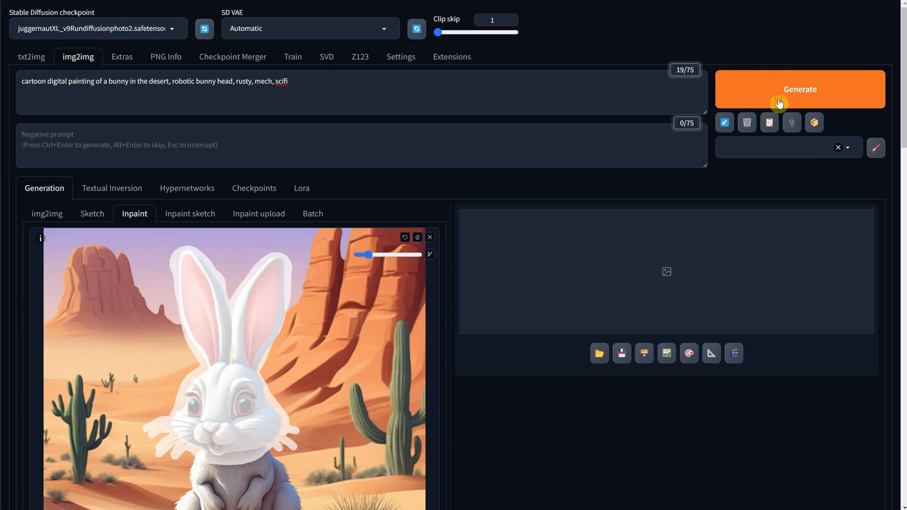
pyautogui.click(799, 89)
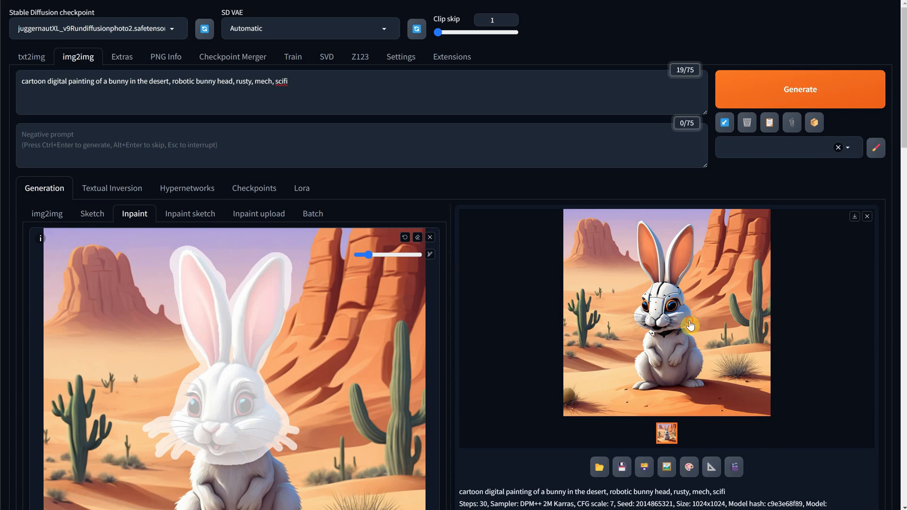
pyautogui.click(667, 312)
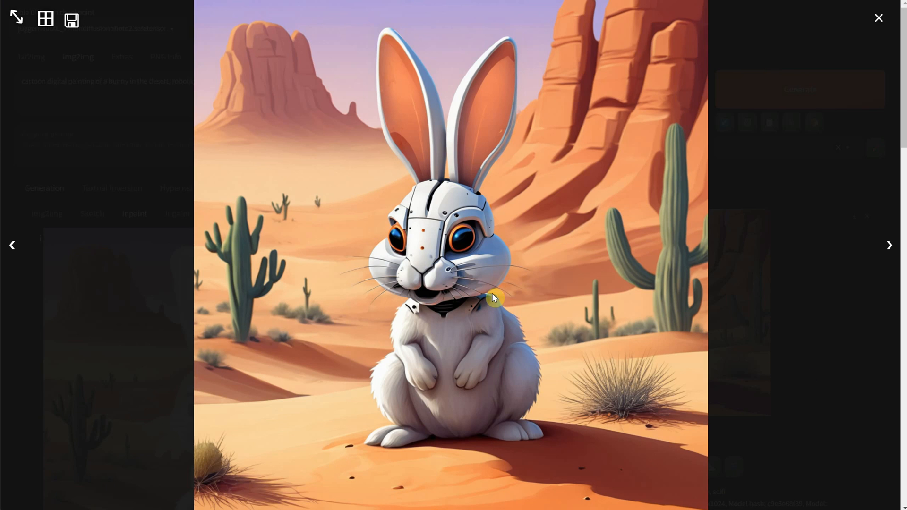
pyautogui.click(879, 18)
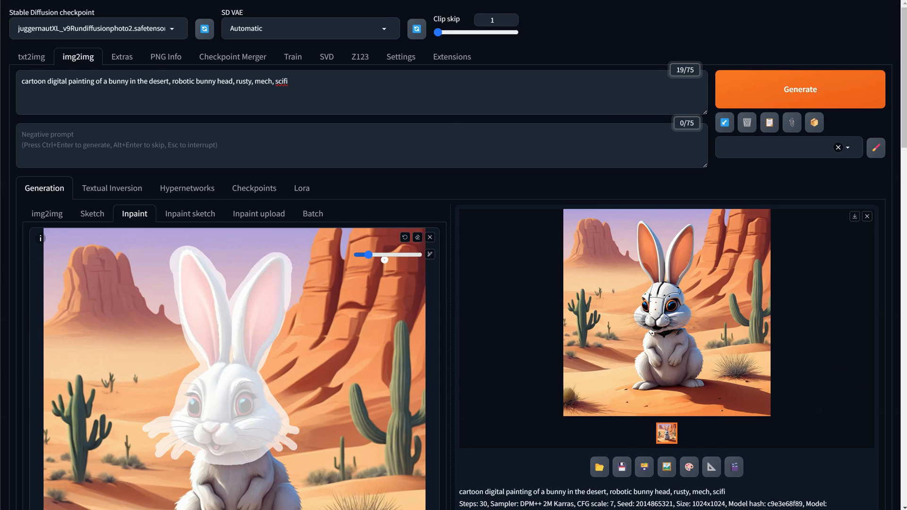
# Step: Inspect the next robotic-head bunny result at full size
pyautogui.scroll(-3)
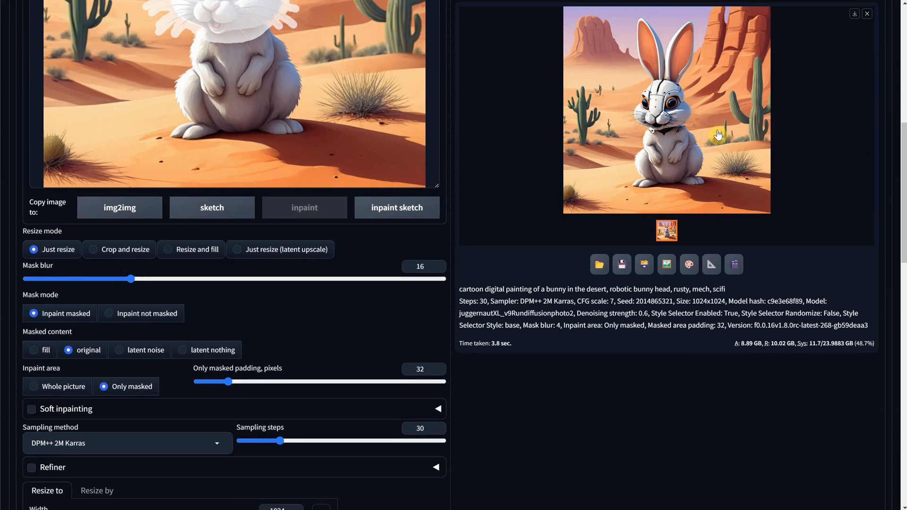
pyautogui.scroll(3)
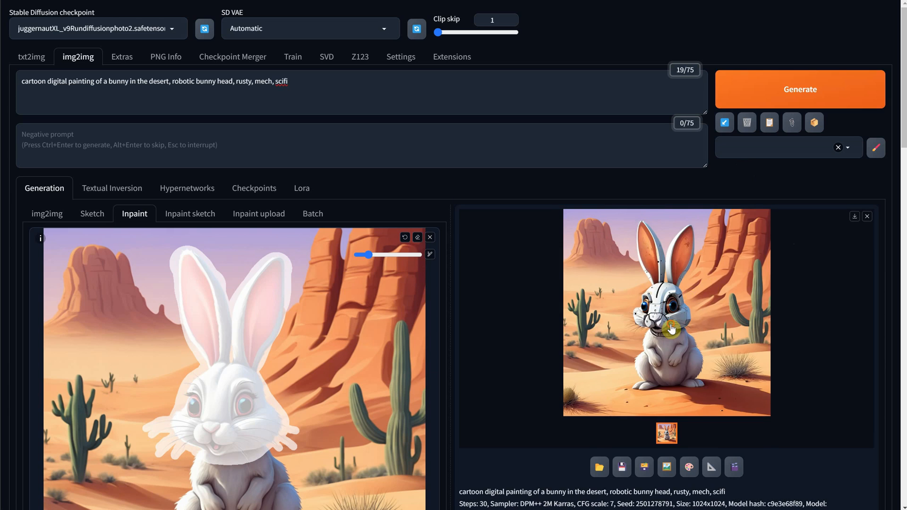
pyautogui.click(667, 312)
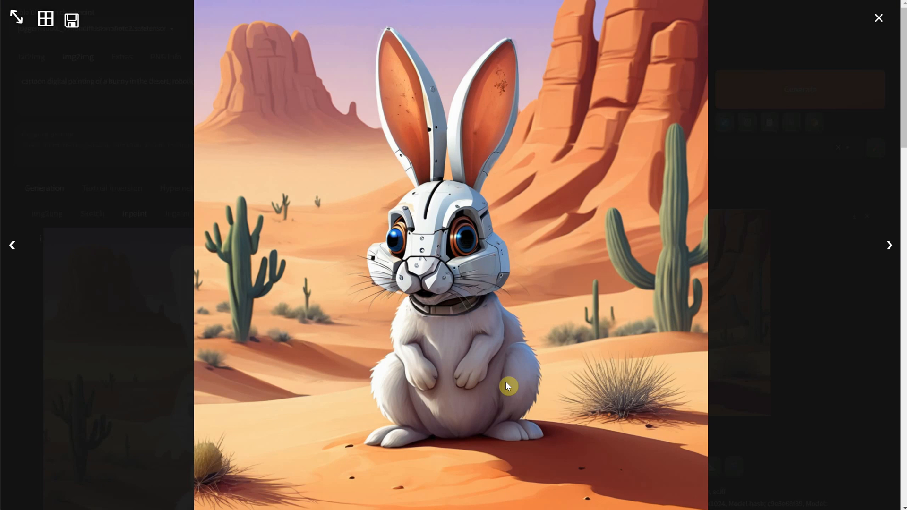
pyautogui.click(879, 18)
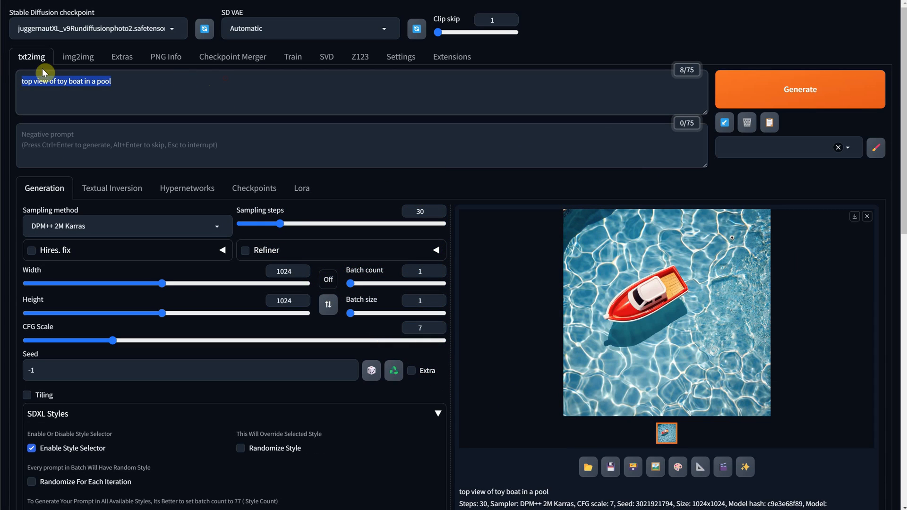
pyautogui.moveTo(5, 67)
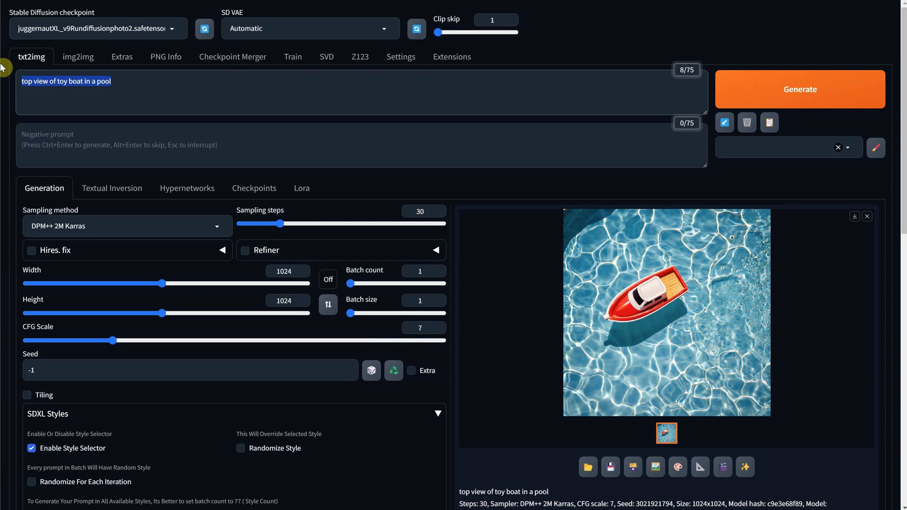
pyautogui.moveTo(236, 83)
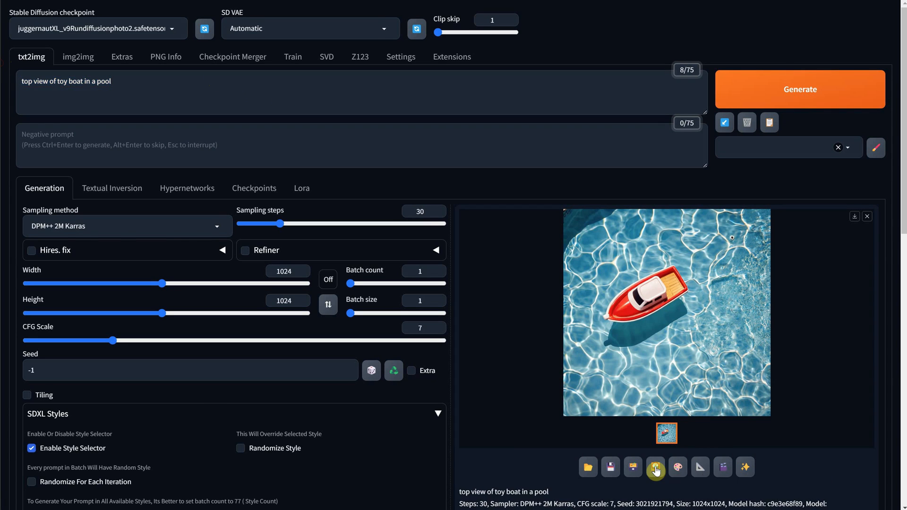
# Step: Send the toy boat image to Inpaint and adjust the brush to mask the boat
pyautogui.click(655, 467)
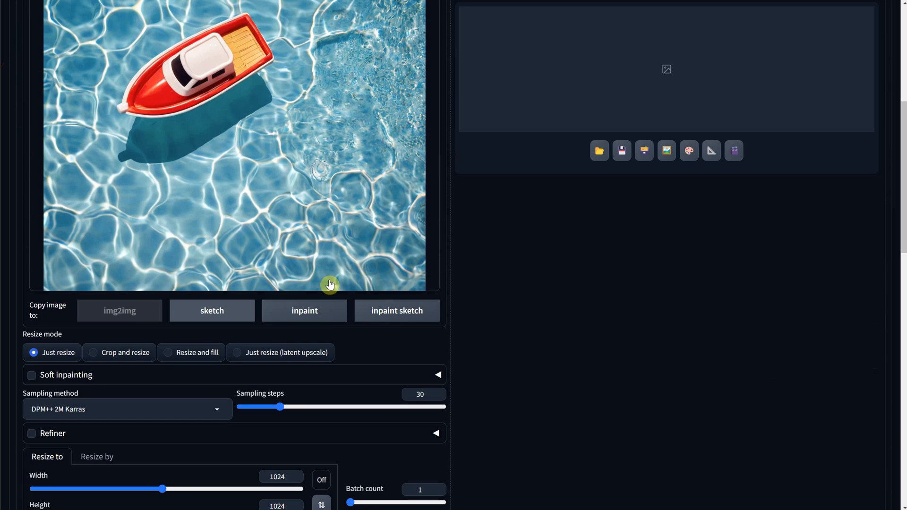
pyautogui.scroll(3)
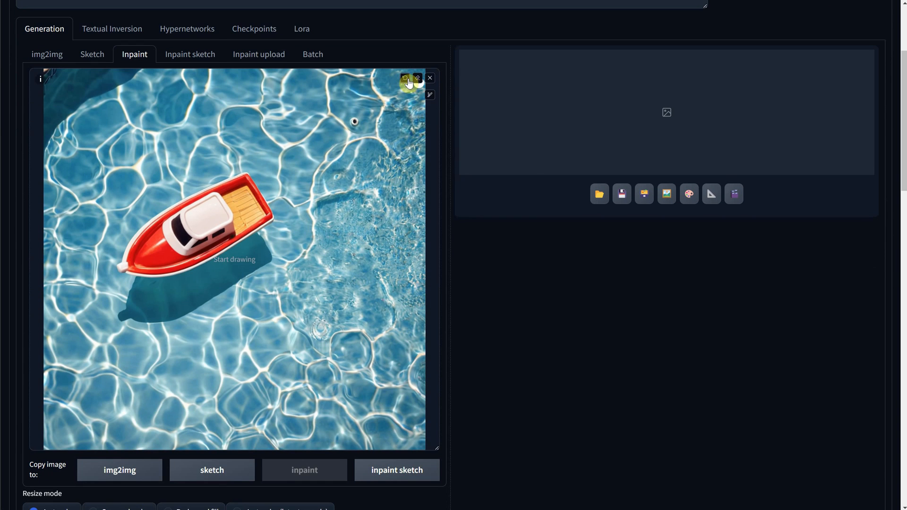
pyautogui.click(407, 78)
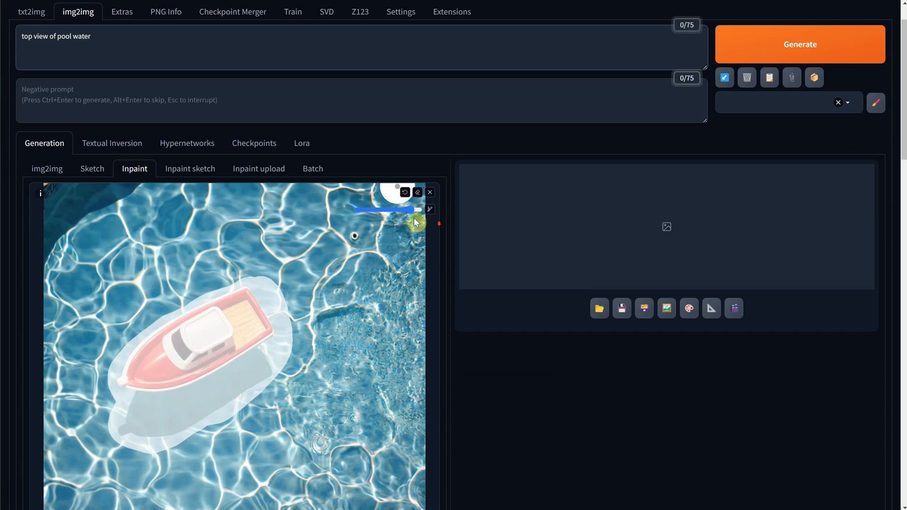
# Step: Set denoising strength to 0.6 for the 'top view of pool water' inpaint
pyautogui.scroll(-3)
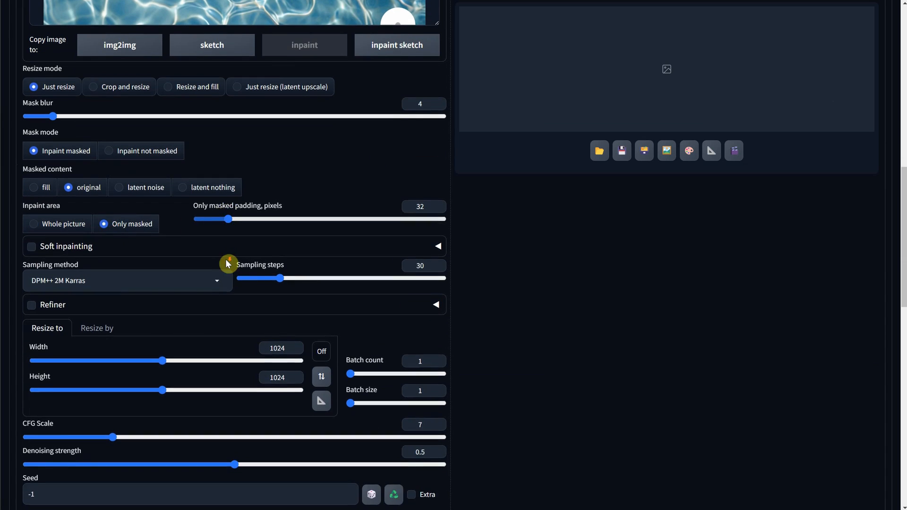
pyautogui.scroll(-3)
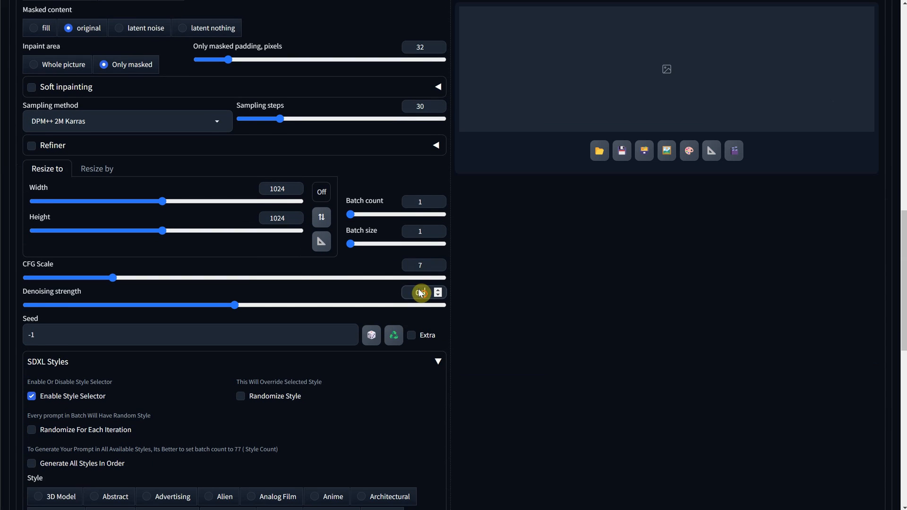
pyautogui.click(439, 290)
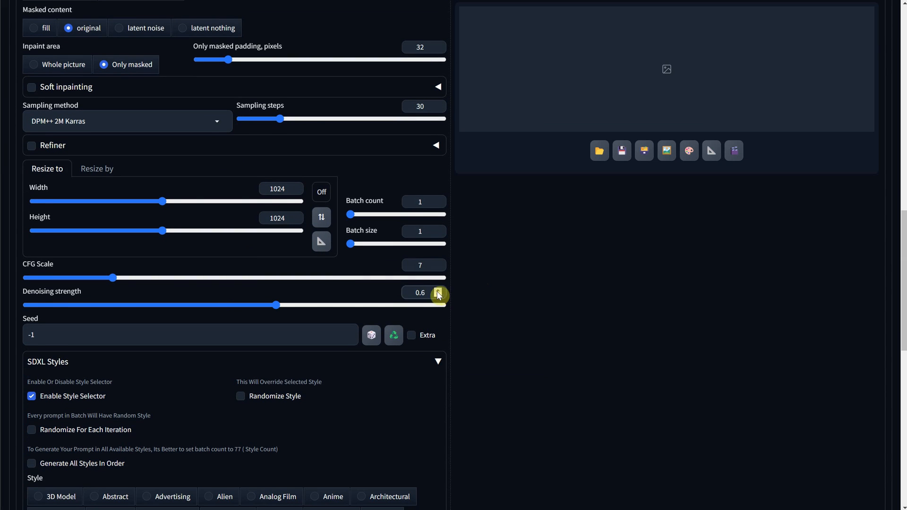
pyautogui.scroll(3)
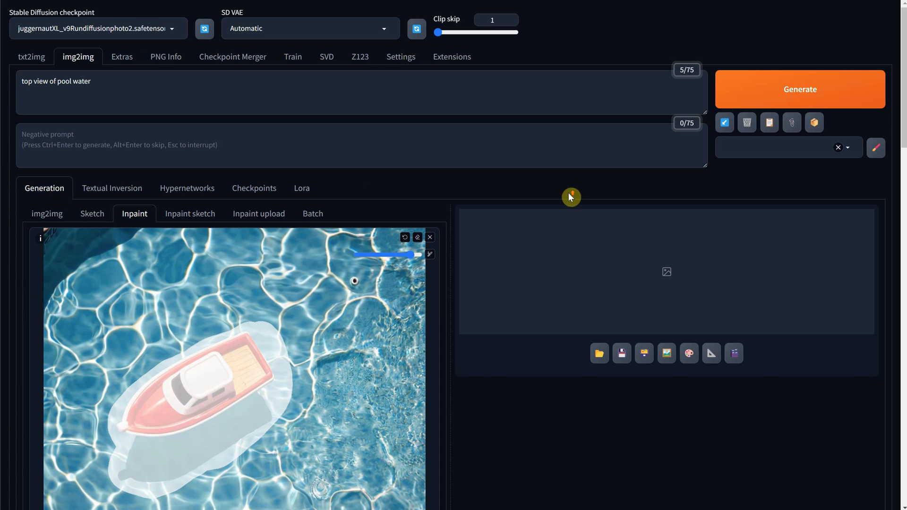
# Step: Generate a first inpainted pool-water version of the boat image
pyautogui.click(800, 89)
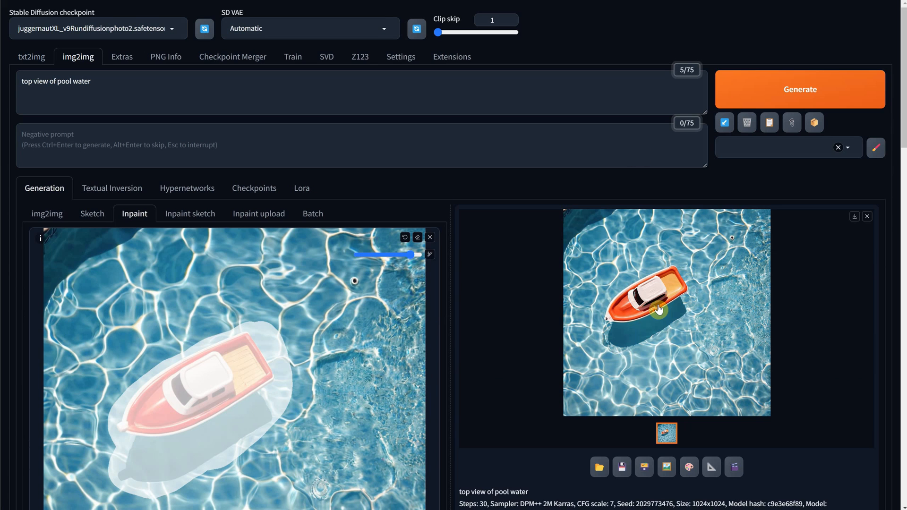
pyautogui.scroll(-3)
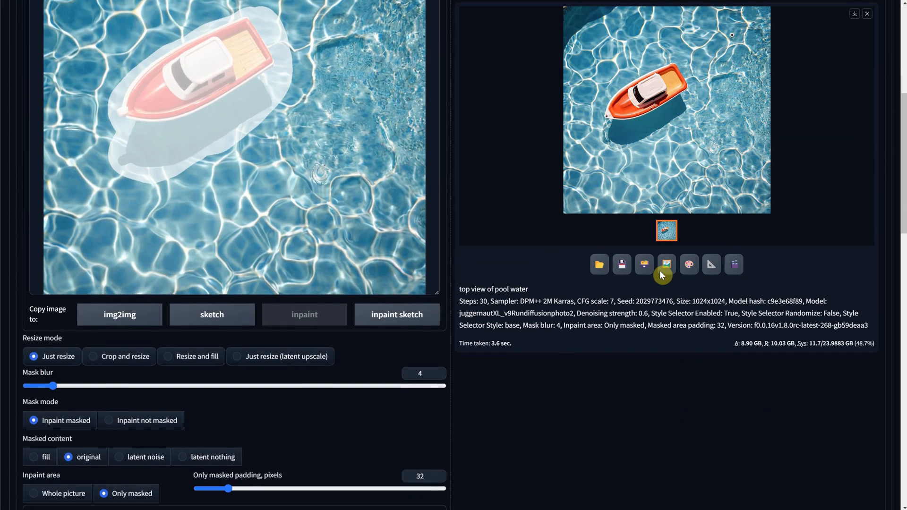
pyautogui.scroll(-3)
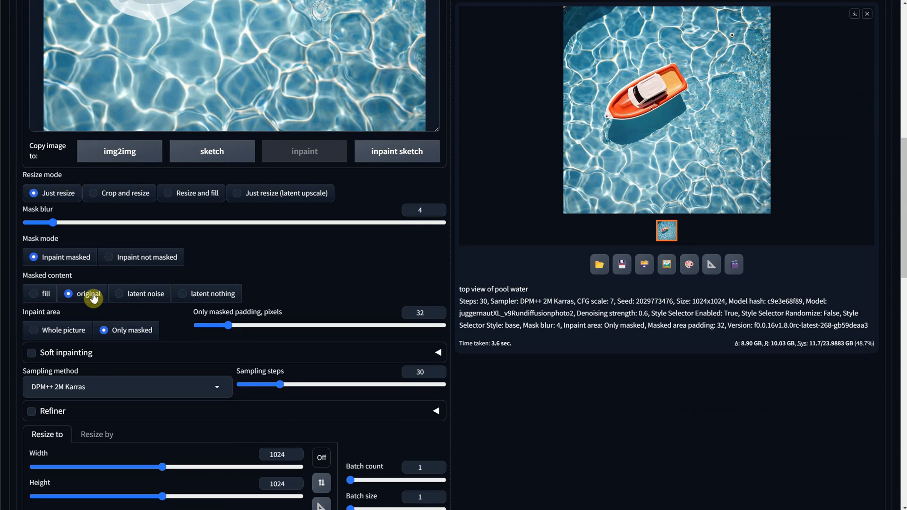
pyautogui.moveTo(89, 296)
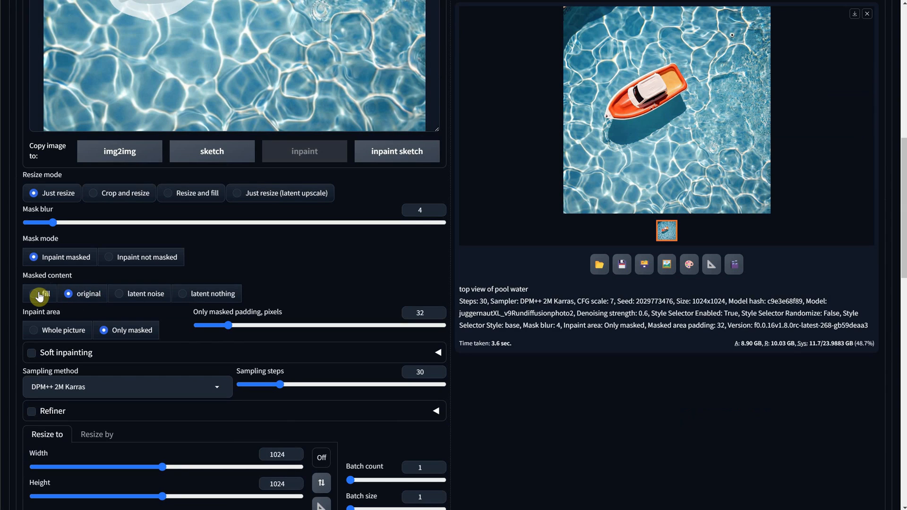
# Step: Regenerate with masked content set to fill until the boat is gone, then return to txt2img
pyautogui.click(33, 294)
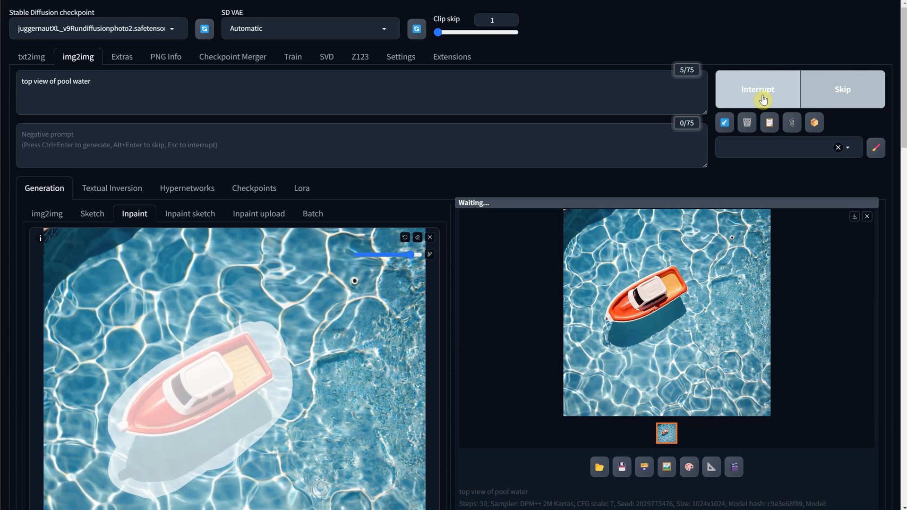
pyautogui.click(757, 89)
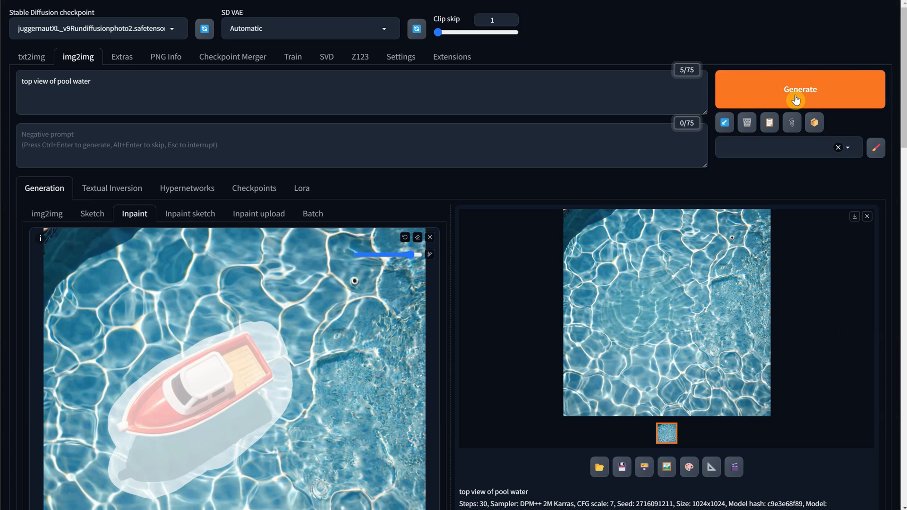
pyautogui.click(800, 89)
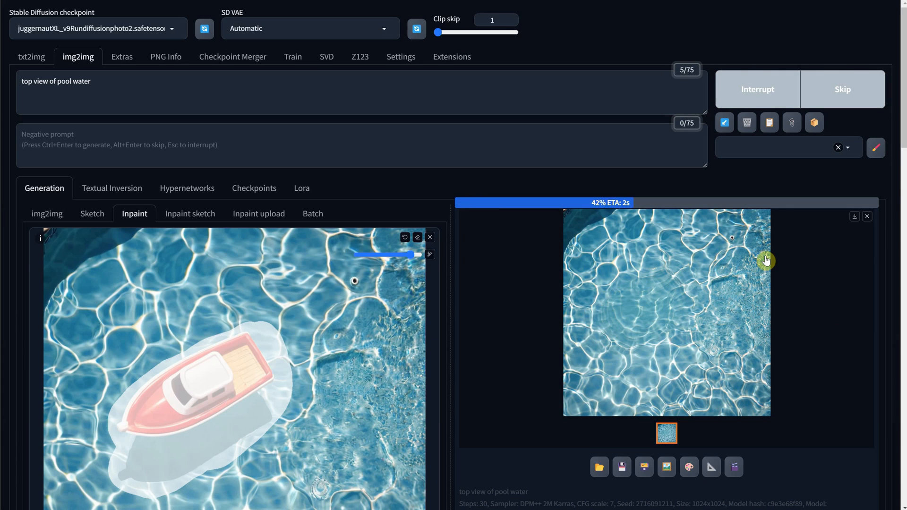
pyautogui.click(31, 57)
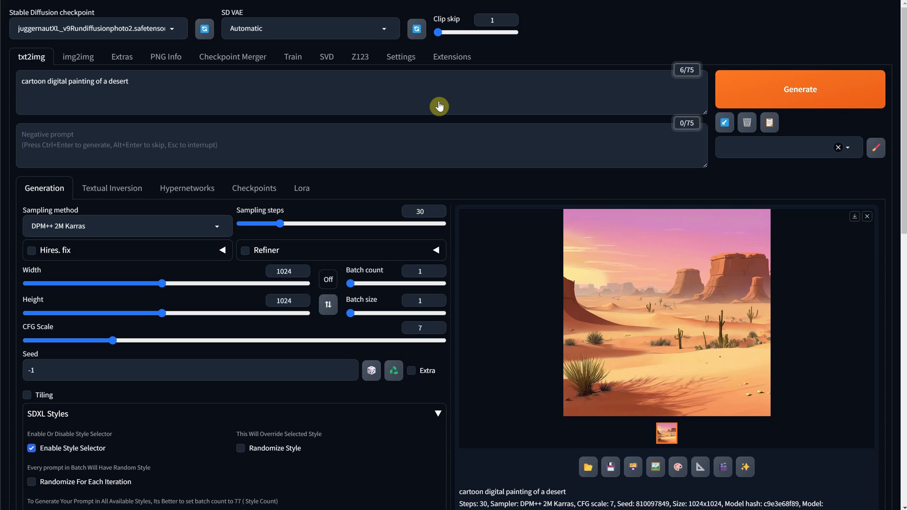
# Step: Inpaint the masked desert with original content at 0.6 denoising, yielding no bunny
pyautogui.tripleClick(75, 81)
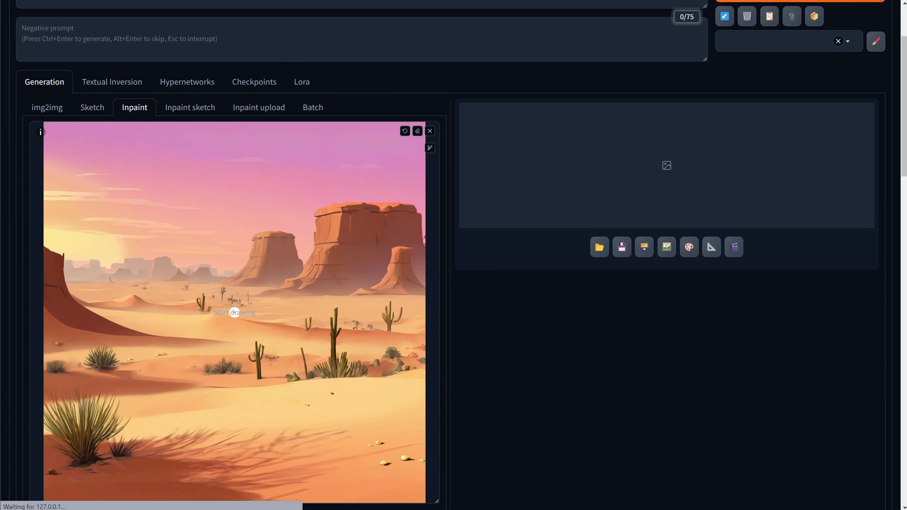
pyautogui.scroll(-3)
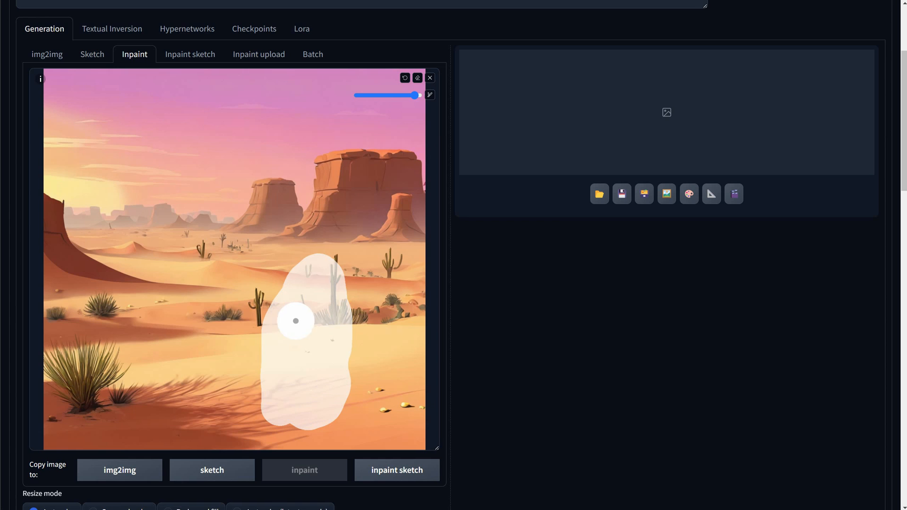
pyautogui.scroll(-3)
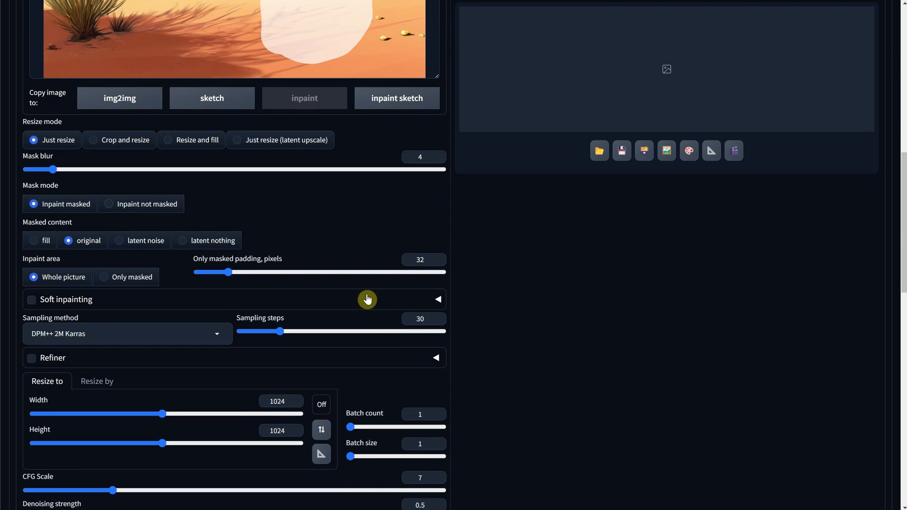
pyautogui.scroll(-3)
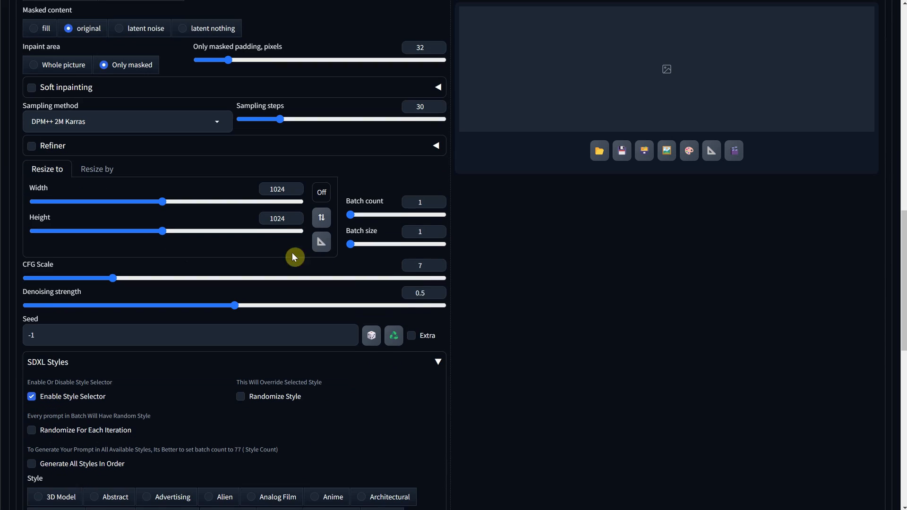
pyautogui.scroll(3)
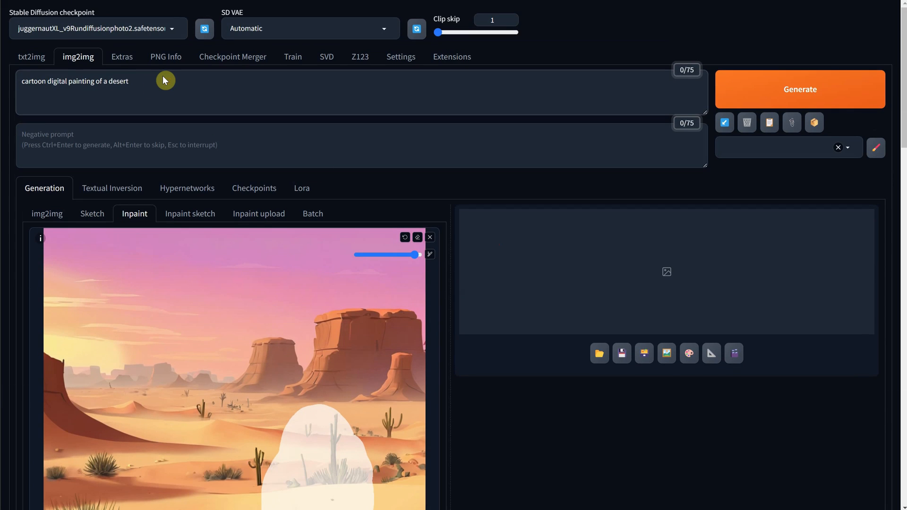
pyautogui.click(800, 89)
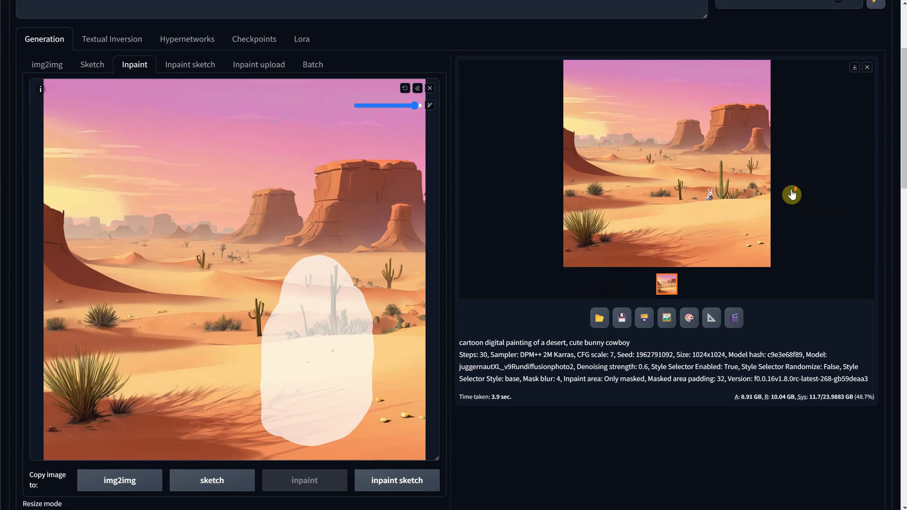
pyautogui.scroll(-3)
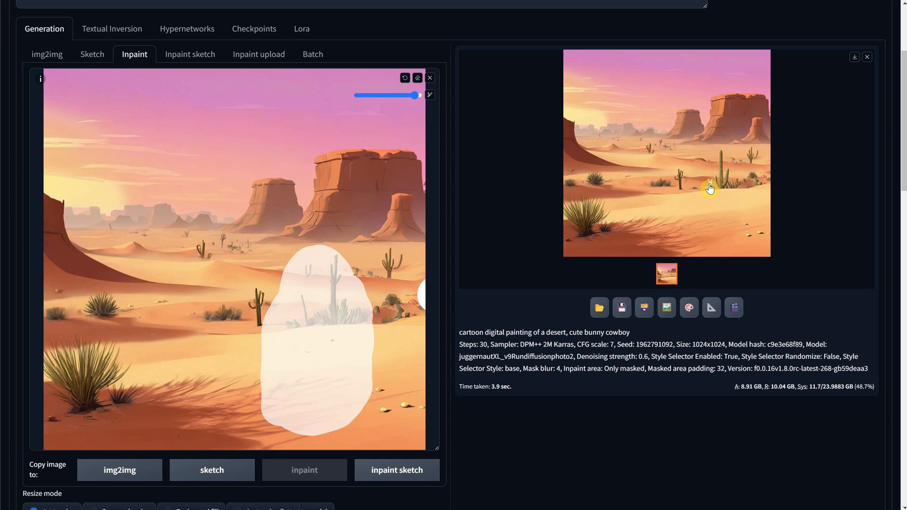
pyautogui.scroll(-3)
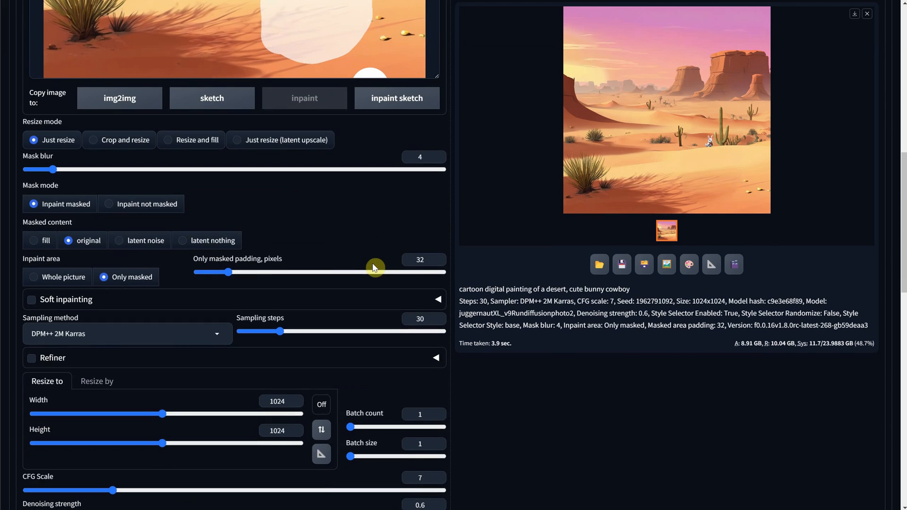
pyautogui.moveTo(120, 240)
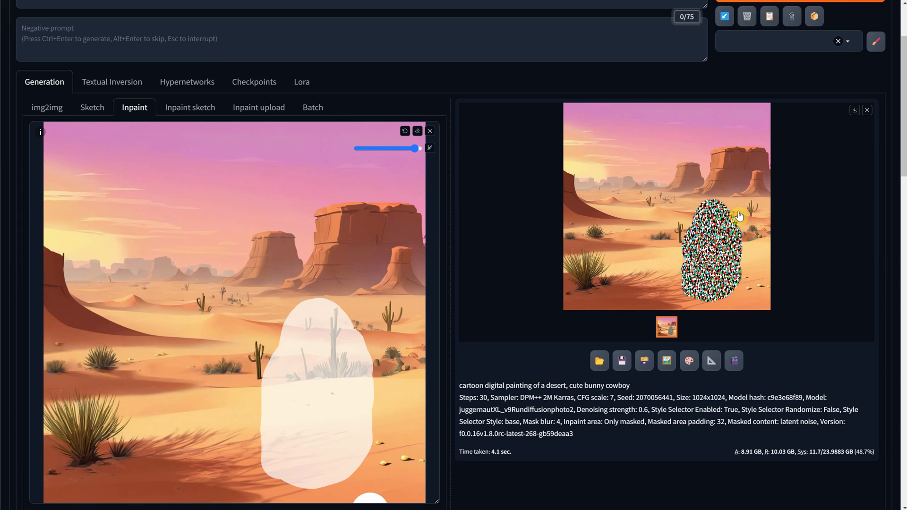
# Step: Regenerate the desert mask using latent noise at 0.95 denoising to produce a cowboy bunny
pyautogui.scroll(-3)
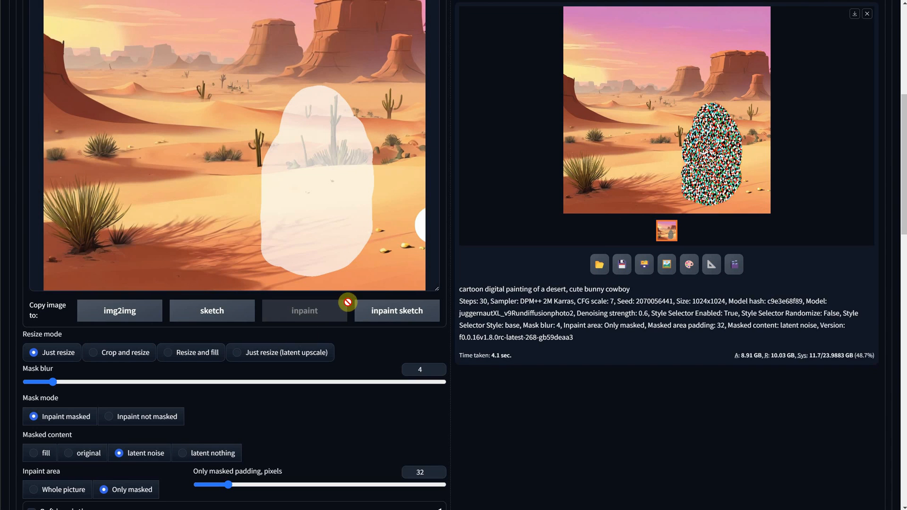
pyautogui.scroll(-3)
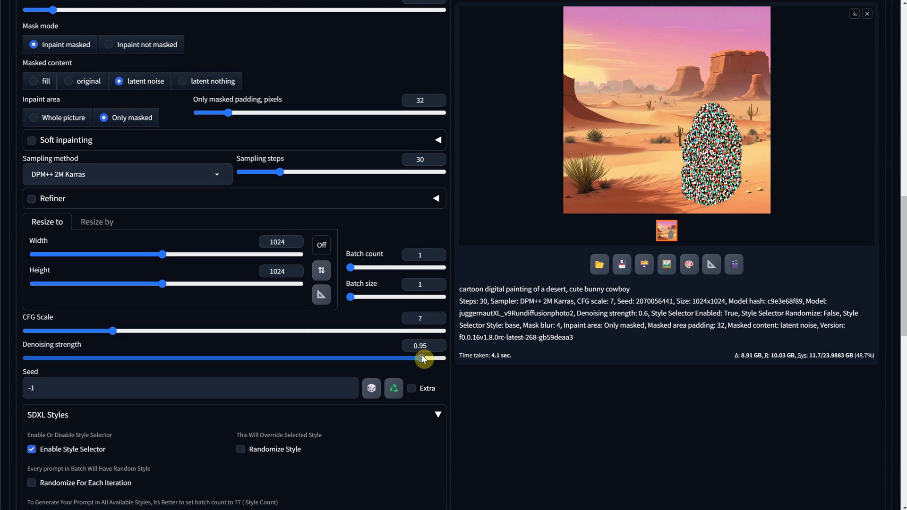
pyautogui.scroll(3)
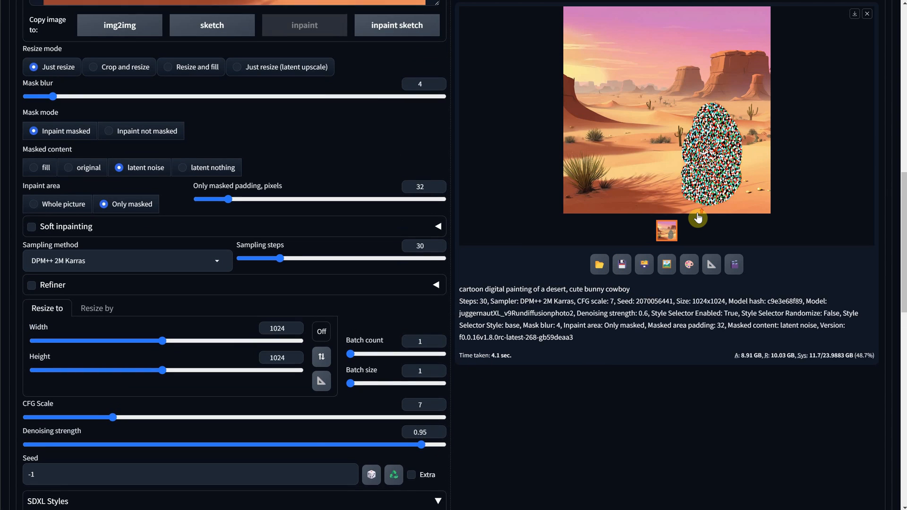
pyautogui.scroll(3)
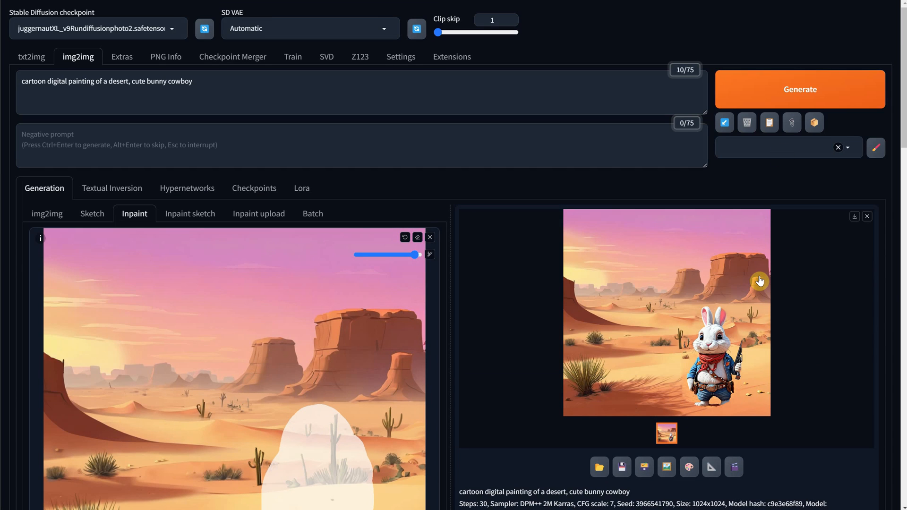
# Step: Inspect bunny results full size, generate another variation, and enlarge the hat-wearing bunny
pyautogui.scroll(-3)
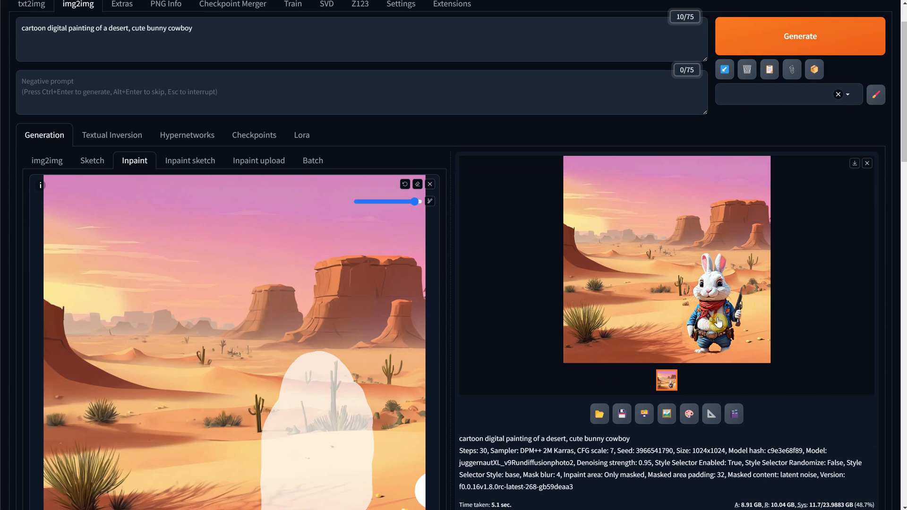
pyautogui.click(666, 259)
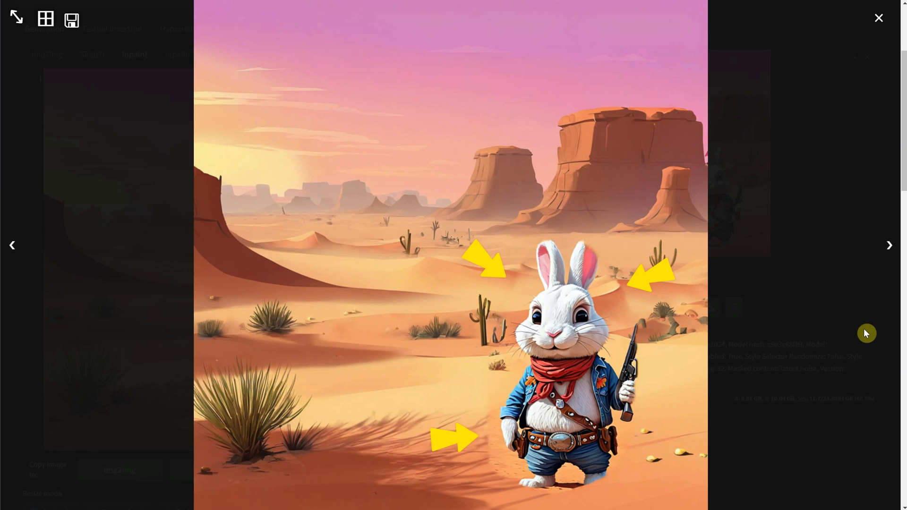
pyautogui.click(879, 18)
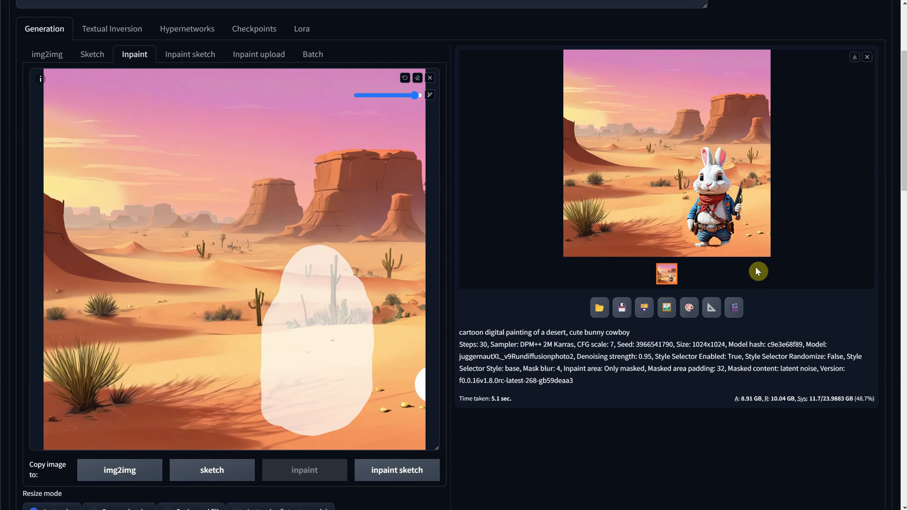
pyautogui.click(666, 153)
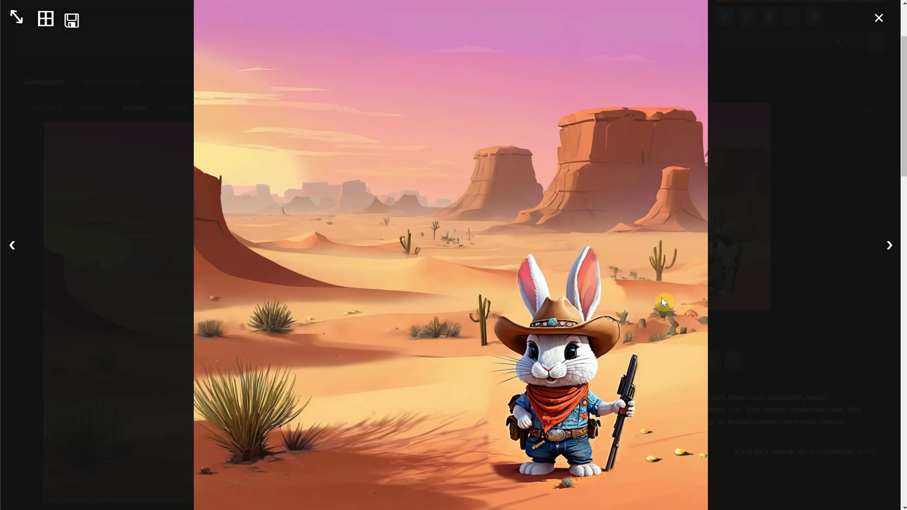
pyautogui.moveTo(795, 365)
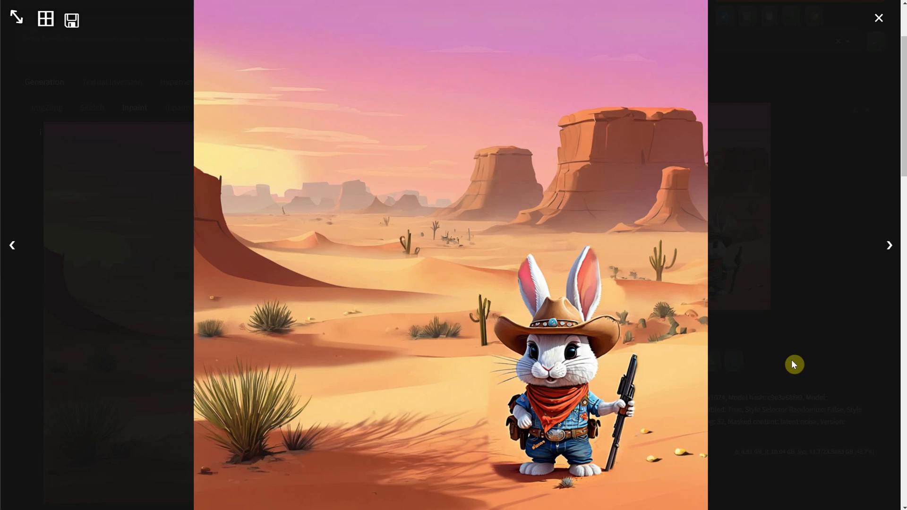
pyautogui.click(878, 18)
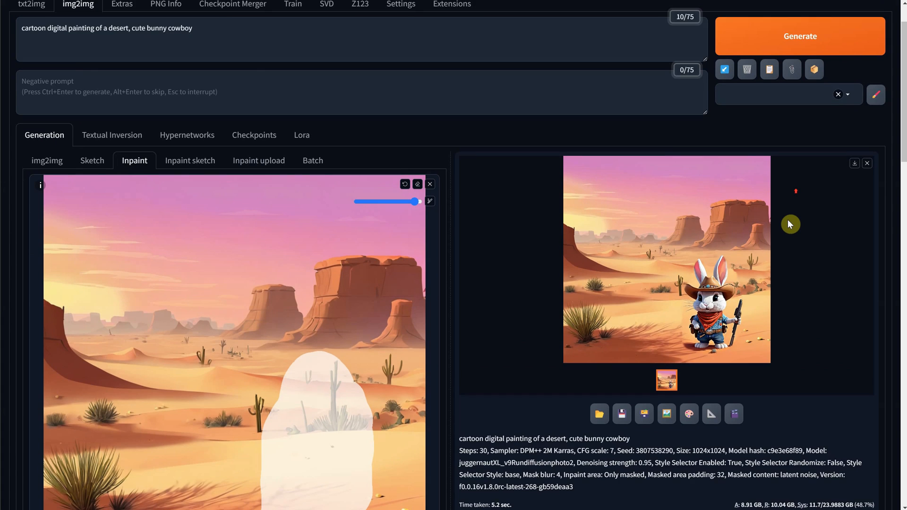
pyautogui.click(800, 36)
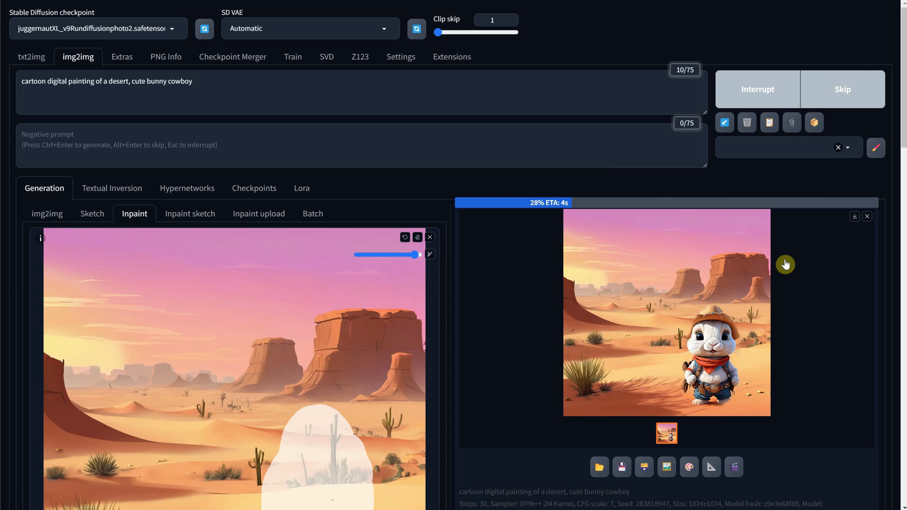
pyautogui.click(667, 313)
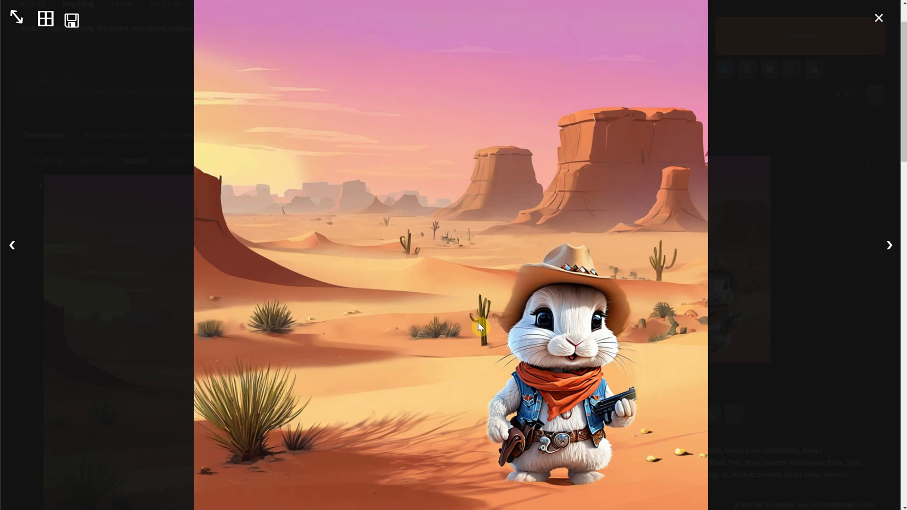
pyautogui.moveTo(839, 301)
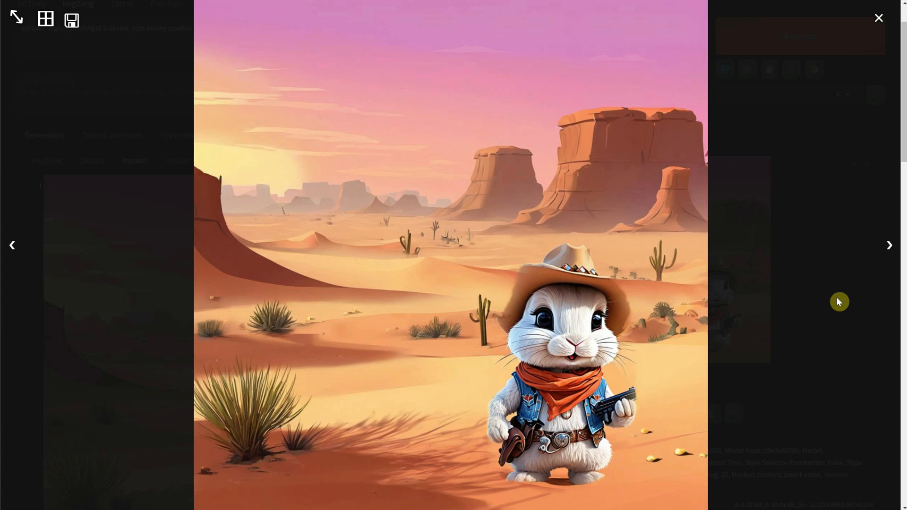
# Step: Close the full-size view of the hat-wearing cowboy bunny
pyautogui.click(878, 18)
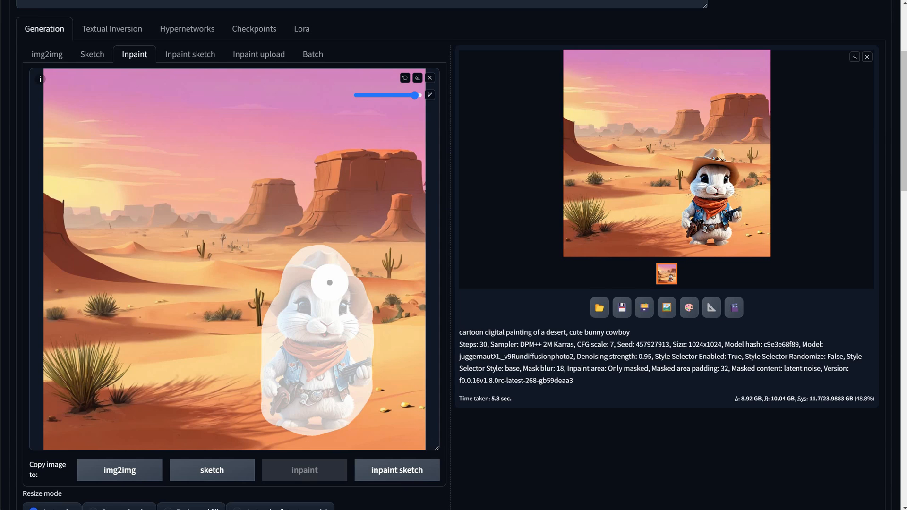
# Step: Refine the bunny from original content at 0.6 denoising, view it, then load the beach portrait
pyautogui.scroll(-3)
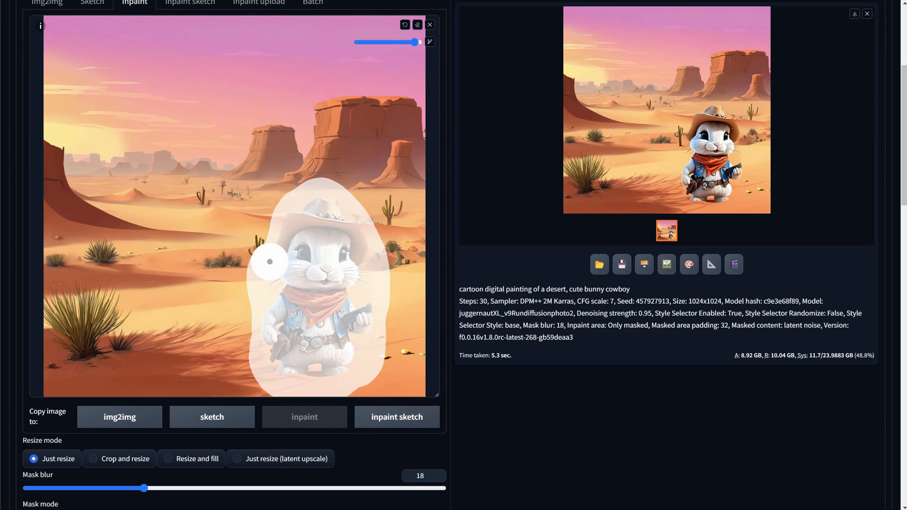
pyautogui.scroll(-3)
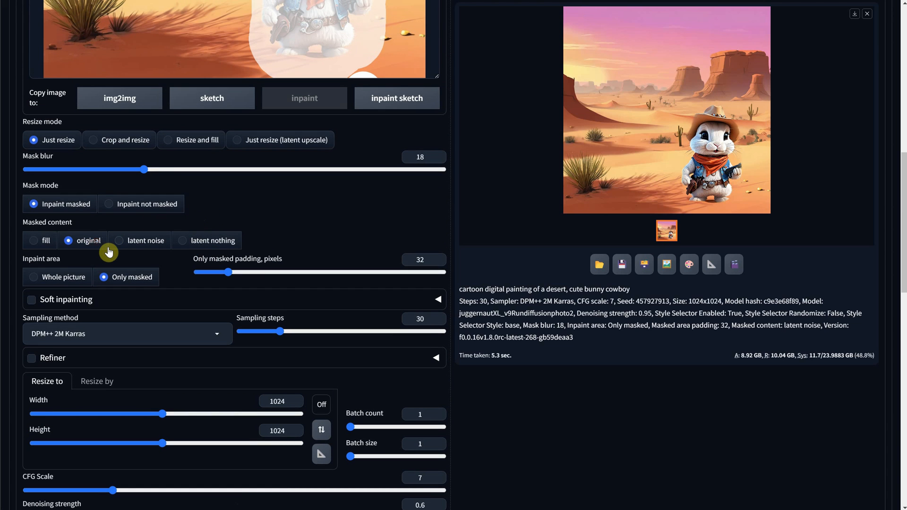
pyautogui.moveTo(93, 247)
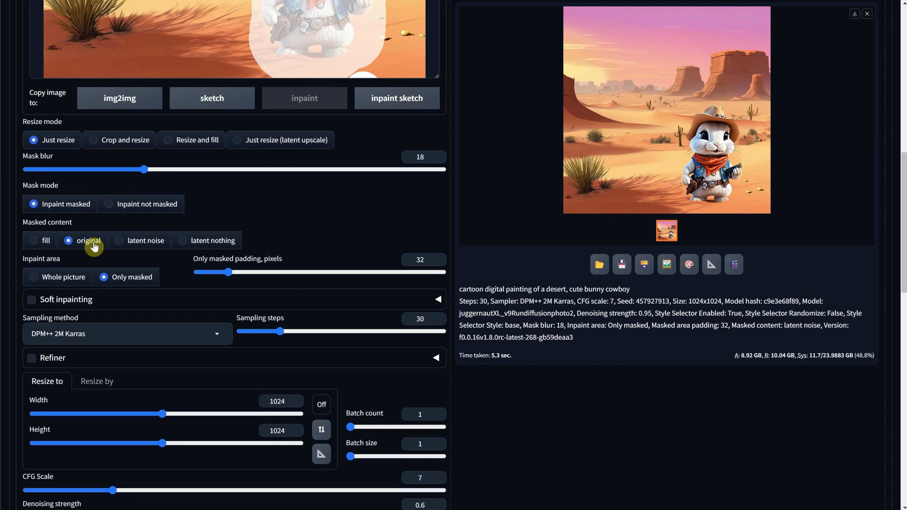
pyautogui.scroll(3)
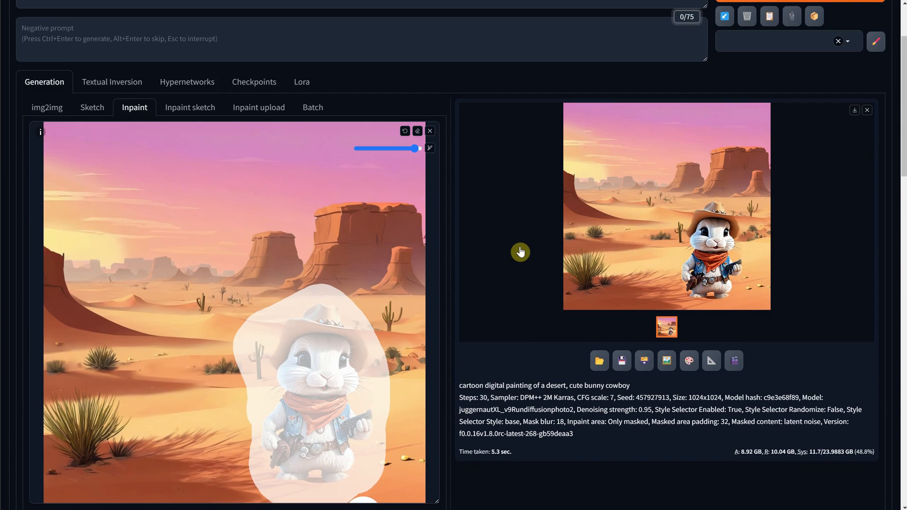
pyautogui.click(666, 206)
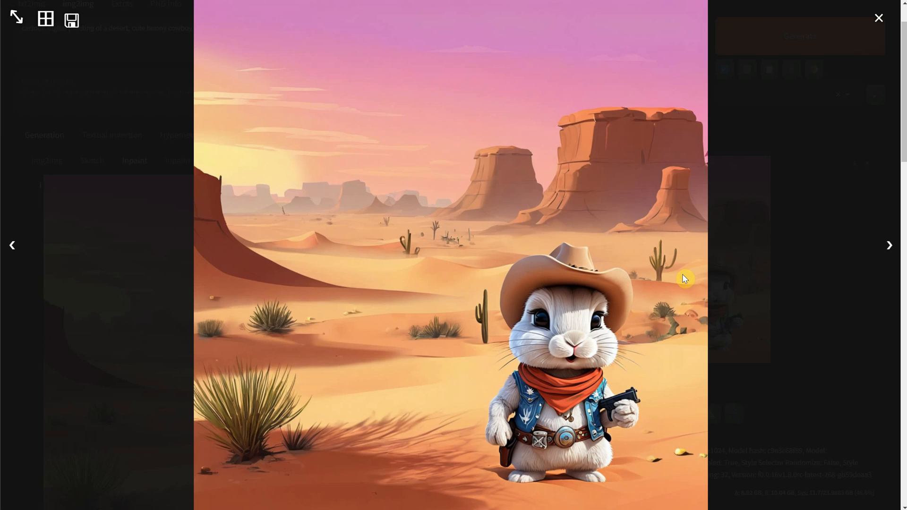
pyautogui.moveTo(798, 355)
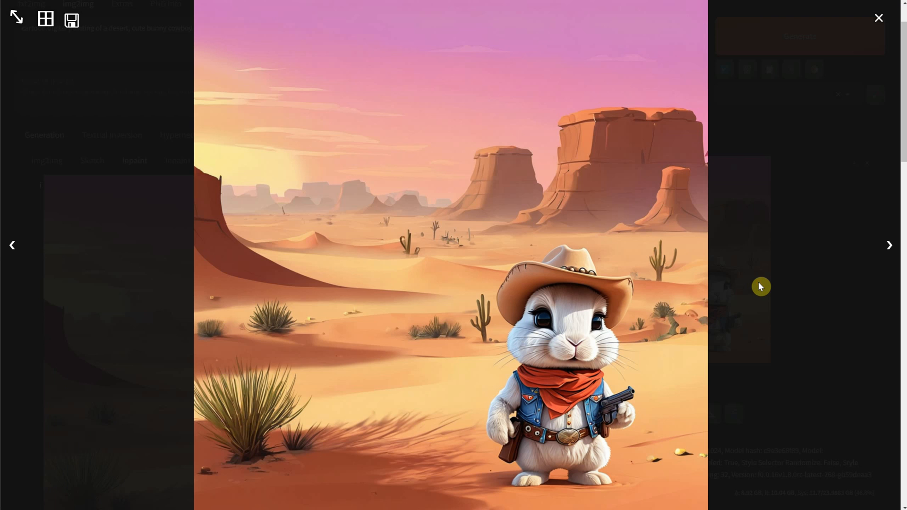
pyautogui.click(879, 18)
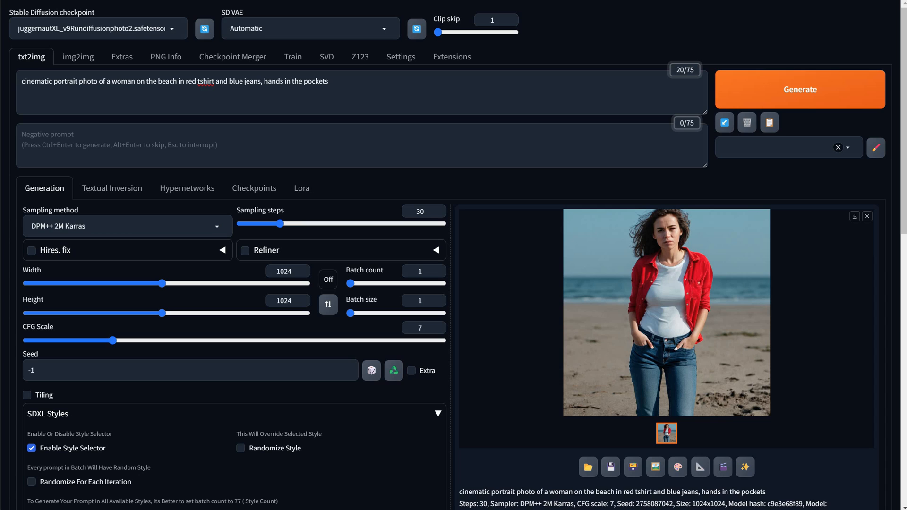
# Step: Bring the beach portrait into Inpaint, mask her face, and review the reworked face
pyautogui.doubleClick(292, 81)
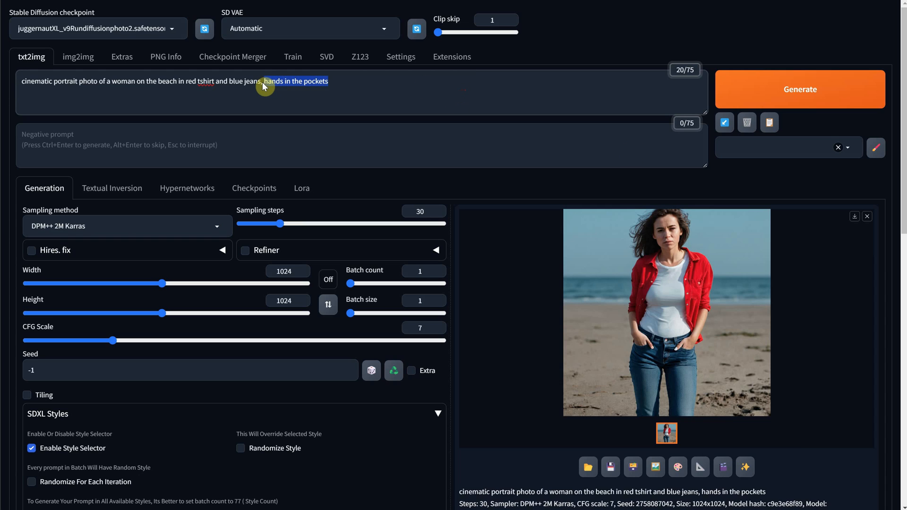
pyautogui.moveTo(639, 320)
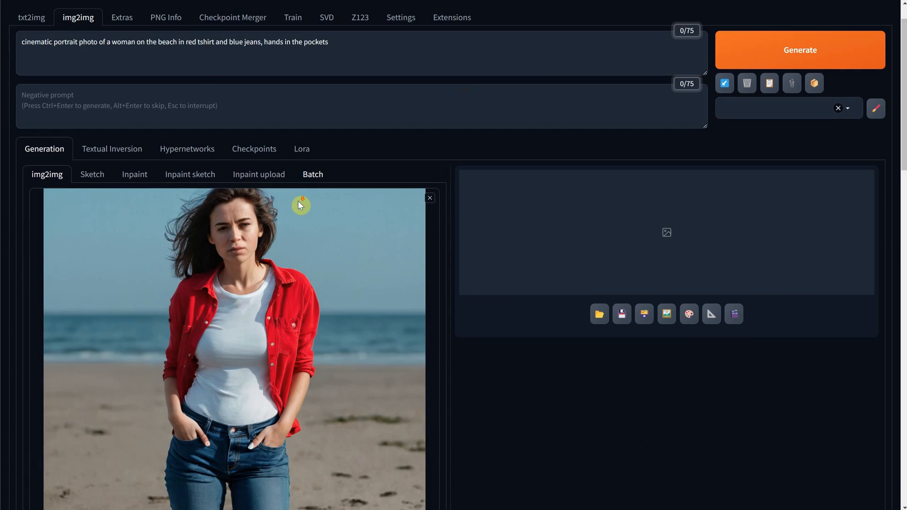
pyautogui.click(134, 175)
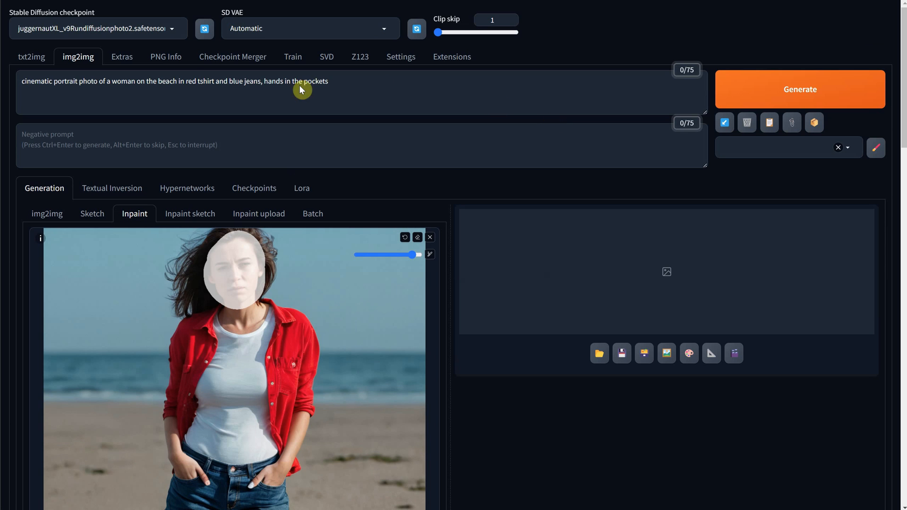
pyautogui.scroll(-3)
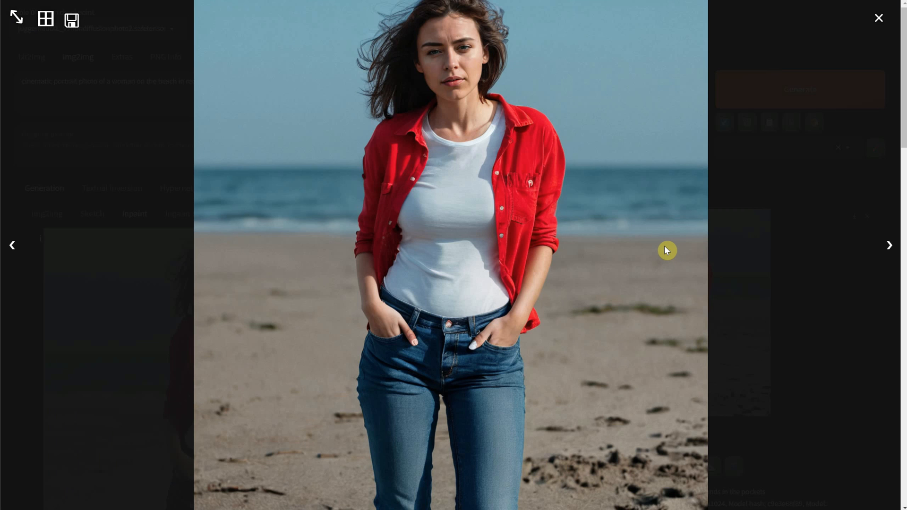
pyautogui.click(879, 18)
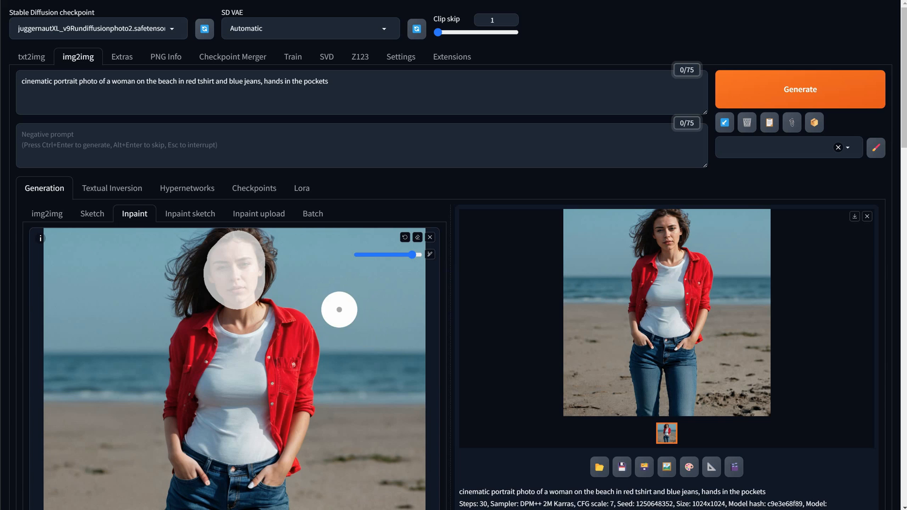
# Step: Regenerate the masked red shirt with 'in a blue shirt' at 0.65 denoising
pyautogui.scroll(-3)
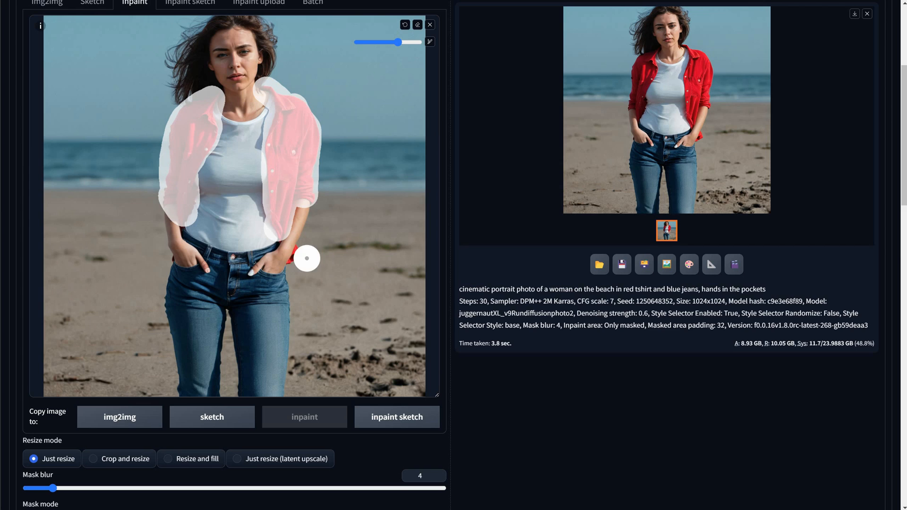
pyautogui.scroll(3)
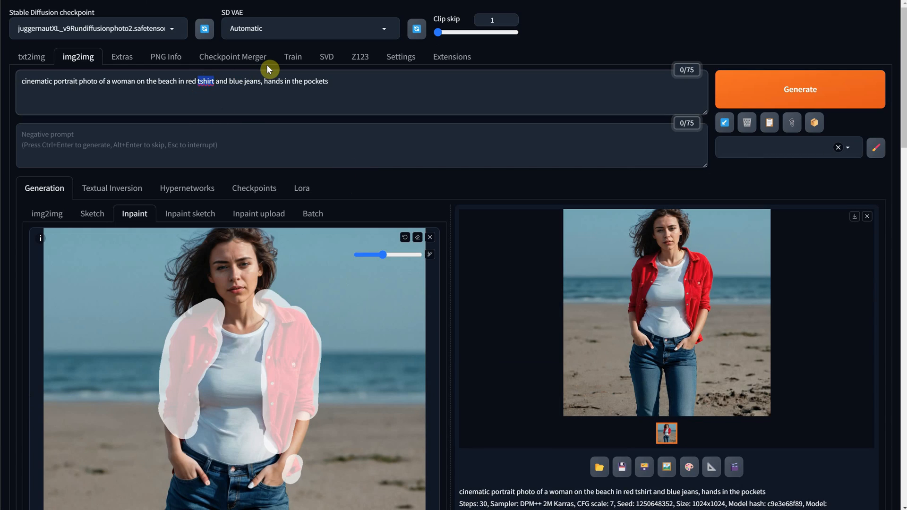
pyautogui.click(800, 90)
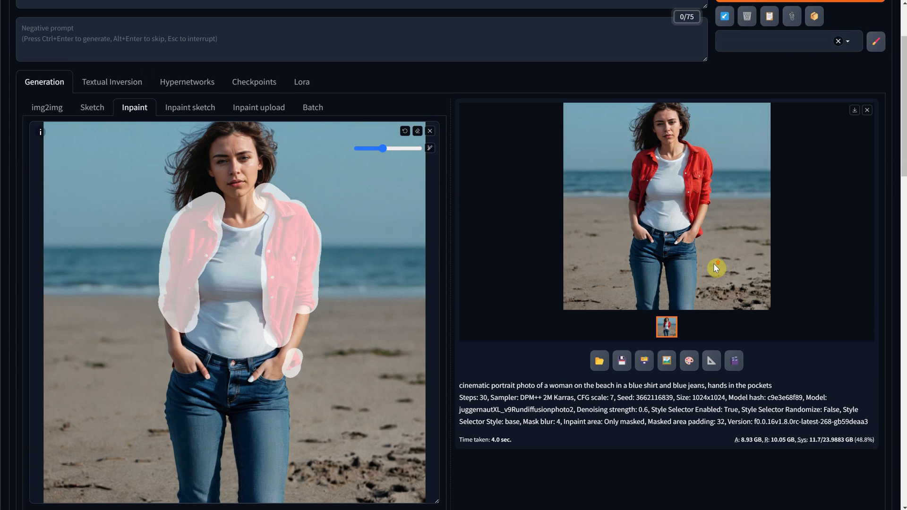
pyautogui.scroll(-3)
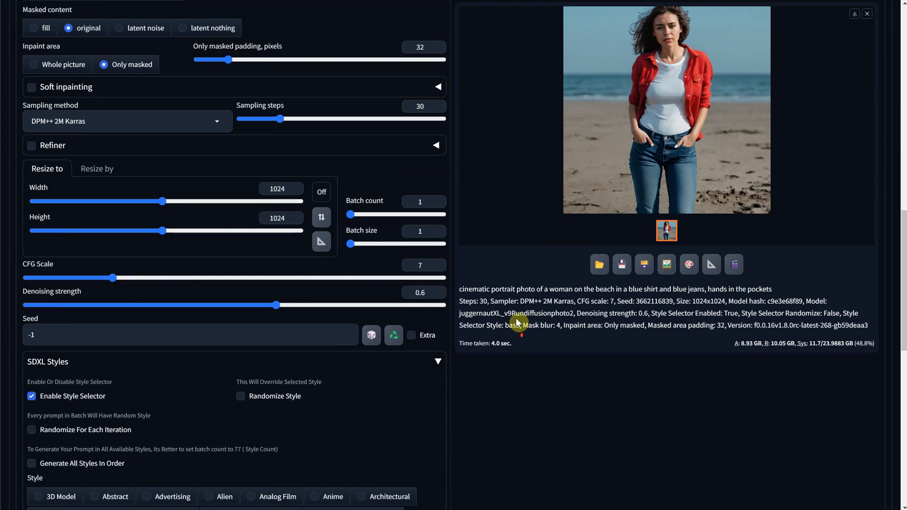
pyautogui.click(424, 292)
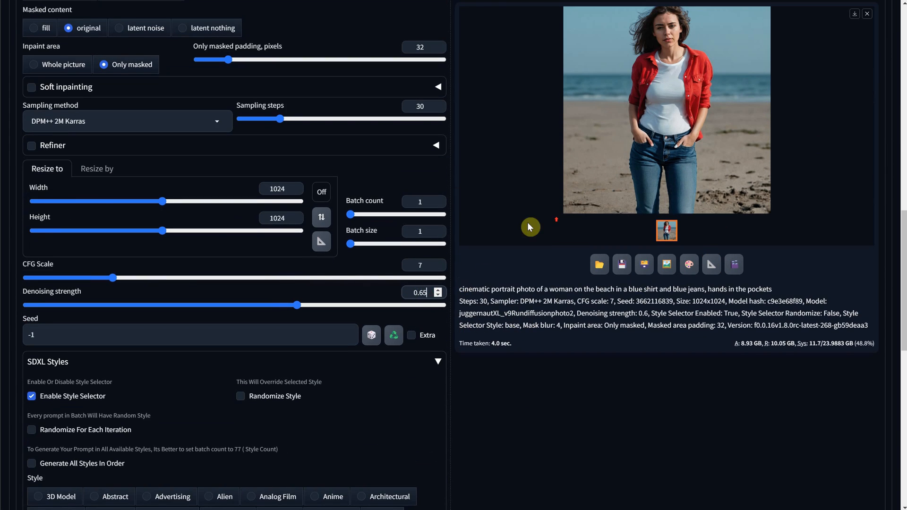
pyautogui.scroll(3)
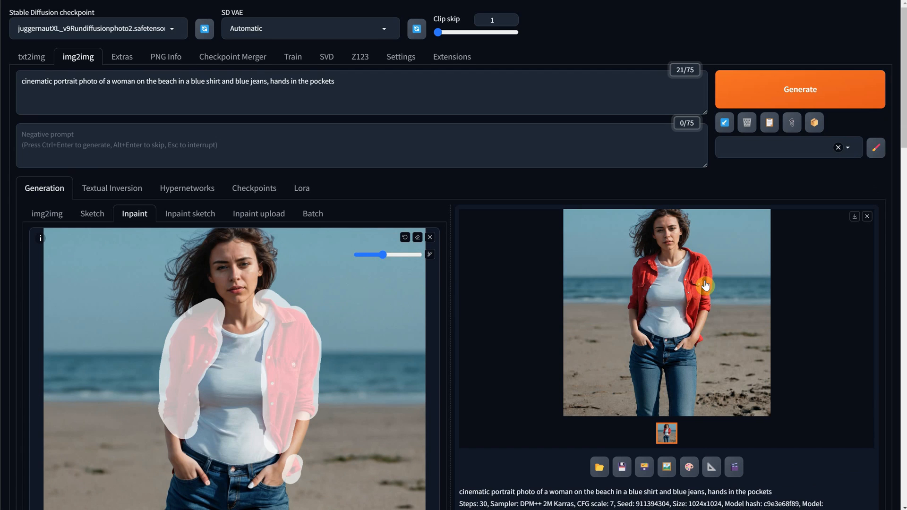
pyautogui.scroll(-3)
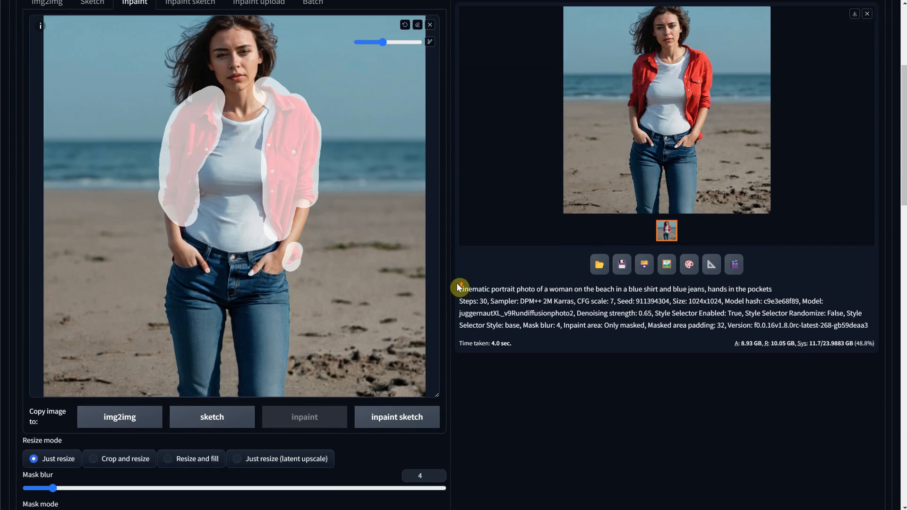
# Step: Regenerate the shirt with masked content set to fill, giving a grey-blue shirt
pyautogui.scroll(-3)
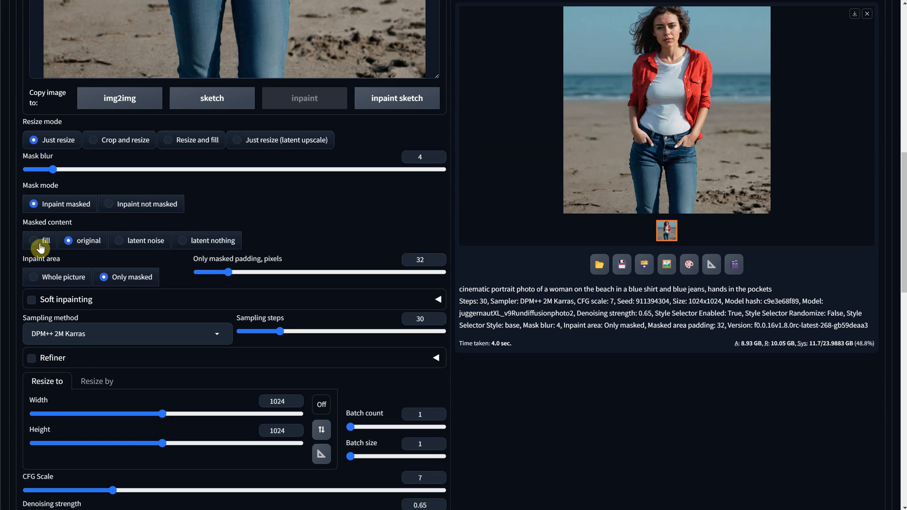
pyautogui.scroll(3)
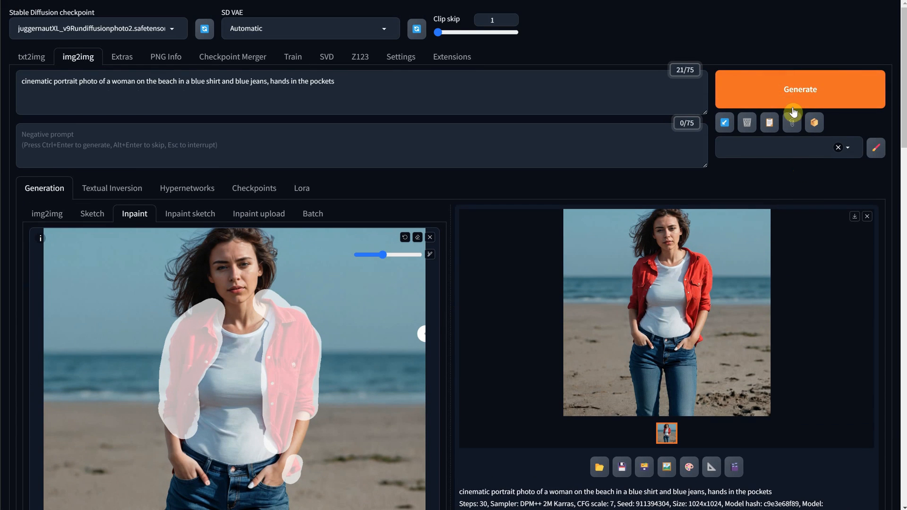
pyautogui.click(800, 89)
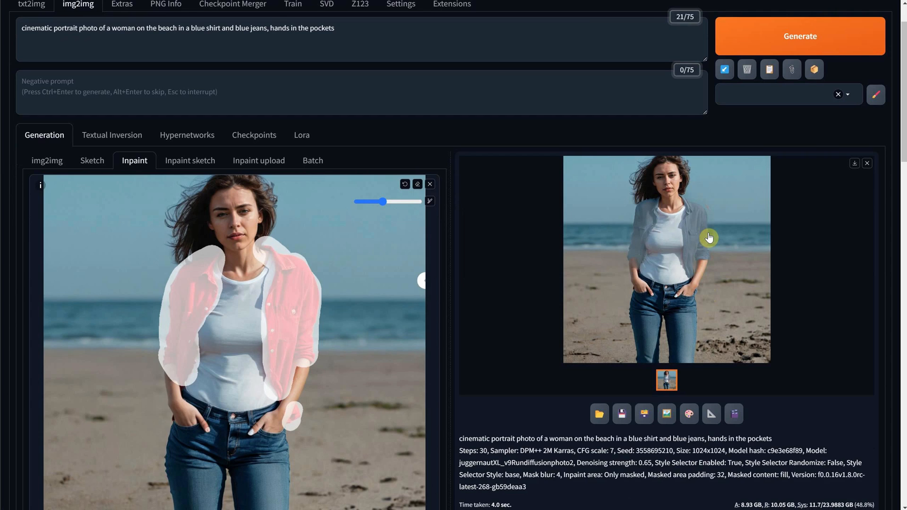
pyautogui.moveTo(710, 234)
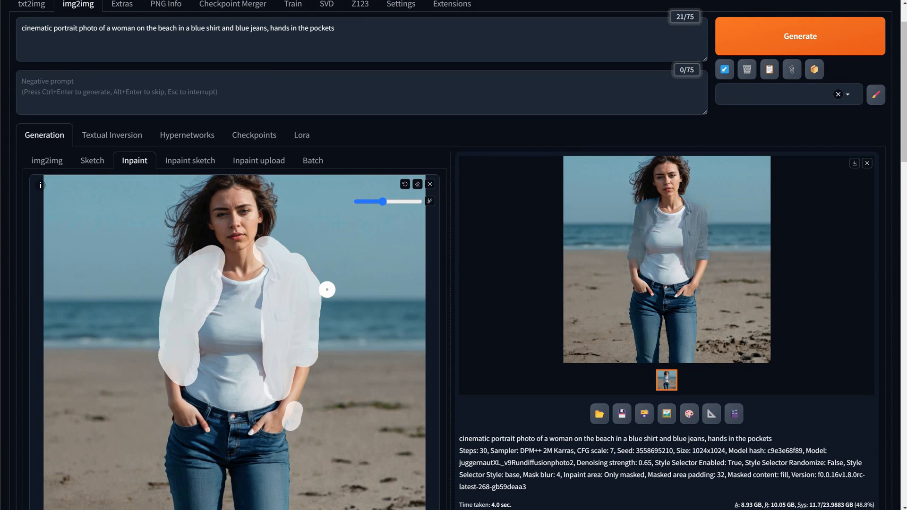
# Step: Regenerate from original masked content and view the blue denim shirt result full size
pyautogui.scroll(-3)
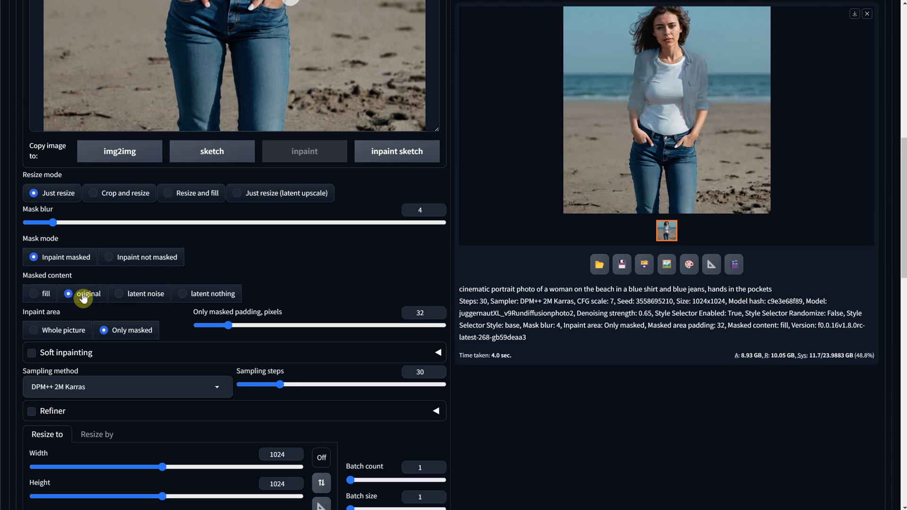
pyautogui.scroll(3)
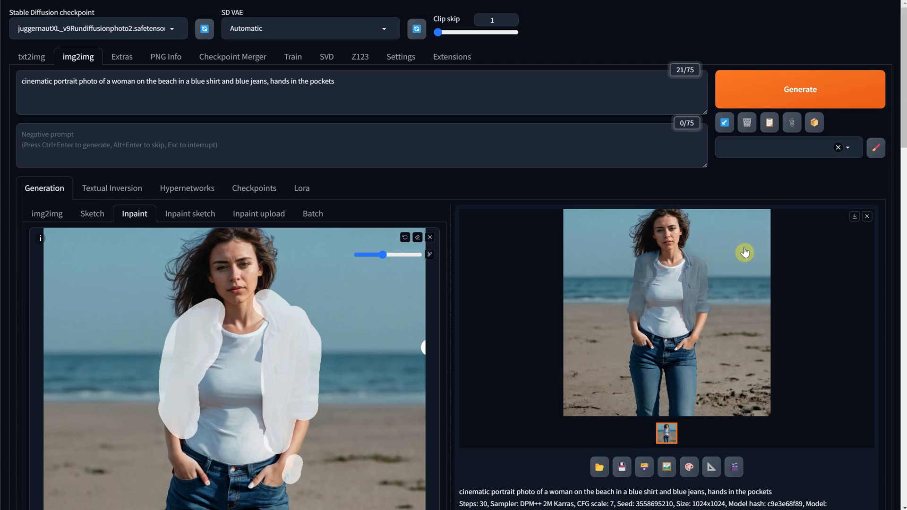
pyautogui.click(800, 90)
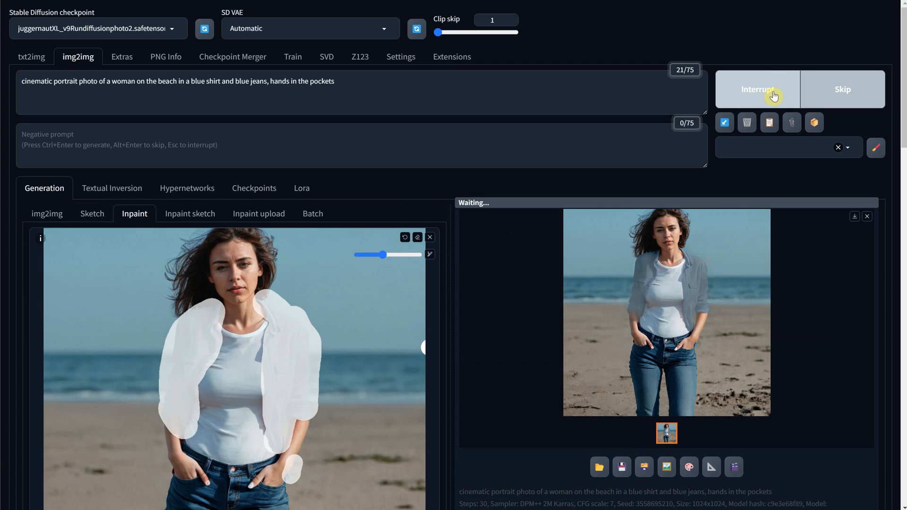
pyautogui.click(666, 313)
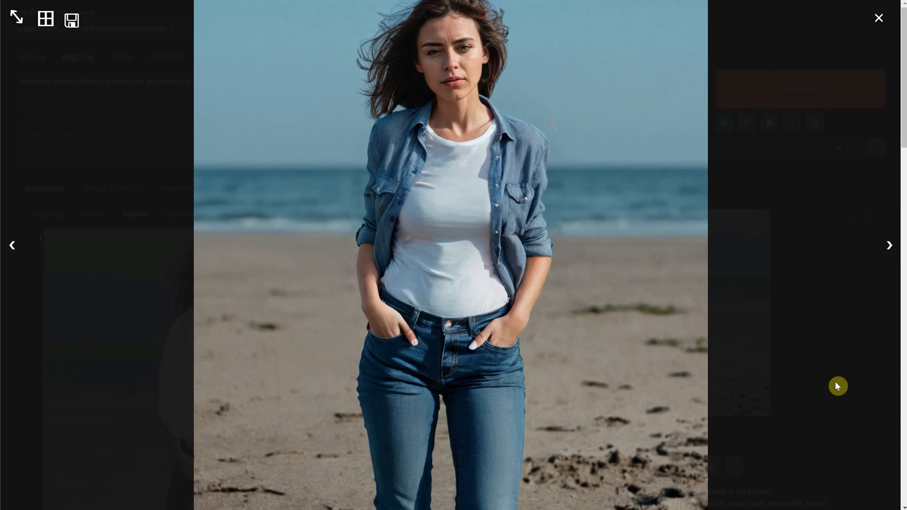
pyautogui.click(878, 18)
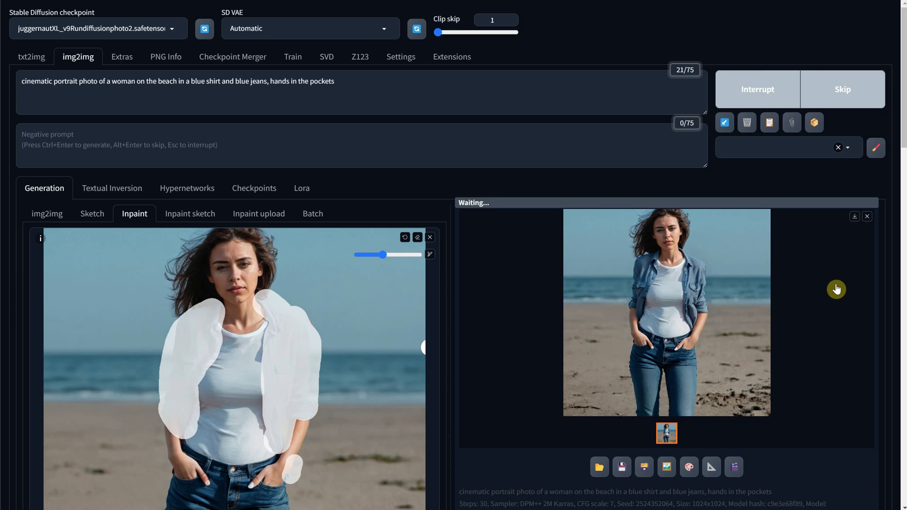
pyautogui.click(666, 313)
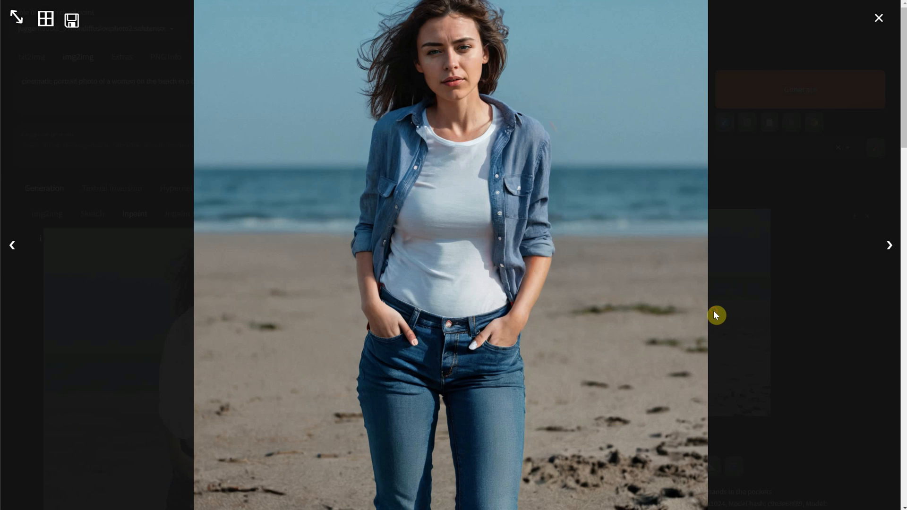
pyautogui.moveTo(855, 359)
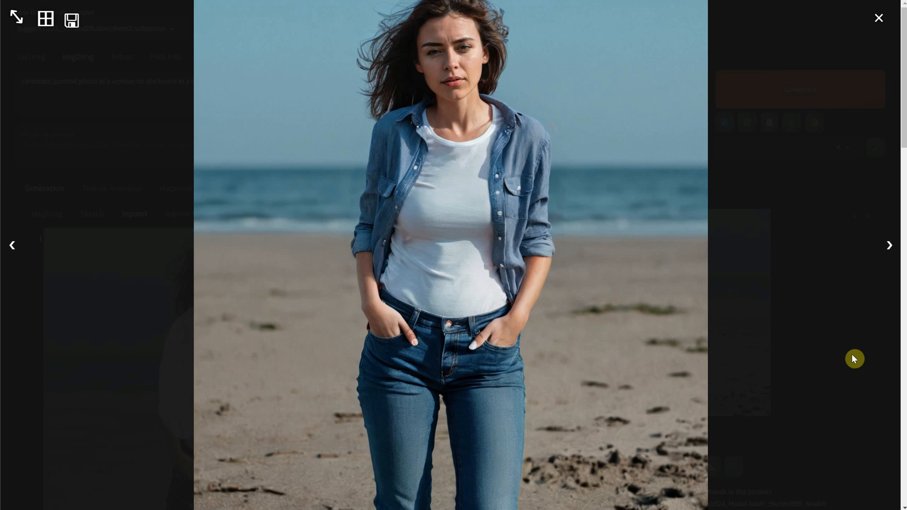
# Step: Enable Soft inpainting and expand its settings to show the blending options
pyautogui.click(879, 17)
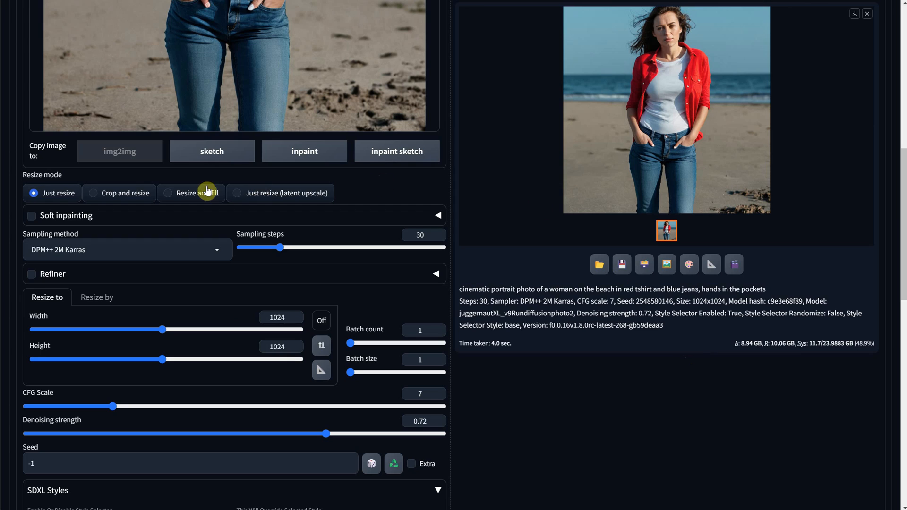
pyautogui.click(32, 215)
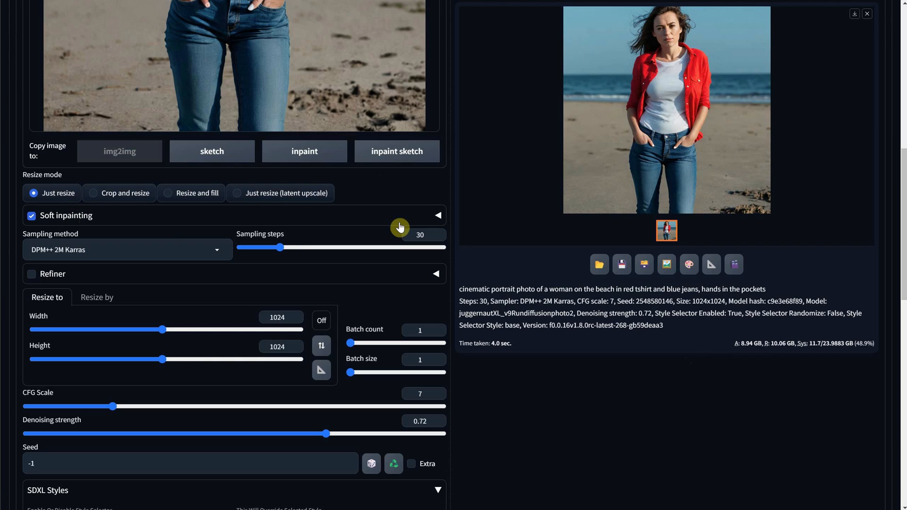
pyautogui.moveTo(316, 224)
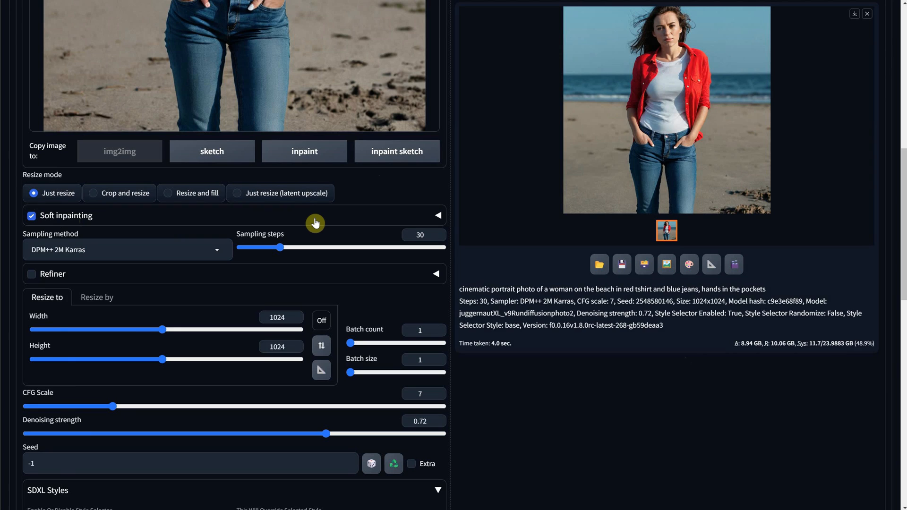
pyautogui.click(437, 215)
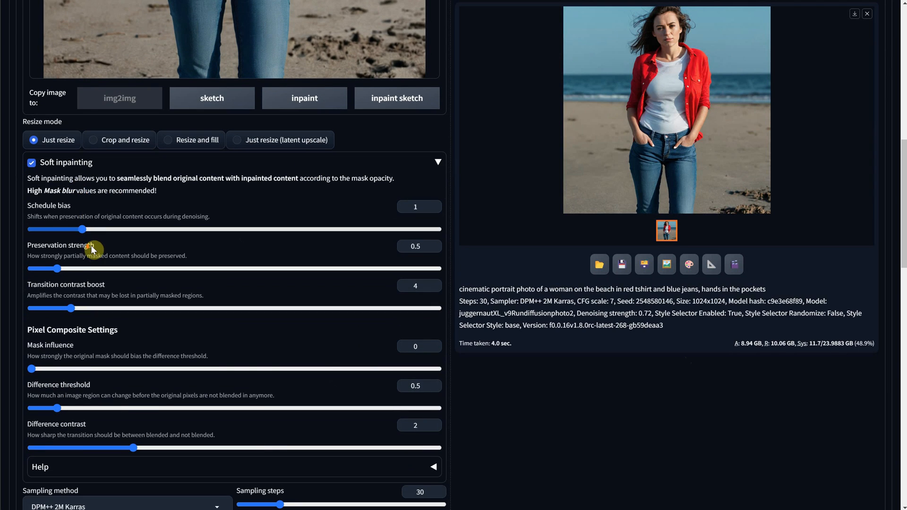
pyautogui.scroll(-3)
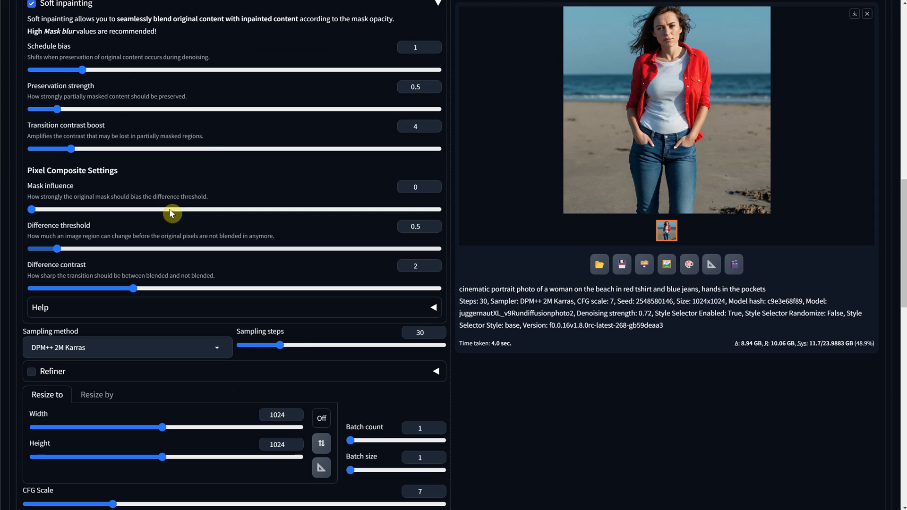
pyautogui.moveTo(176, 311)
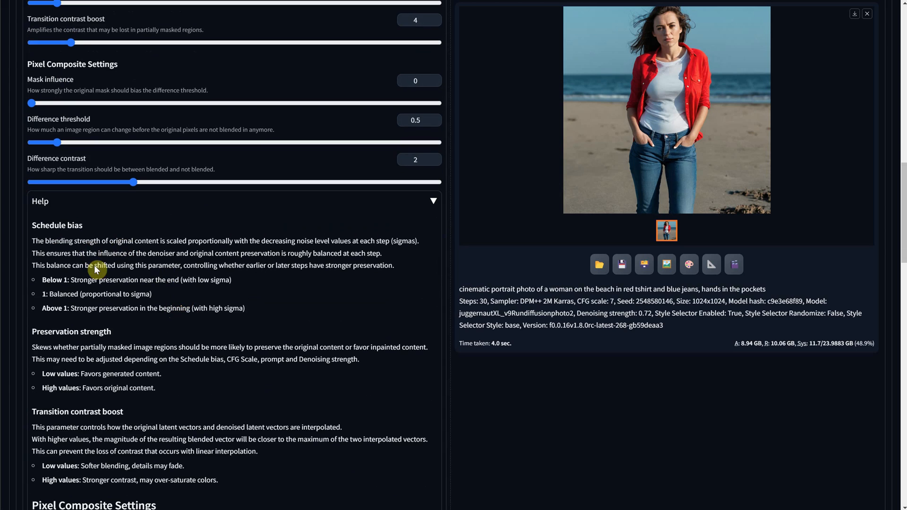
pyautogui.scroll(-3)
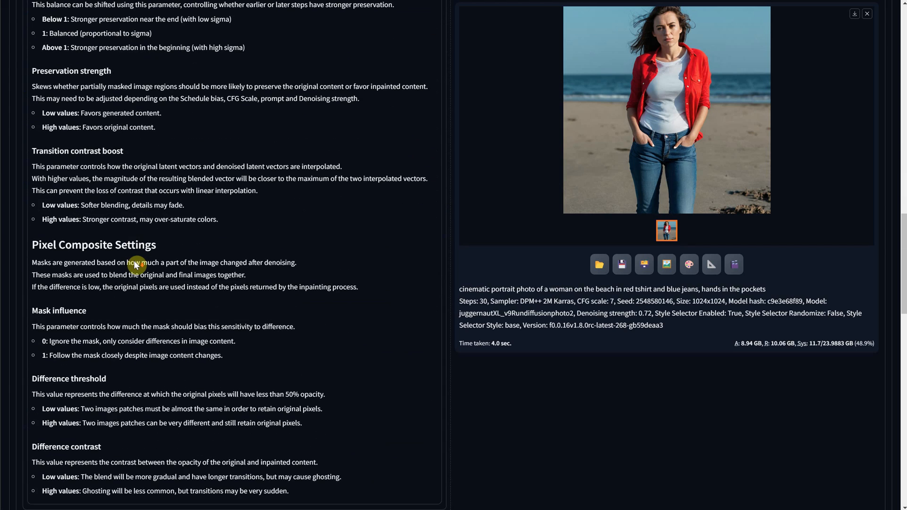
pyautogui.scroll(-3)
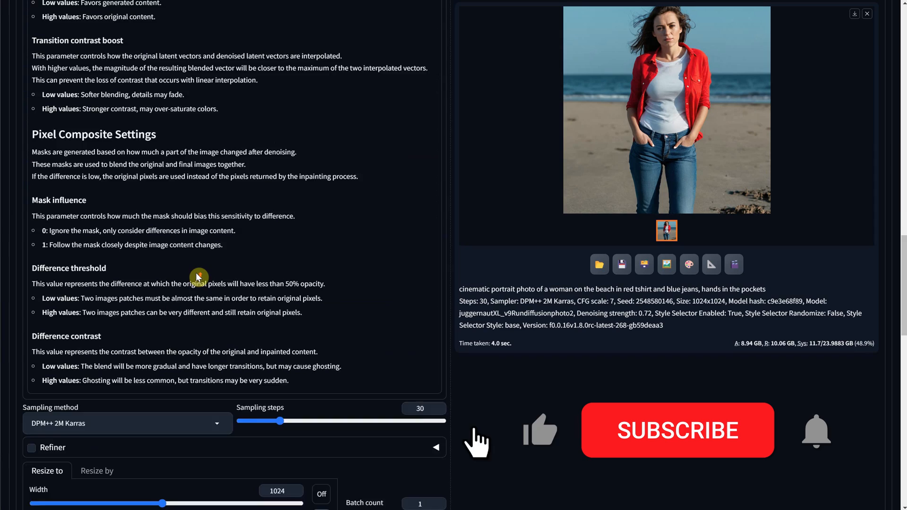
pyautogui.scroll(3)
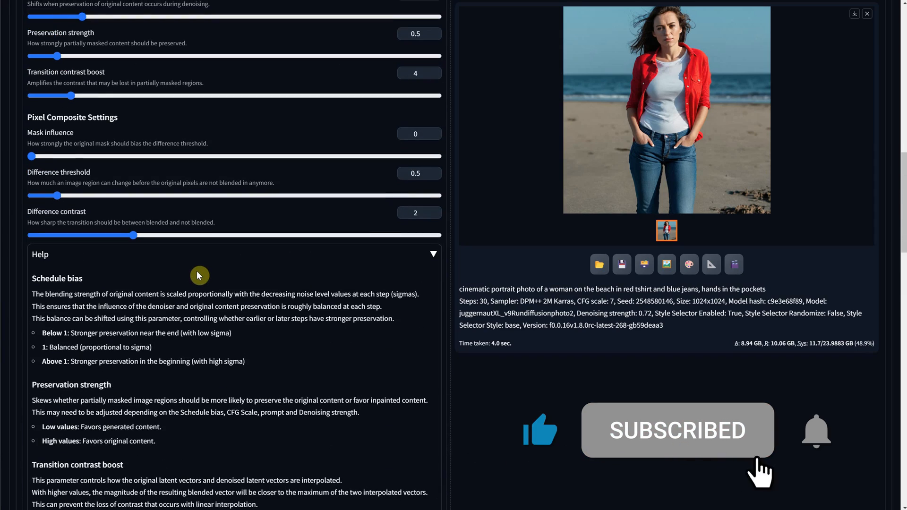
pyautogui.scroll(-3)
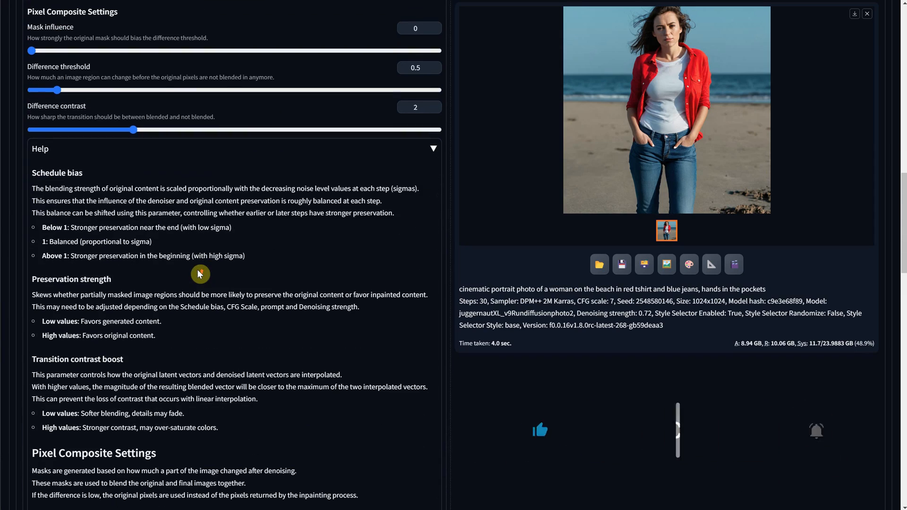